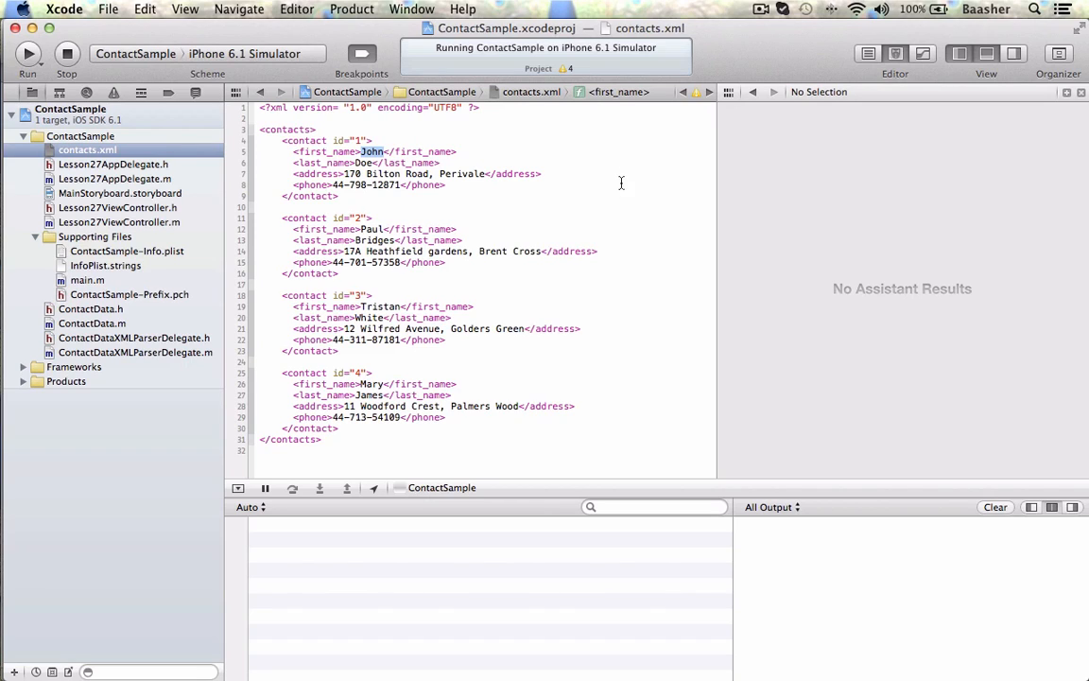
mouse_move(590, 214)
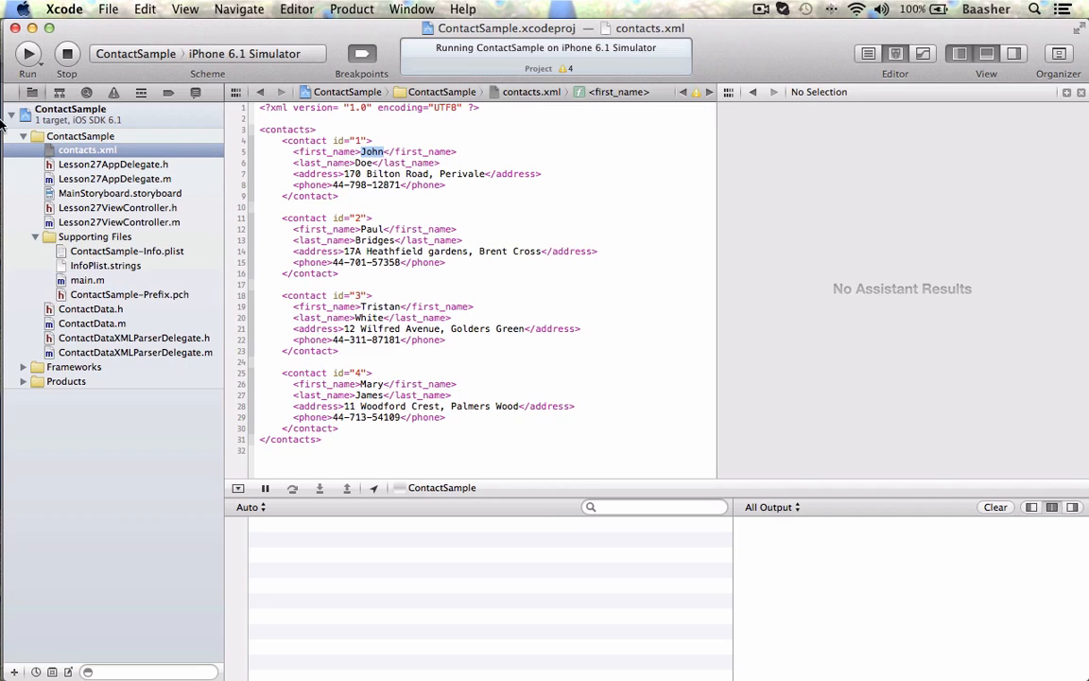
Build and run ContactSample, then load the four contacts into the simulator's table
left_click(26, 53)
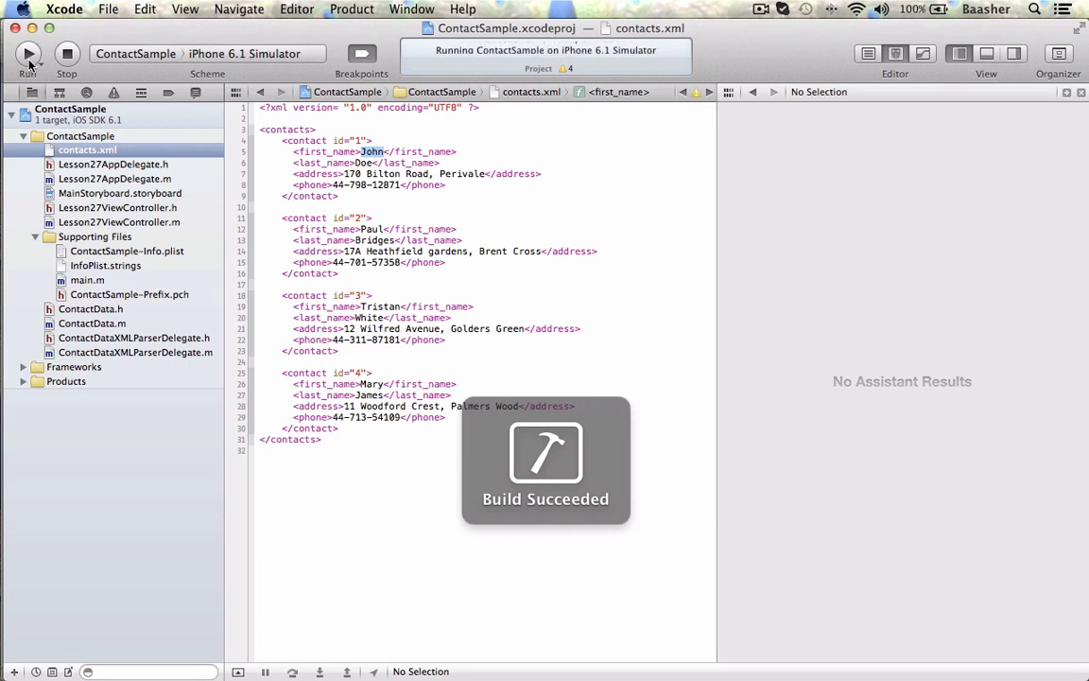
left_click(27, 53)
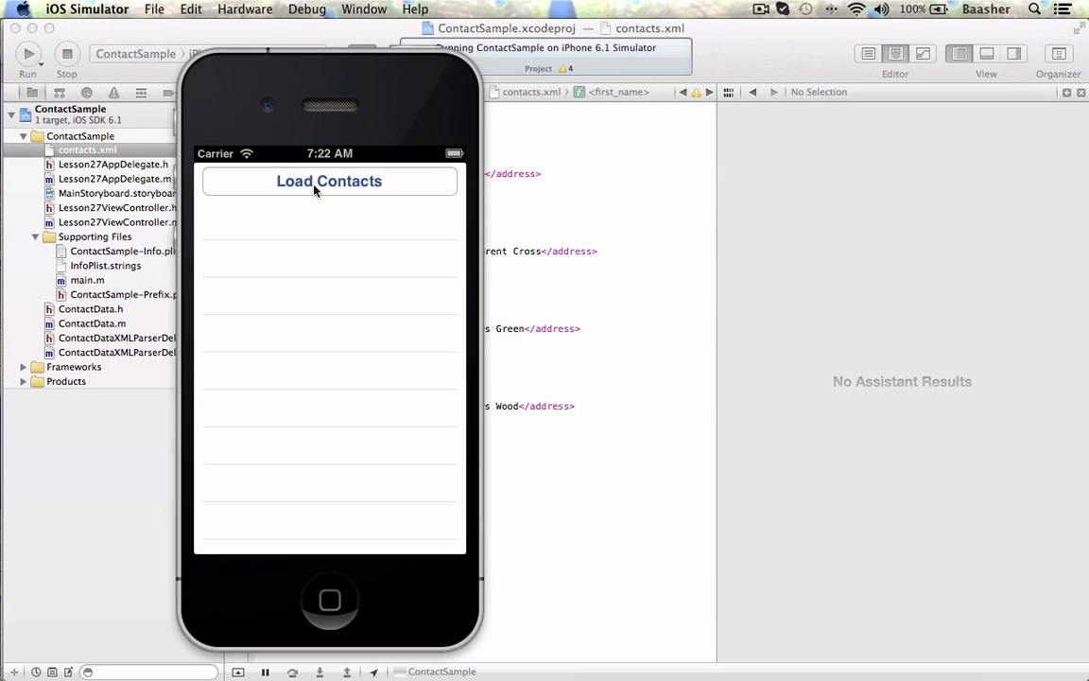
mouse_move(322, 208)
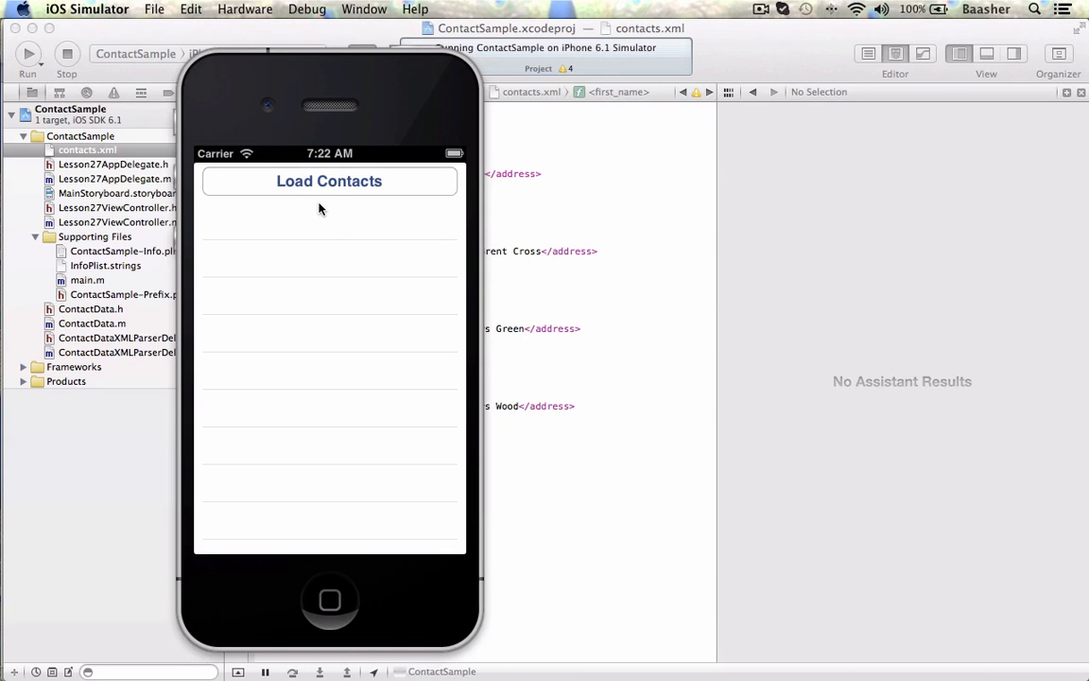
left_click(329, 182)
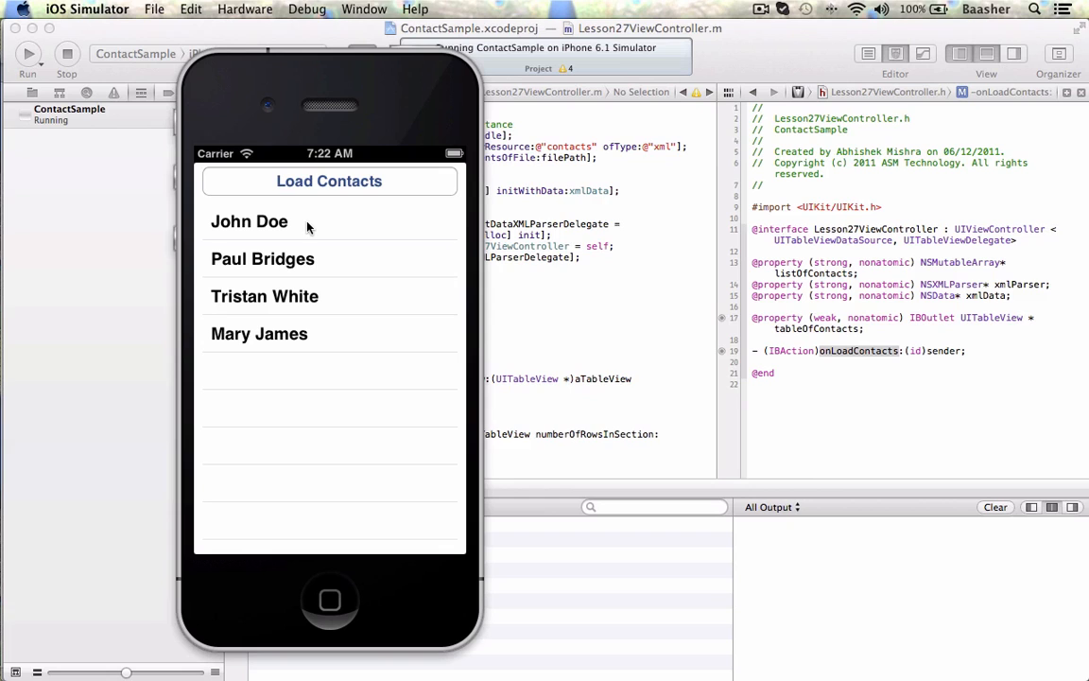
mouse_move(472, 227)
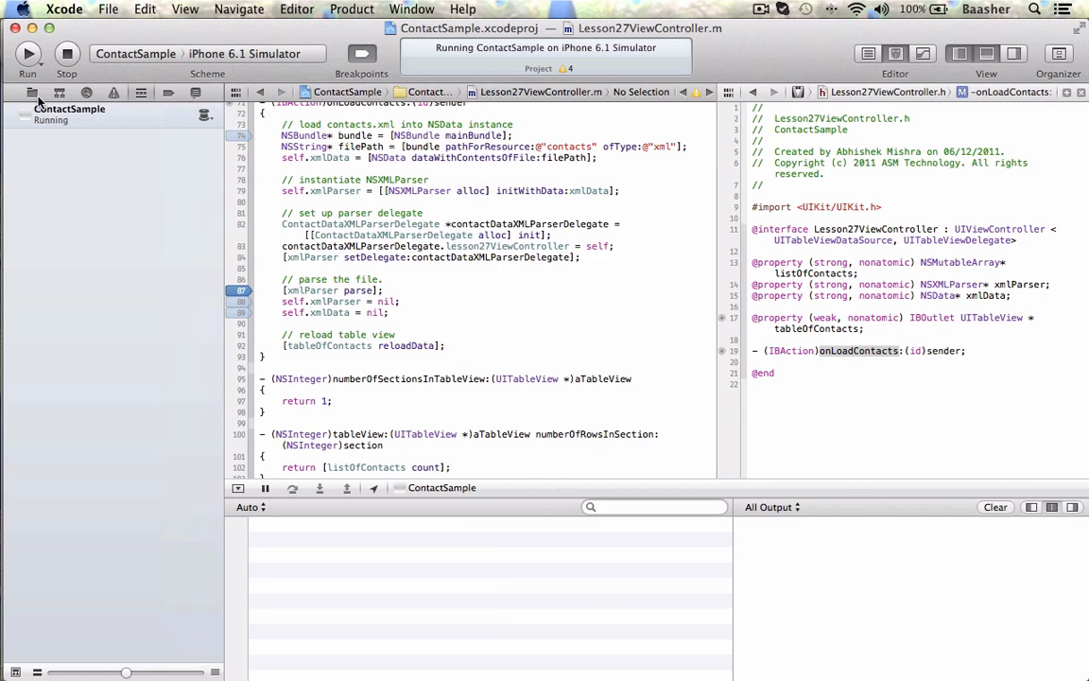
Show the Project navigator and bring up contacts.xml in the editor
left_click(30, 90)
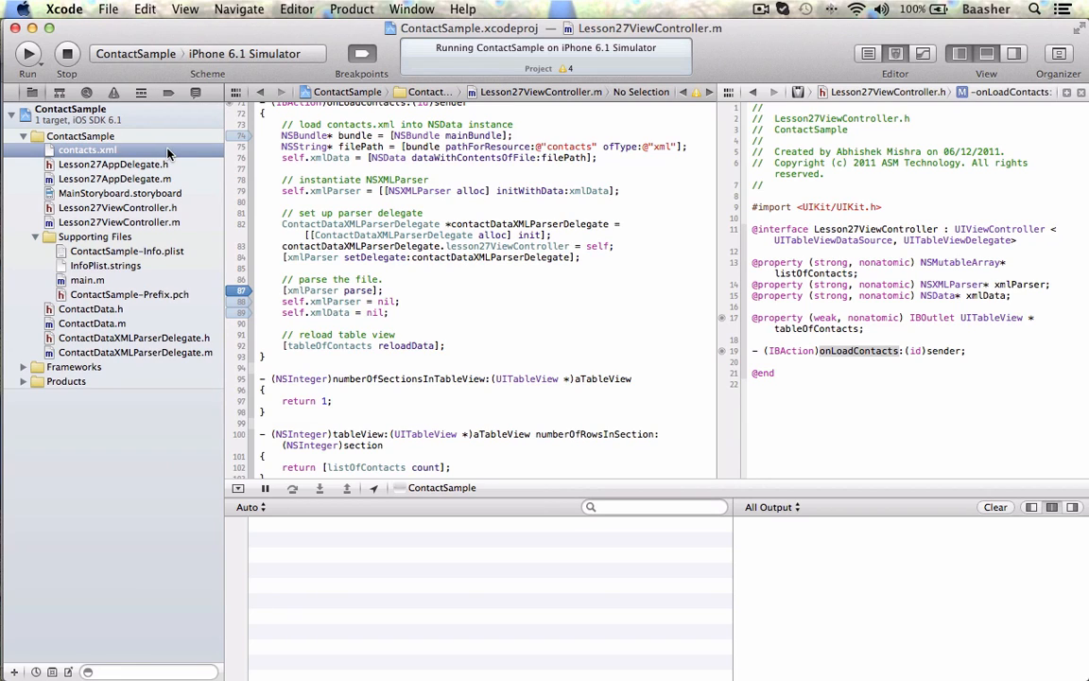
left_click(87, 149)
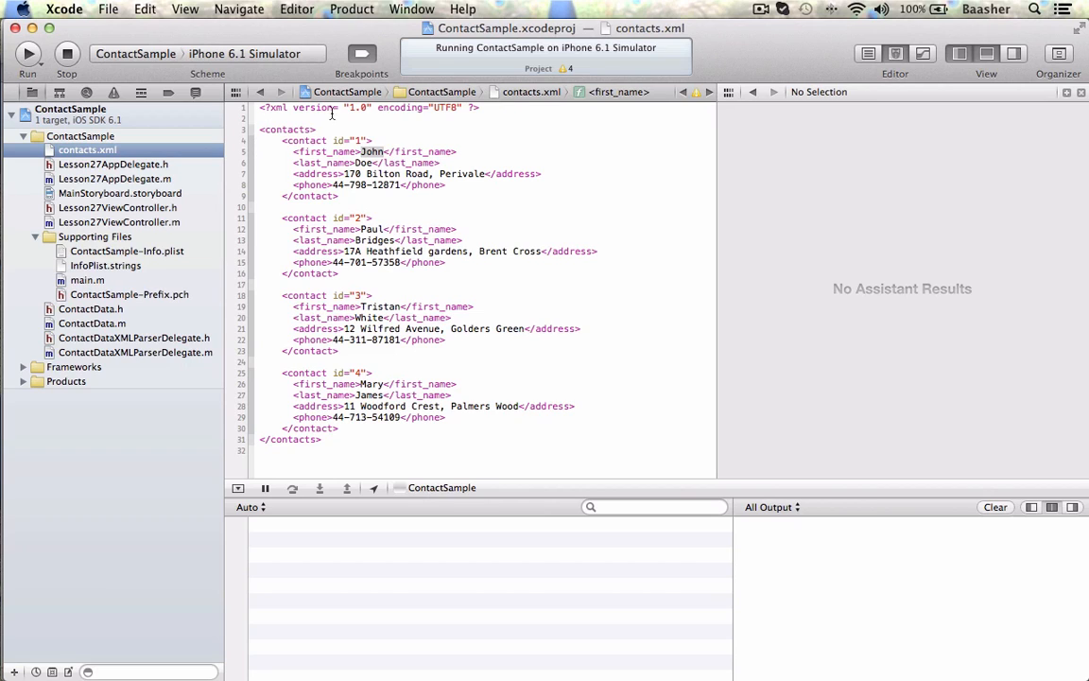
left_click(257, 106)
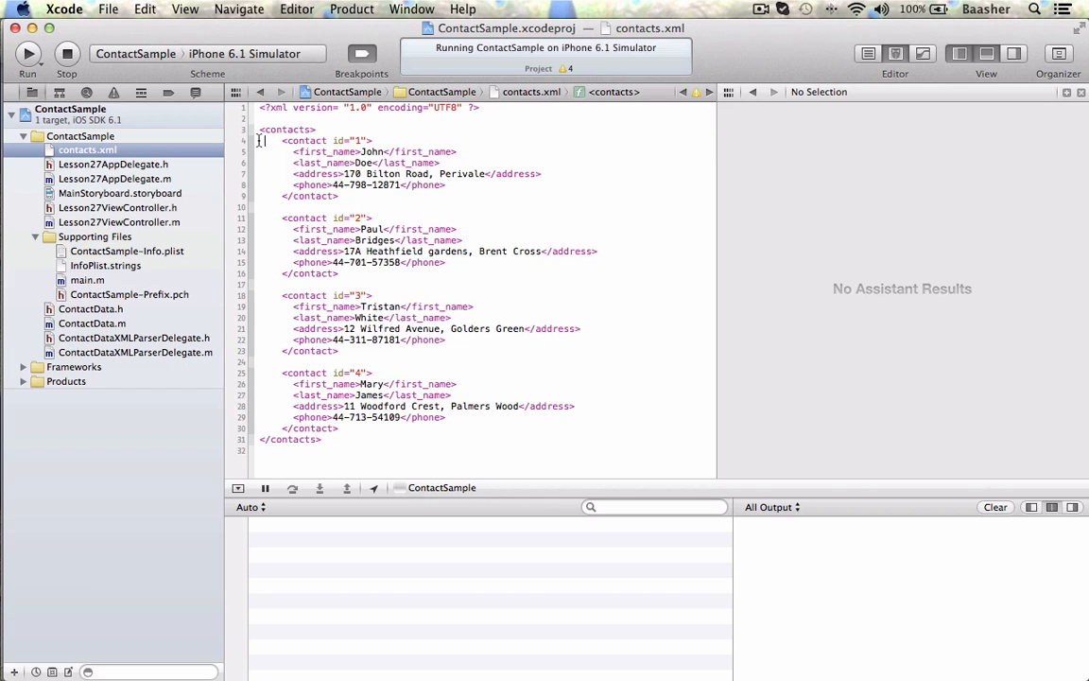
Highlight the first and second <contact> entries to review their fields, then clear the selection
left_click_drag(263, 140, 339, 197)
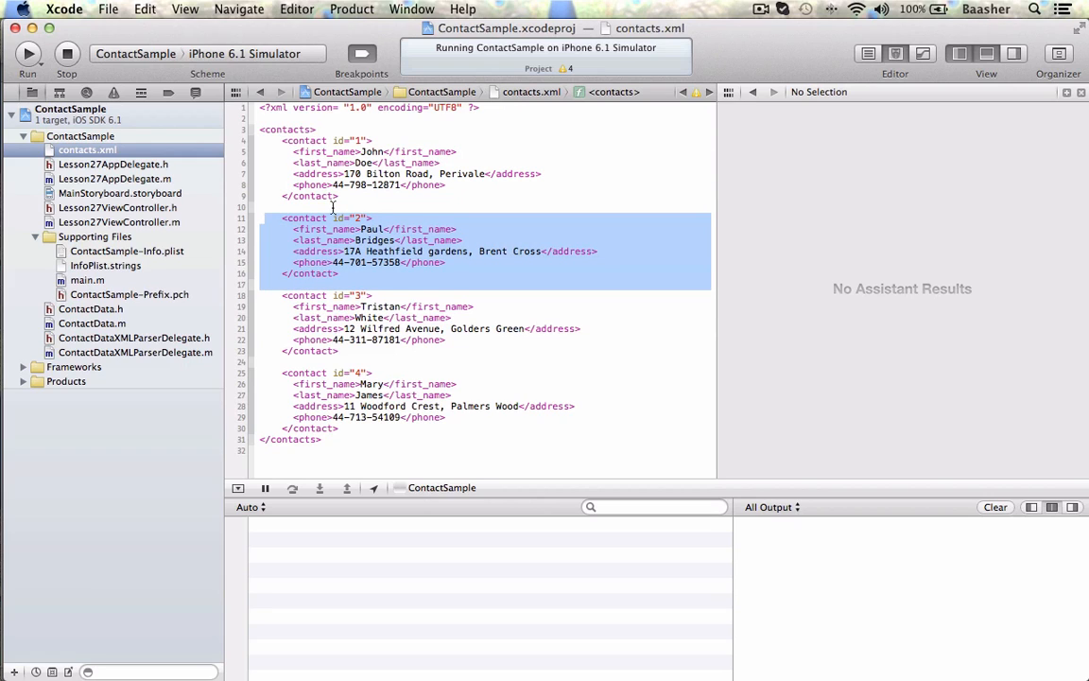
left_click(274, 206)
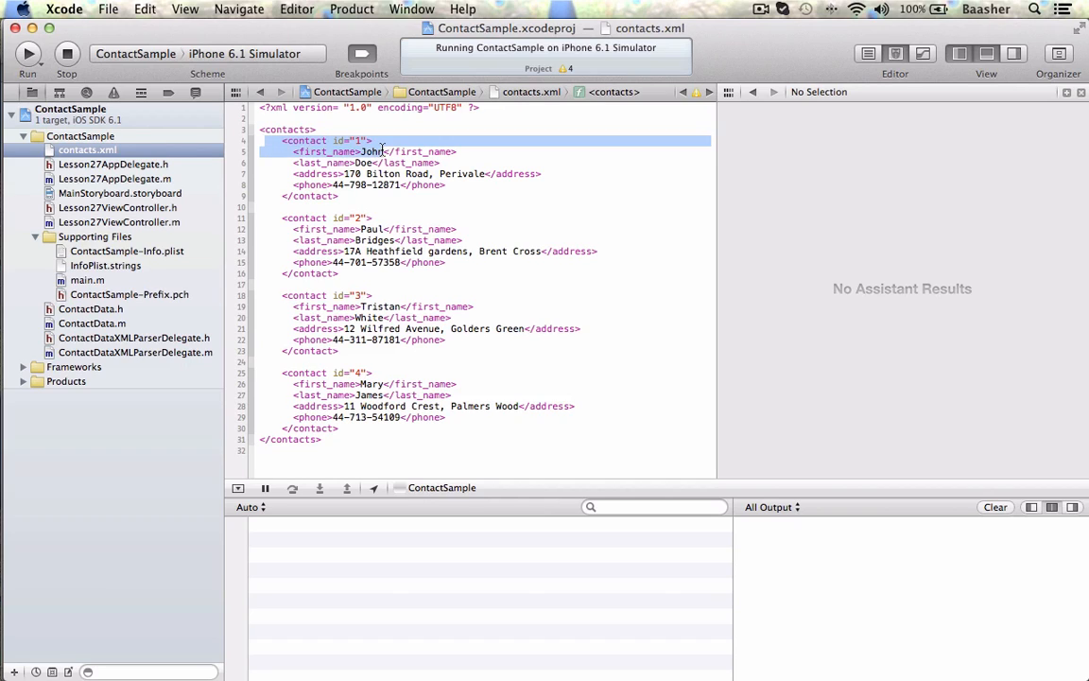
left_click(339, 195)
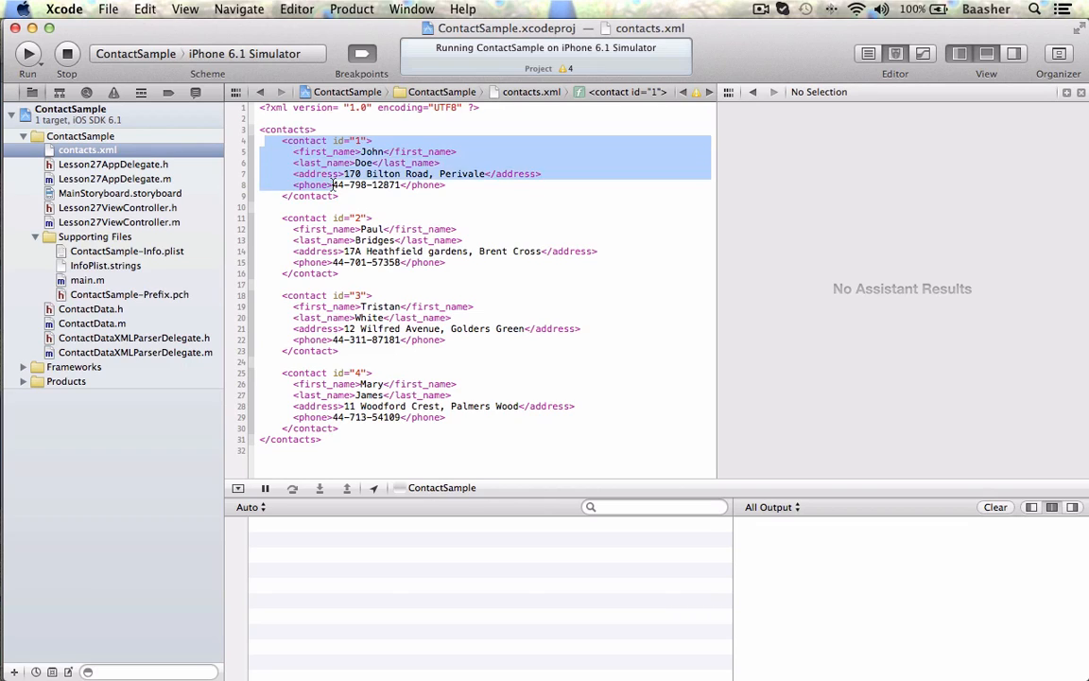
left_click(317, 140)
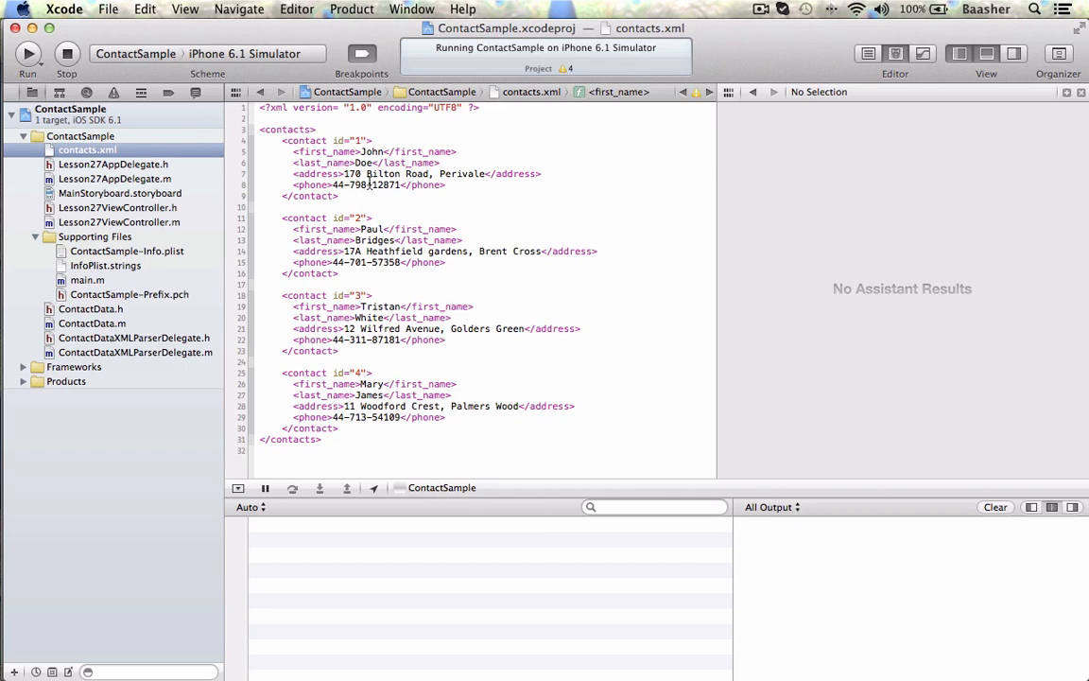
Show ContactData.m beside its header with the id, name, address and phone properties
left_click(90, 323)
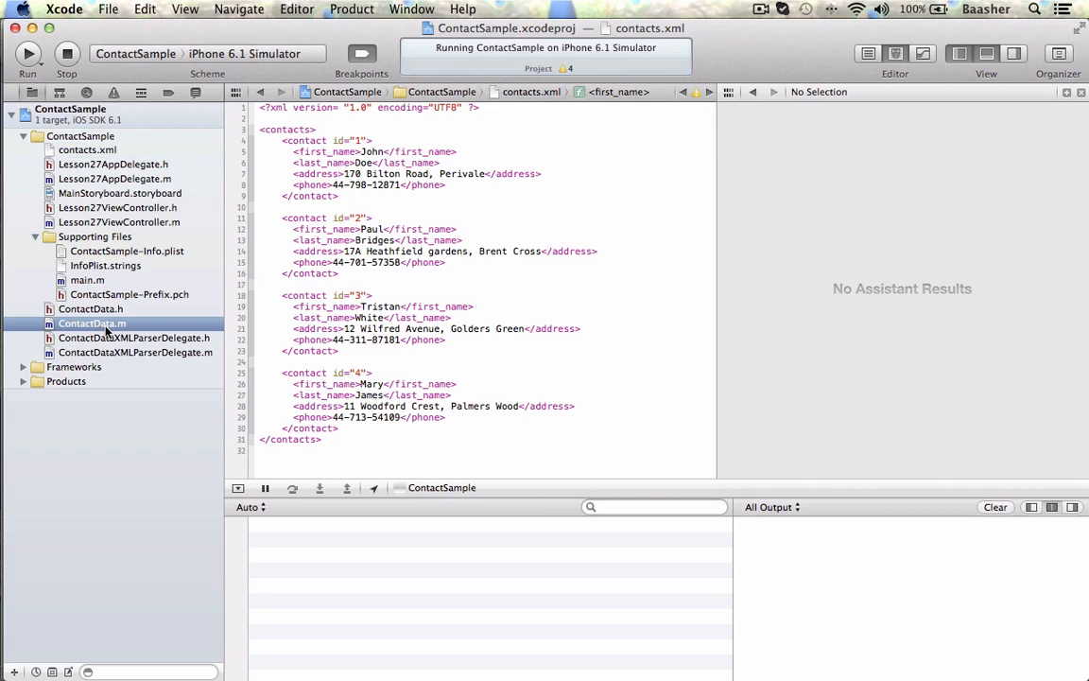
left_click(90, 322)
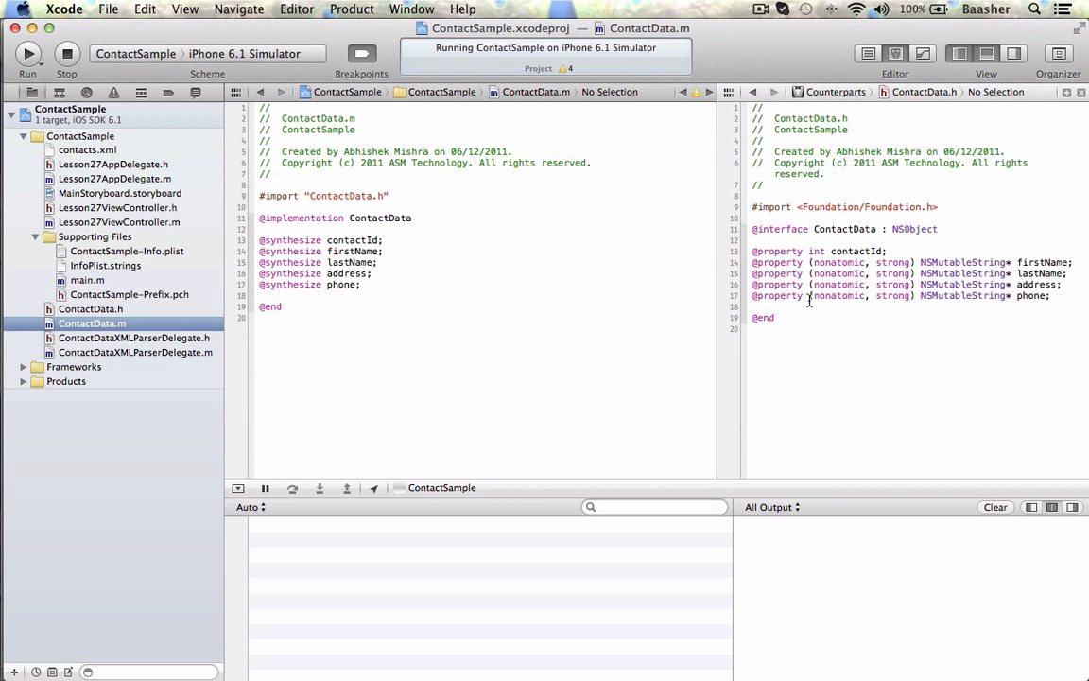
mouse_move(854, 256)
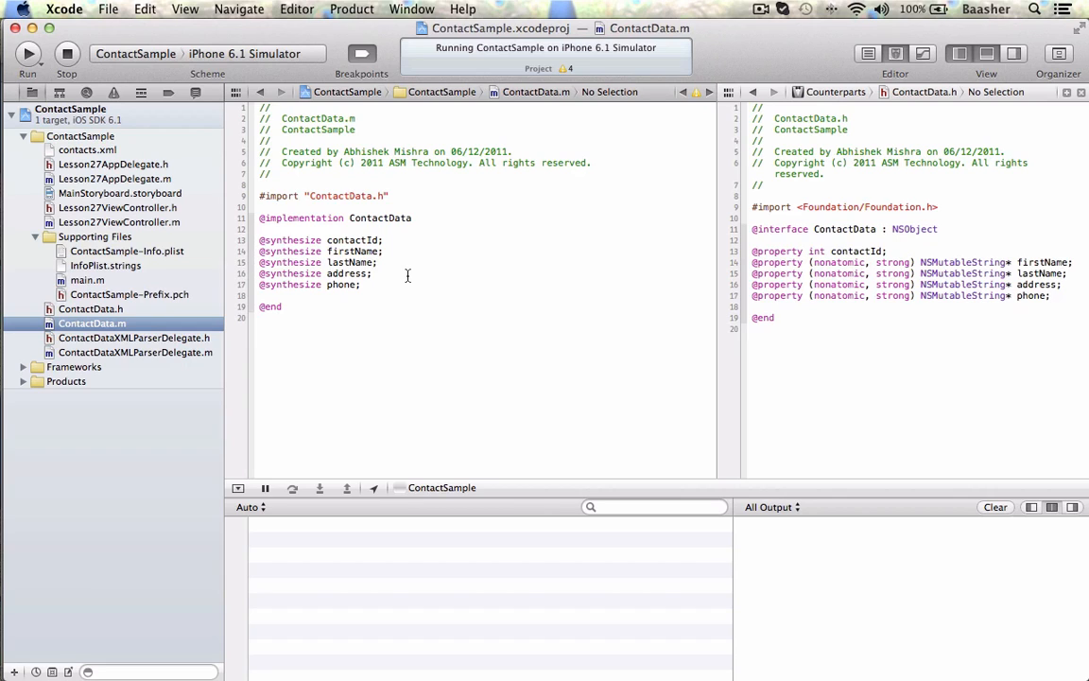
left_click(121, 193)
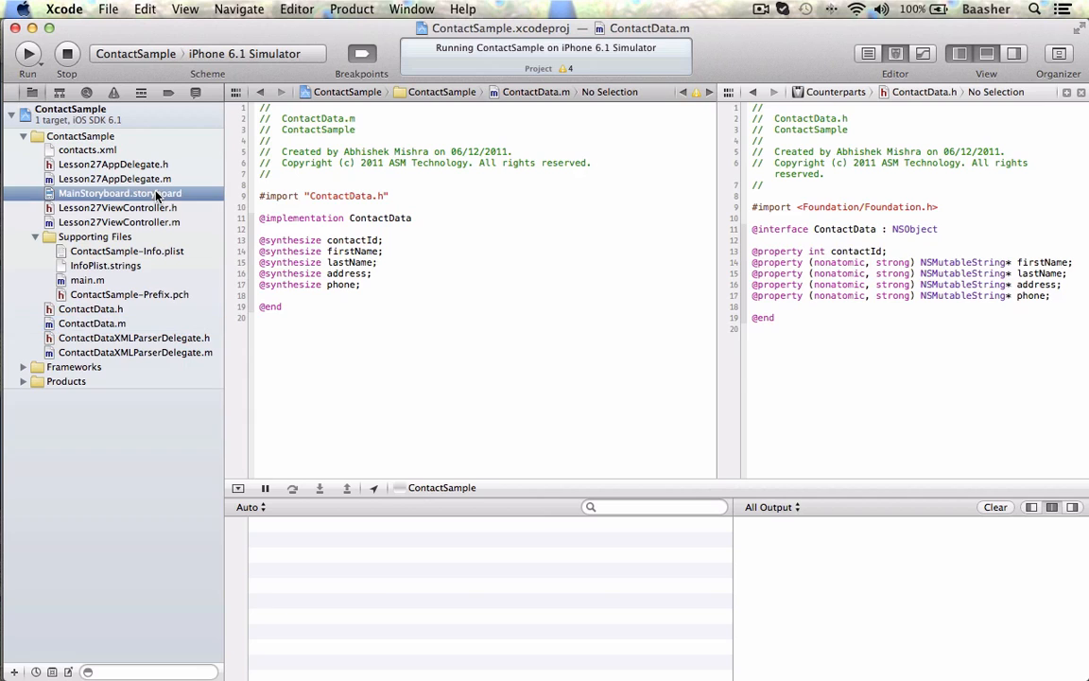
Show MainStoryboard with the Identity inspector, inspecting the Load Contacts button and prototype cell
left_click(119, 193)
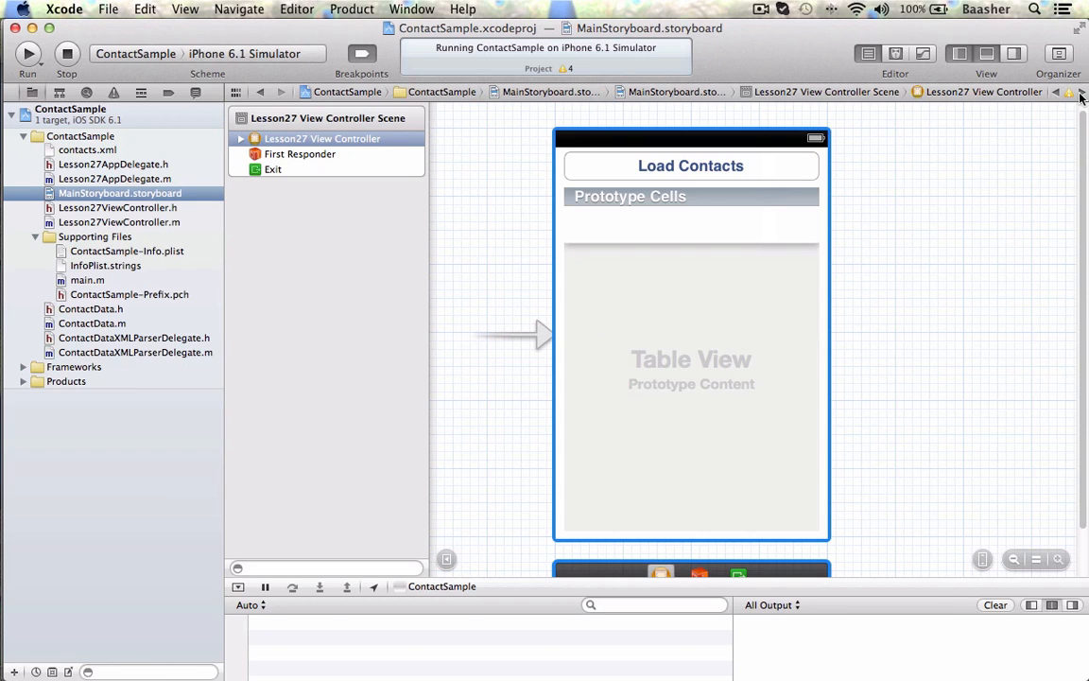
left_click(1013, 53)
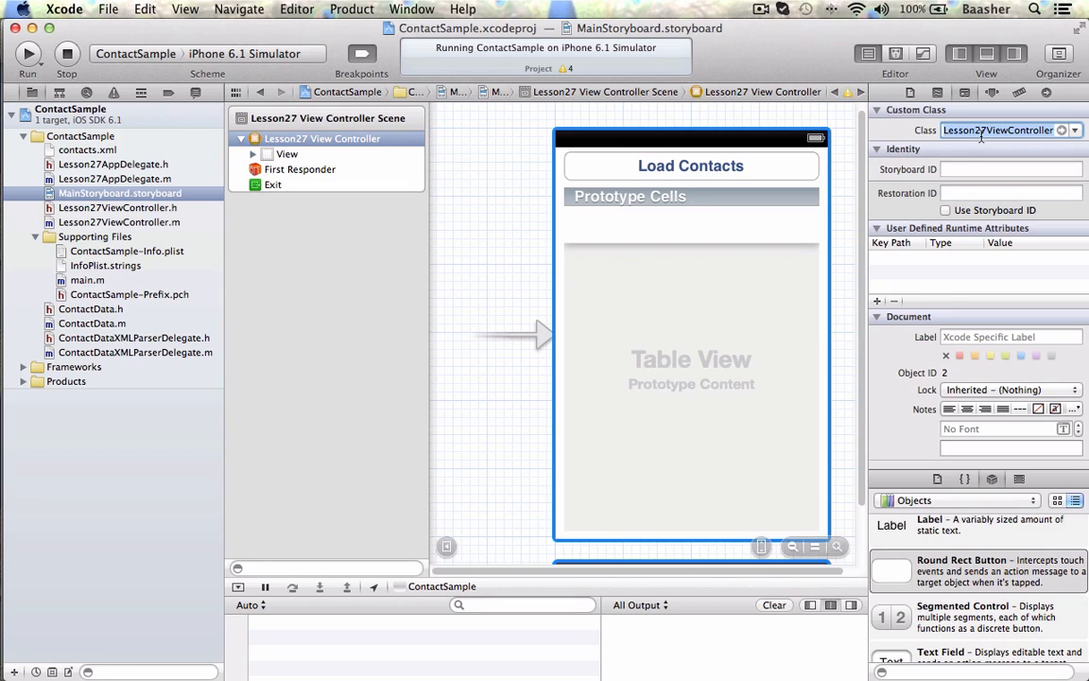
mouse_move(718, 159)
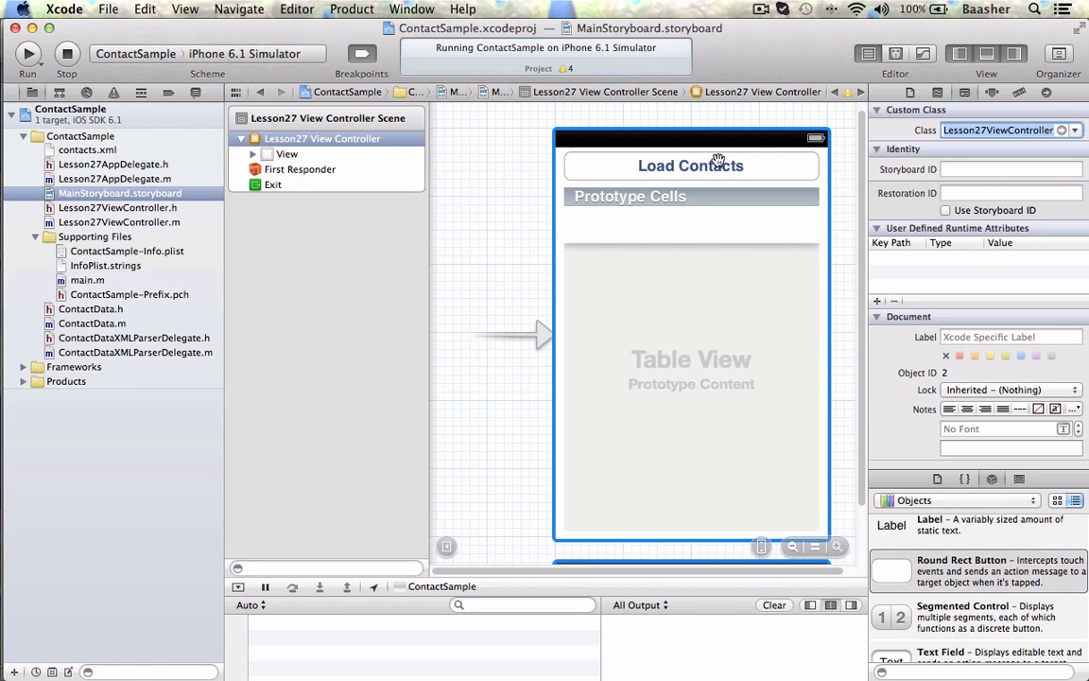
left_click(692, 167)
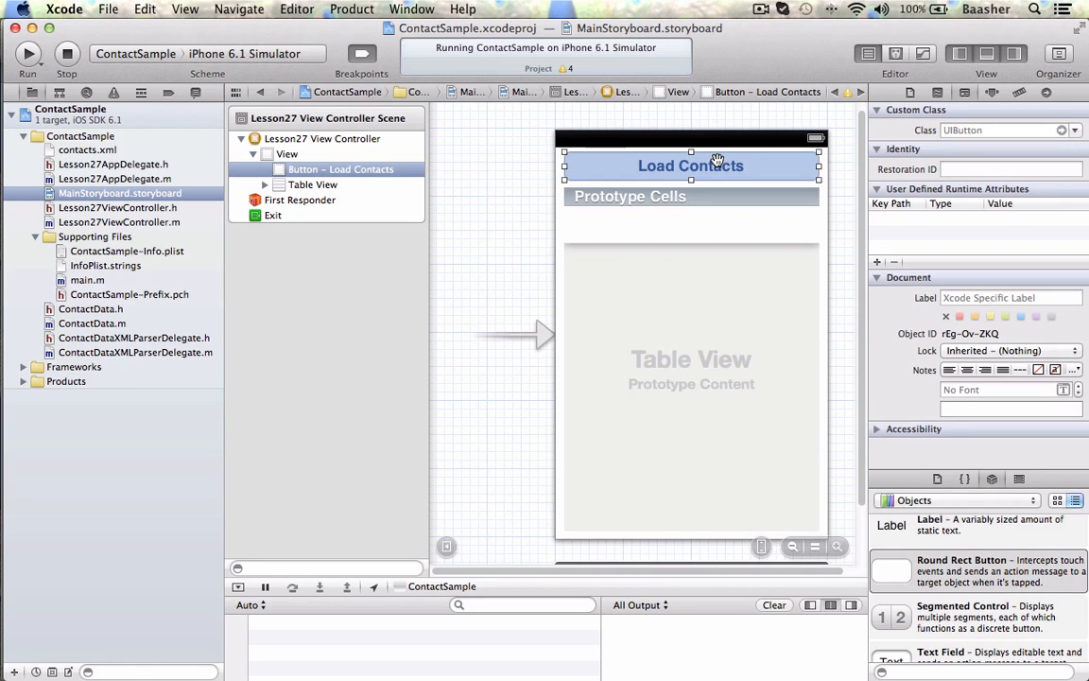
left_click(692, 223)
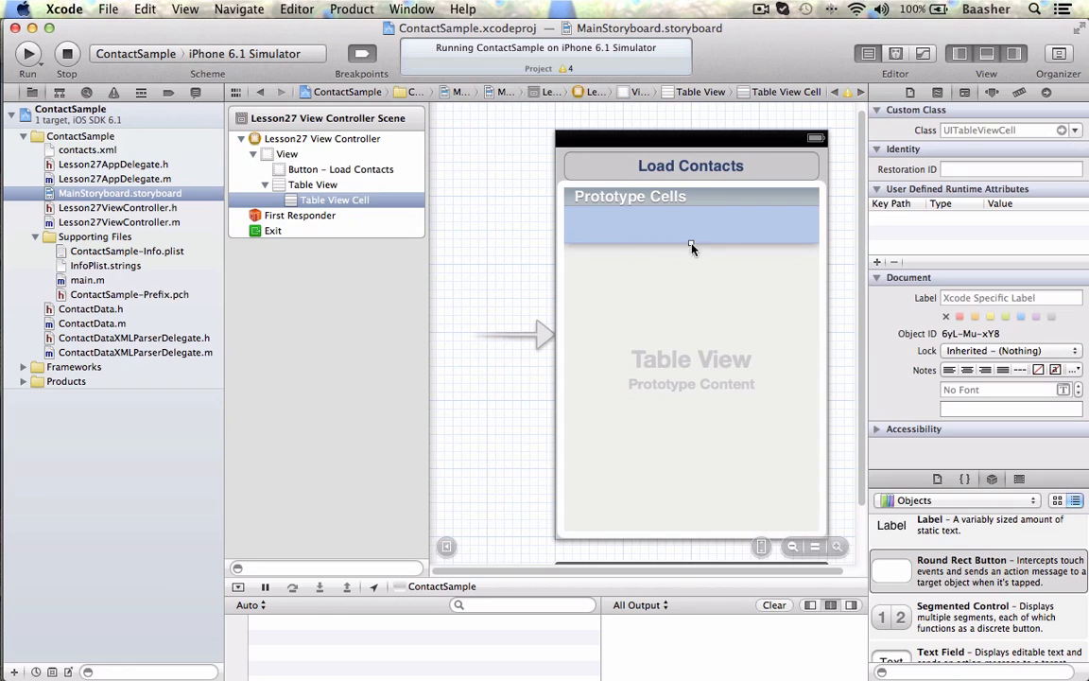
Inspect the table view and Lesson27 view controller, then bring up Lesson27ViewController.m
left_click(312, 185)
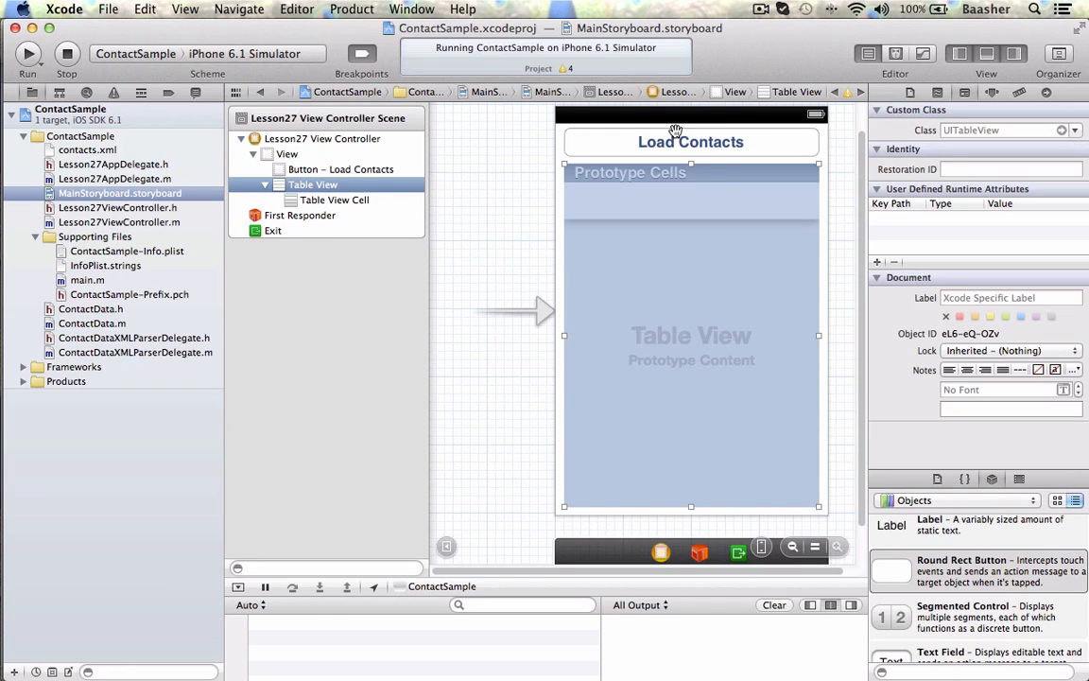
mouse_move(677, 193)
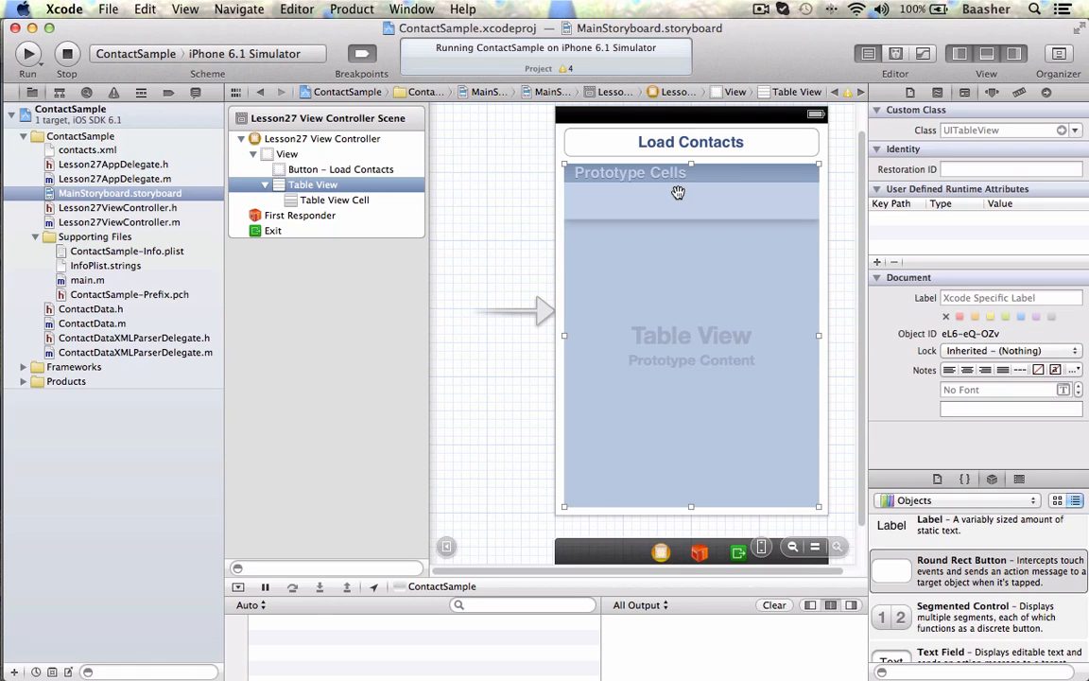
mouse_move(358, 139)
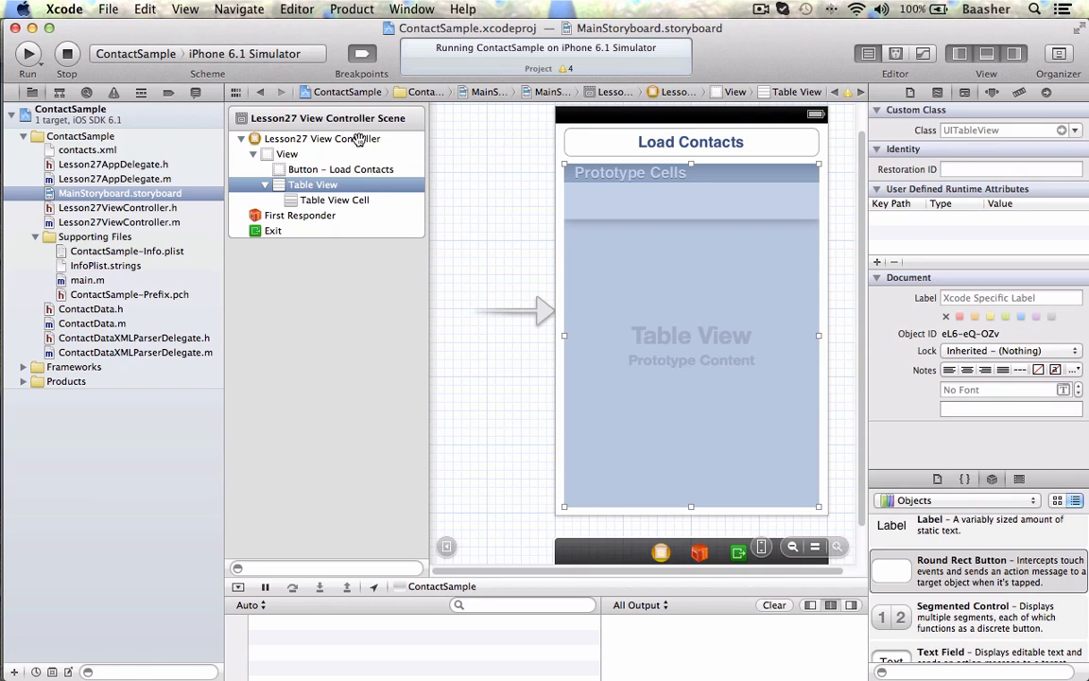
left_click(321, 138)
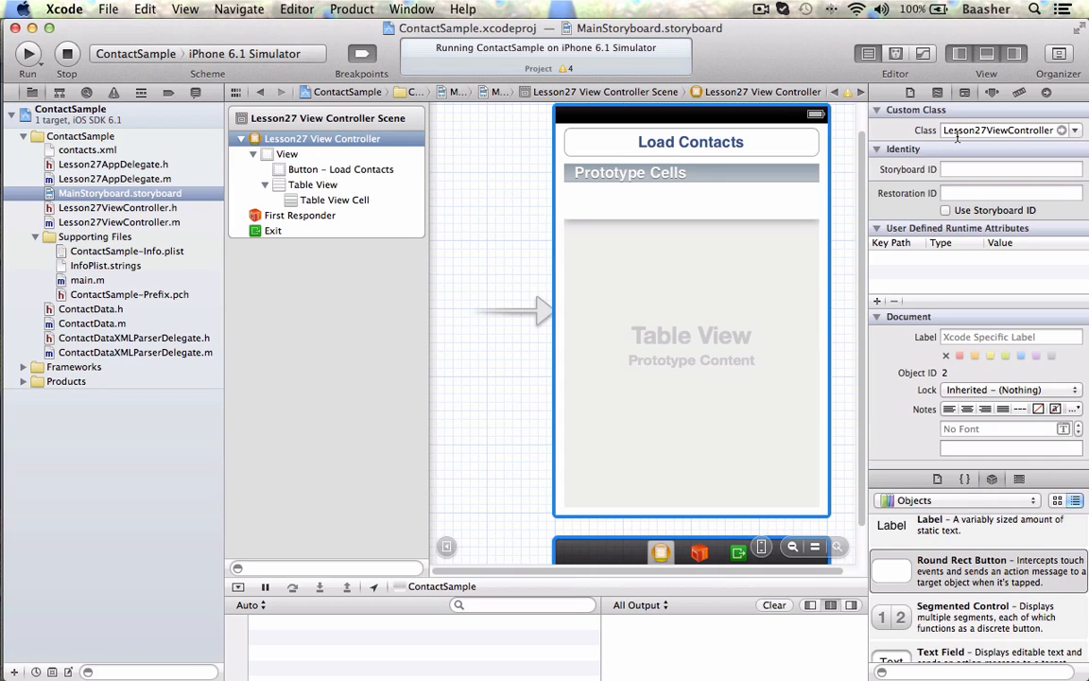
left_click(119, 221)
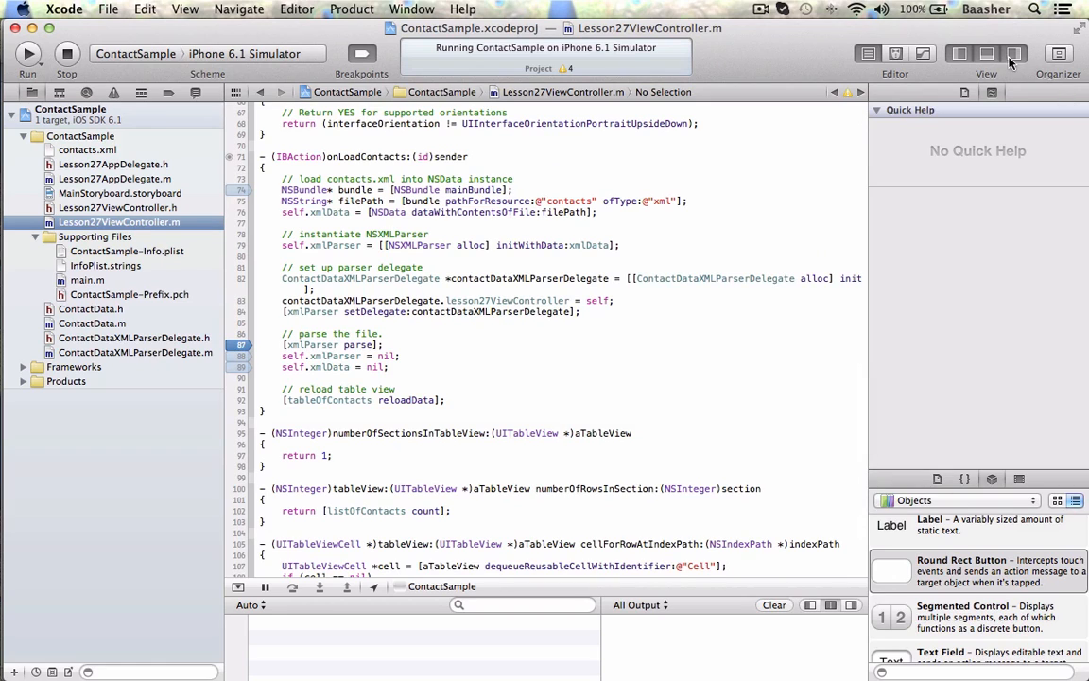
left_click(896, 53)
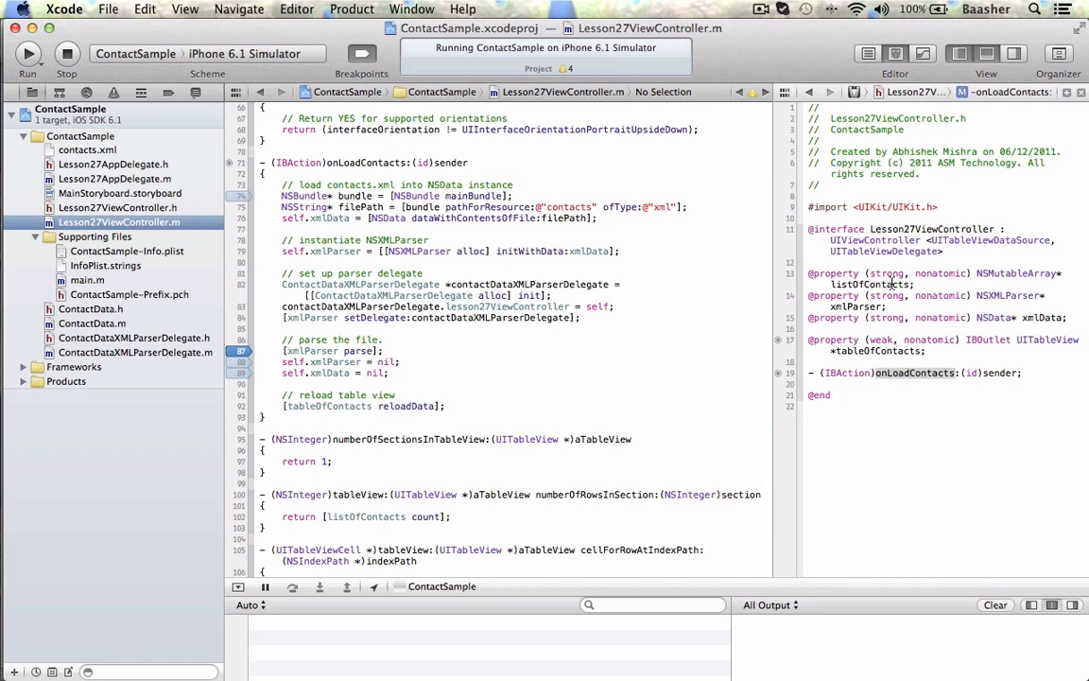
double_click(870, 284)
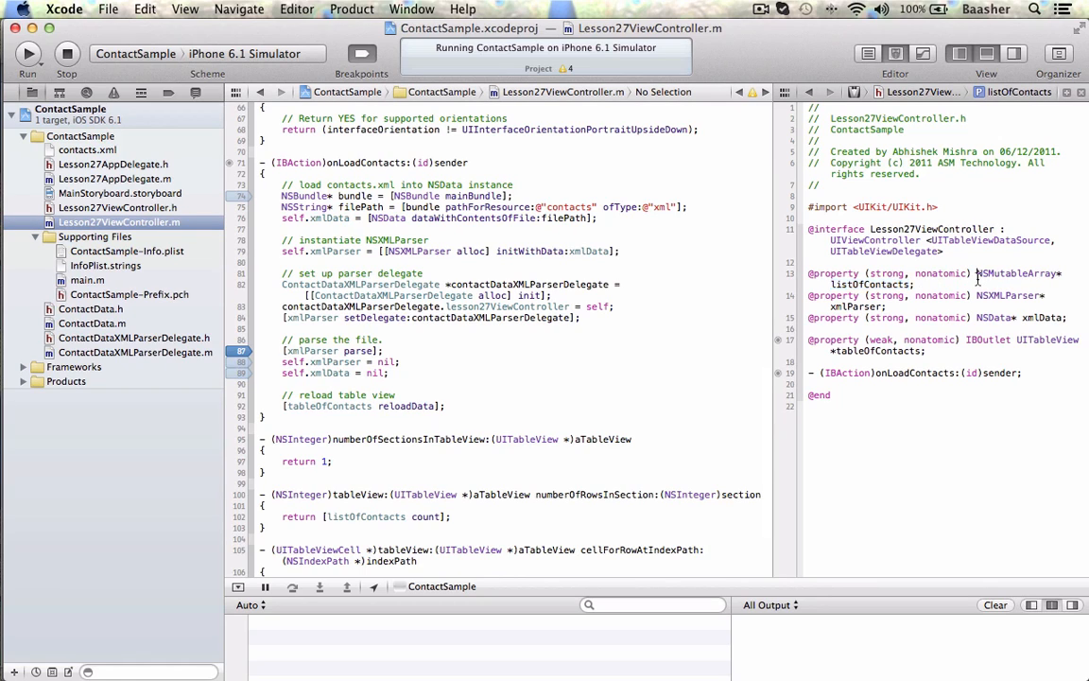
double_click(862, 283)
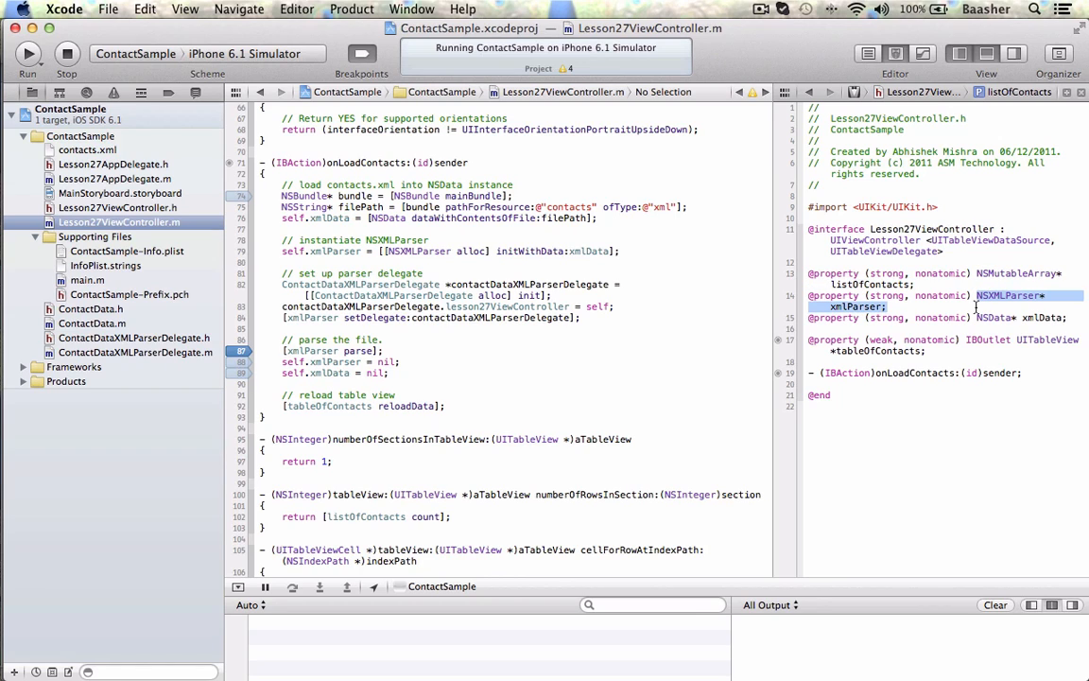
left_click(850, 306)
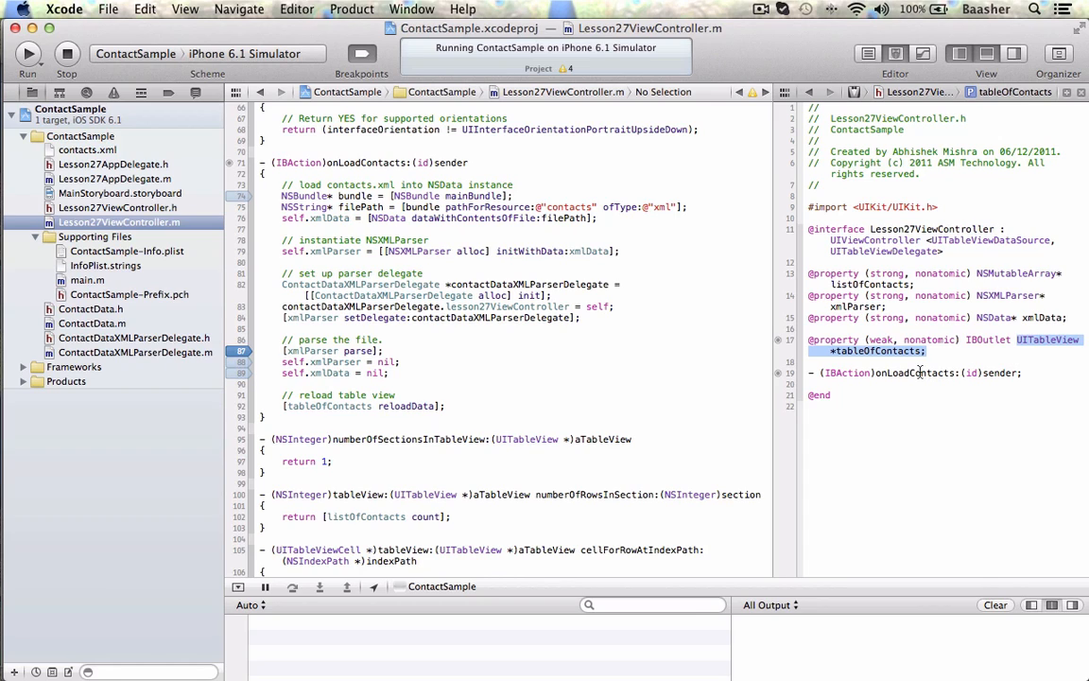
left_click(915, 373)
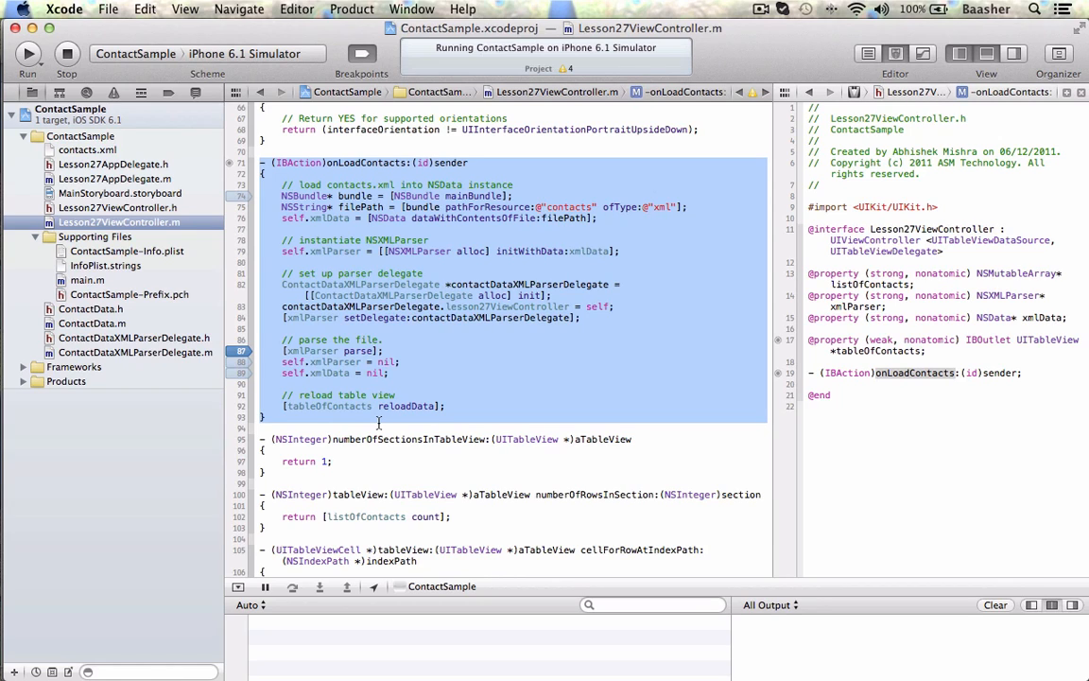
scroll("up", 3)
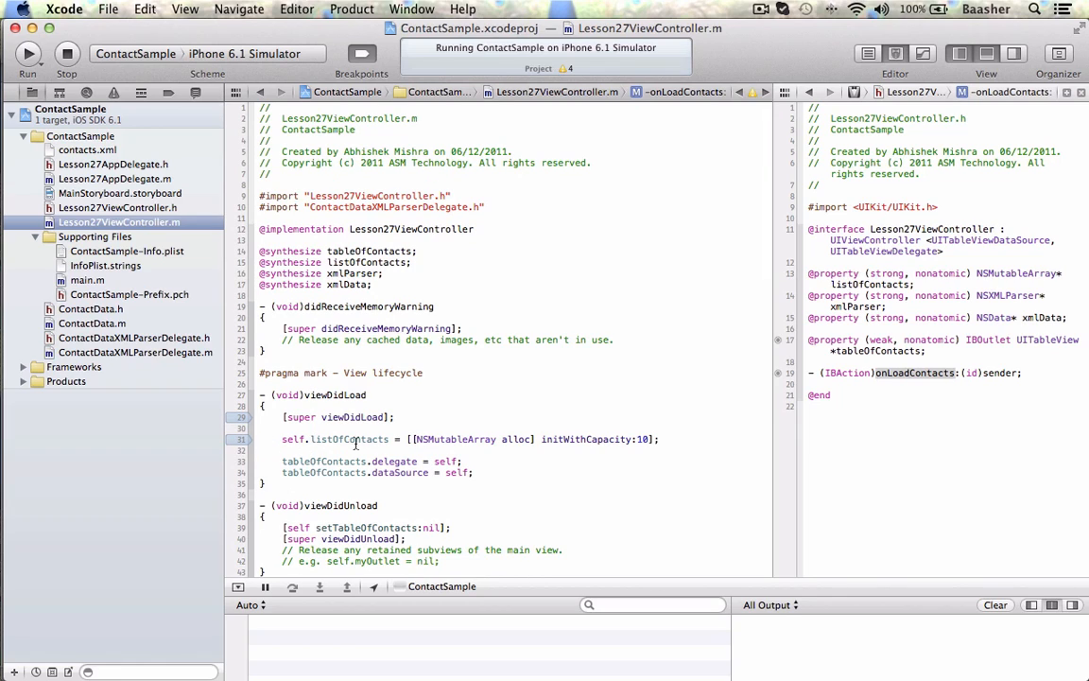
left_click(596, 438)
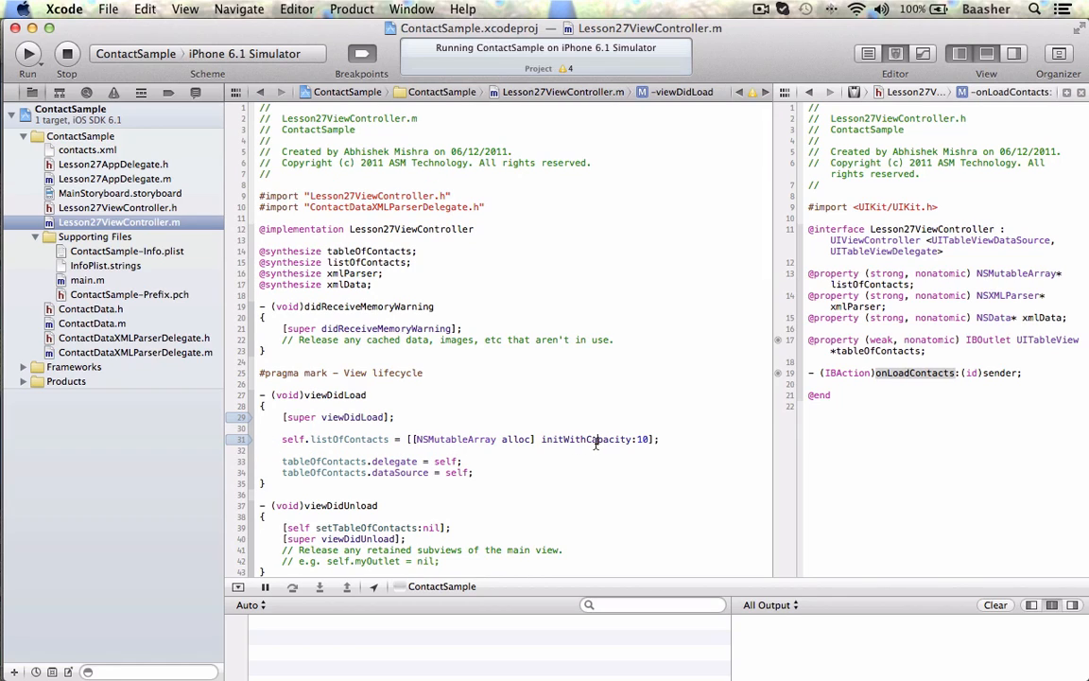
double_click(586, 439)
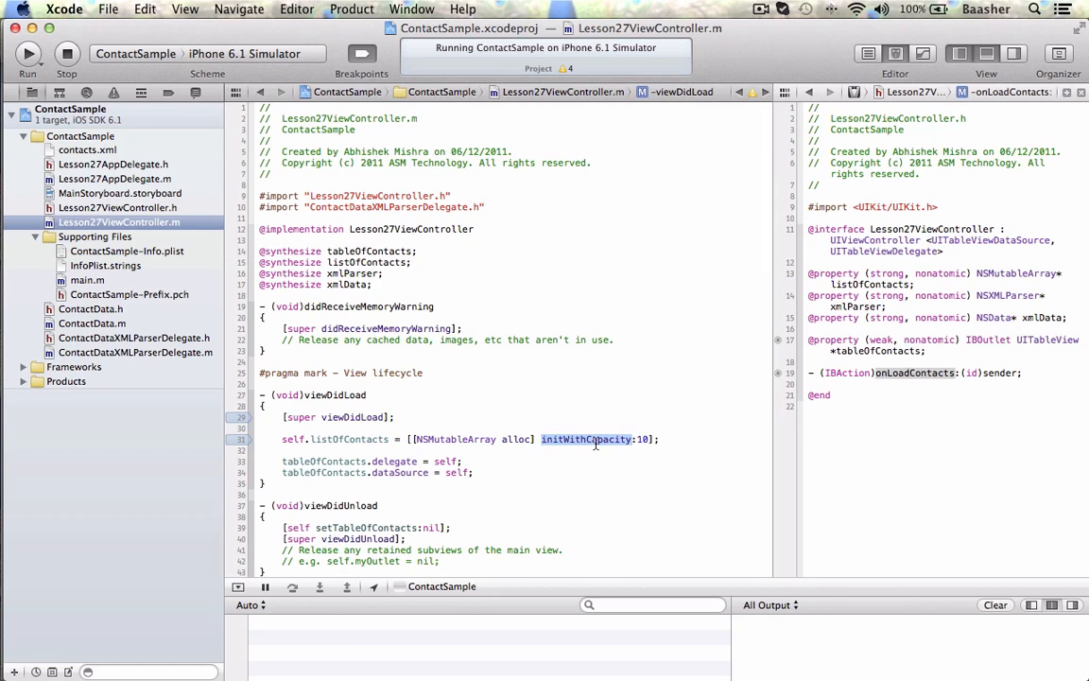
mouse_move(488, 472)
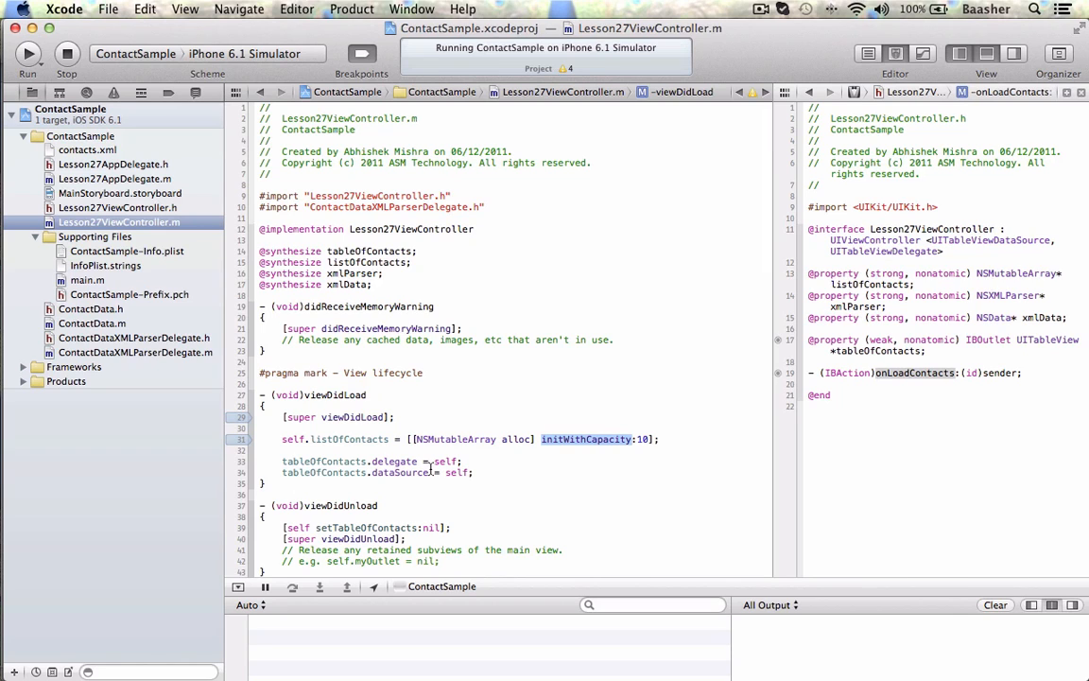
scroll("down", 3)
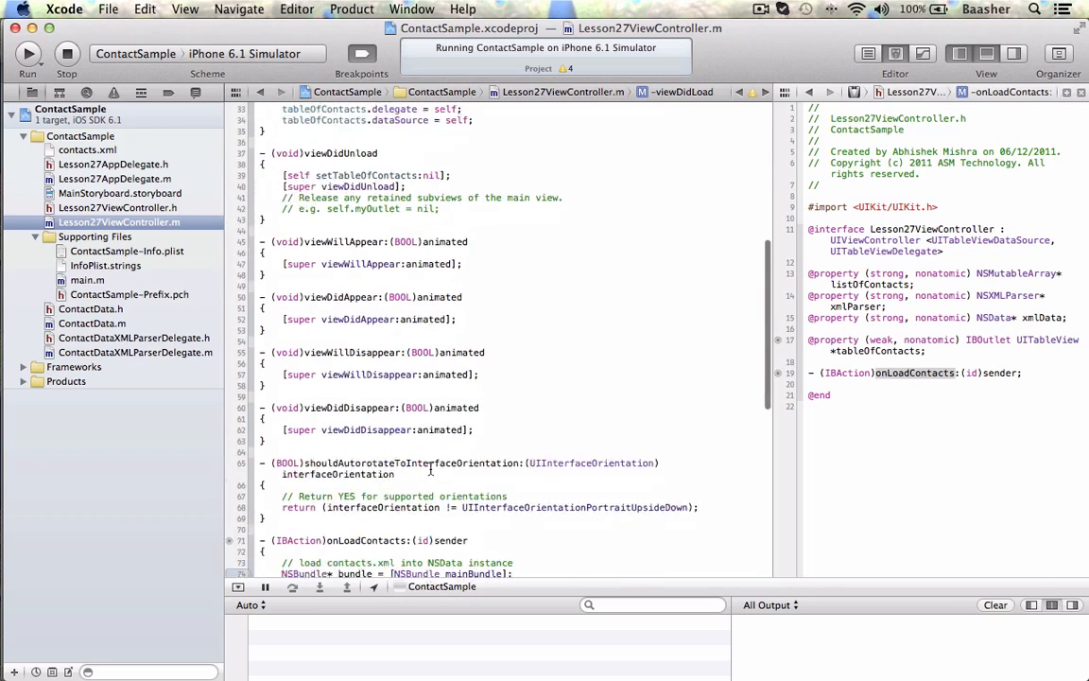
scroll("down", 3)
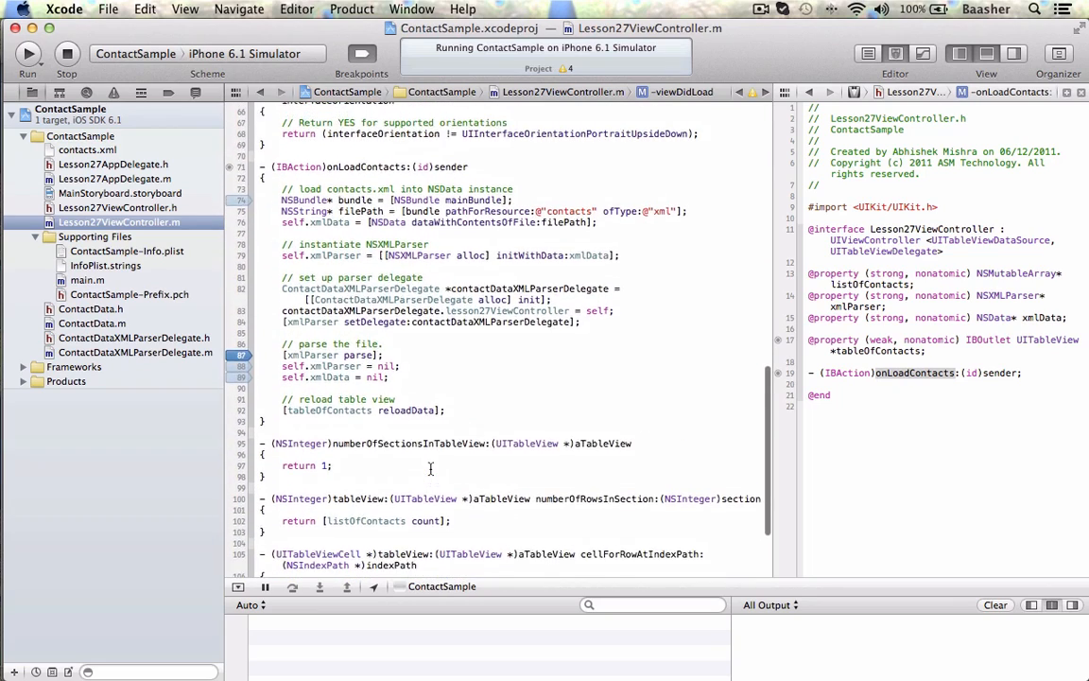
scroll("down", 3)
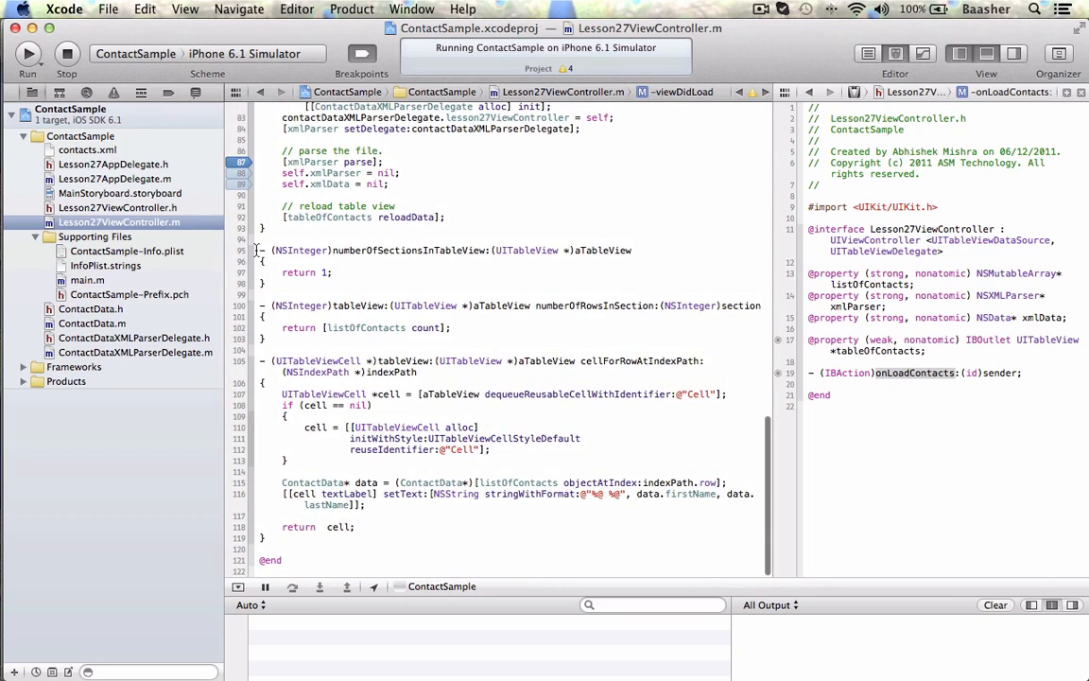
left_click_drag(272, 250, 355, 525)
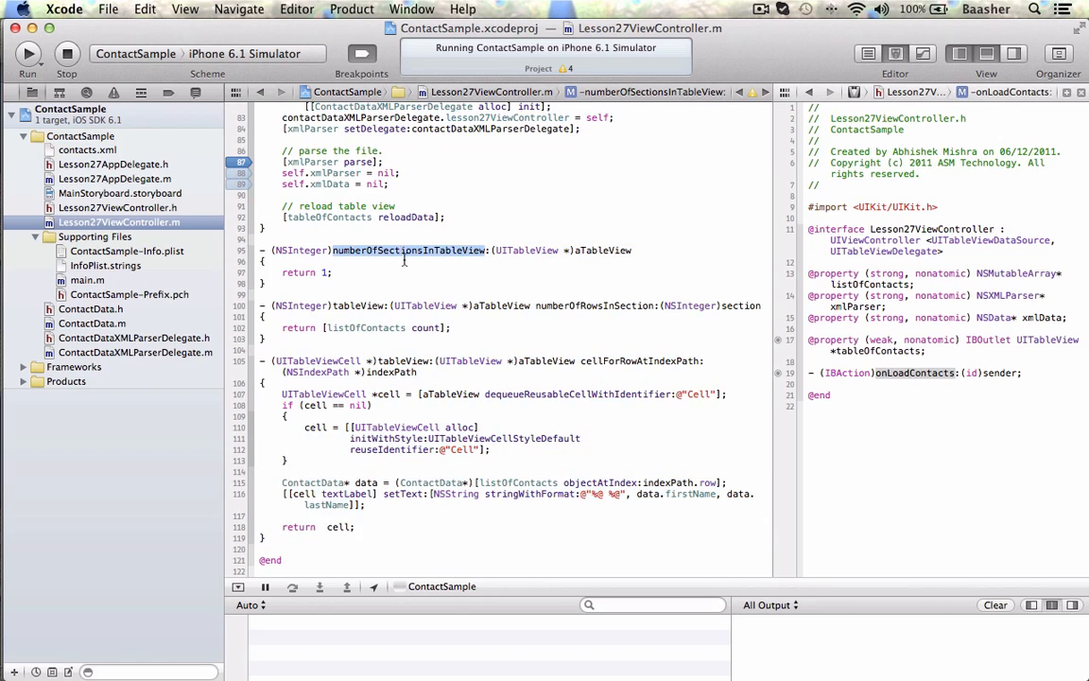
left_click(593, 304)
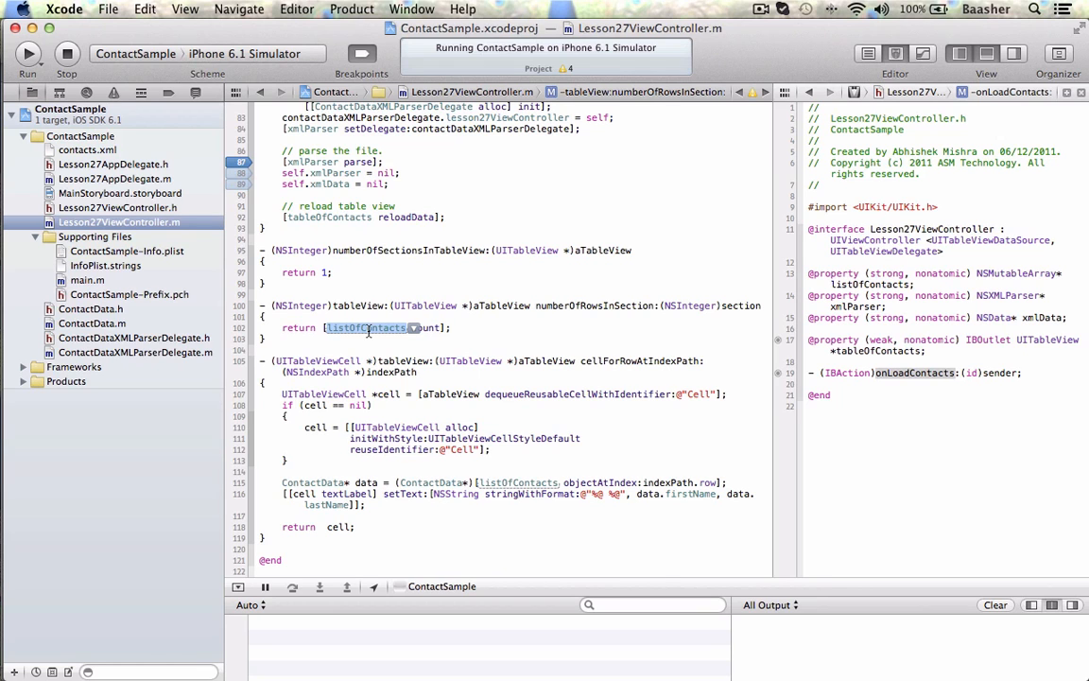
scroll("up", 3)
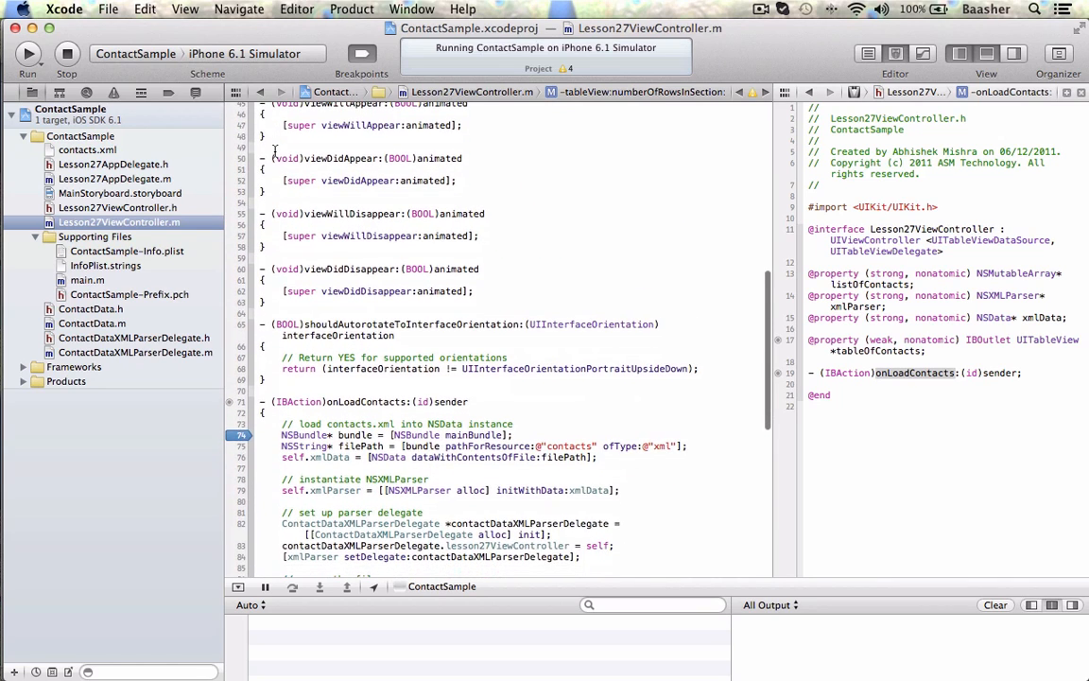
scroll("up", 3)
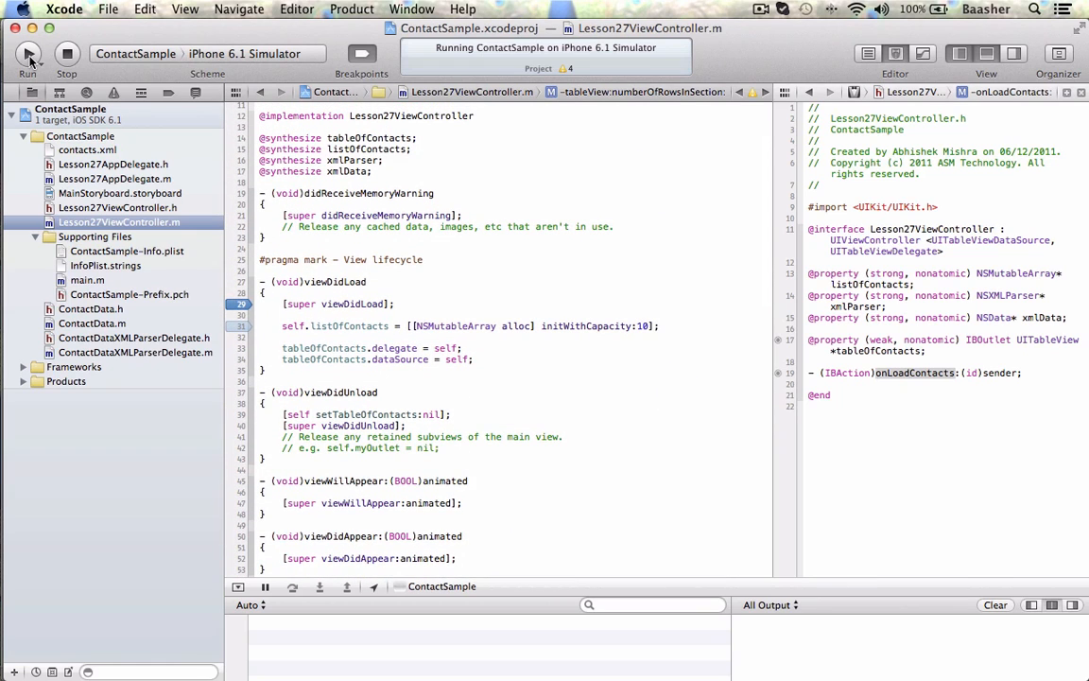
Run to the viewDidLoad breakpoint, step past the listOfContacts allocation, and relaunch the app
left_click(29, 53)
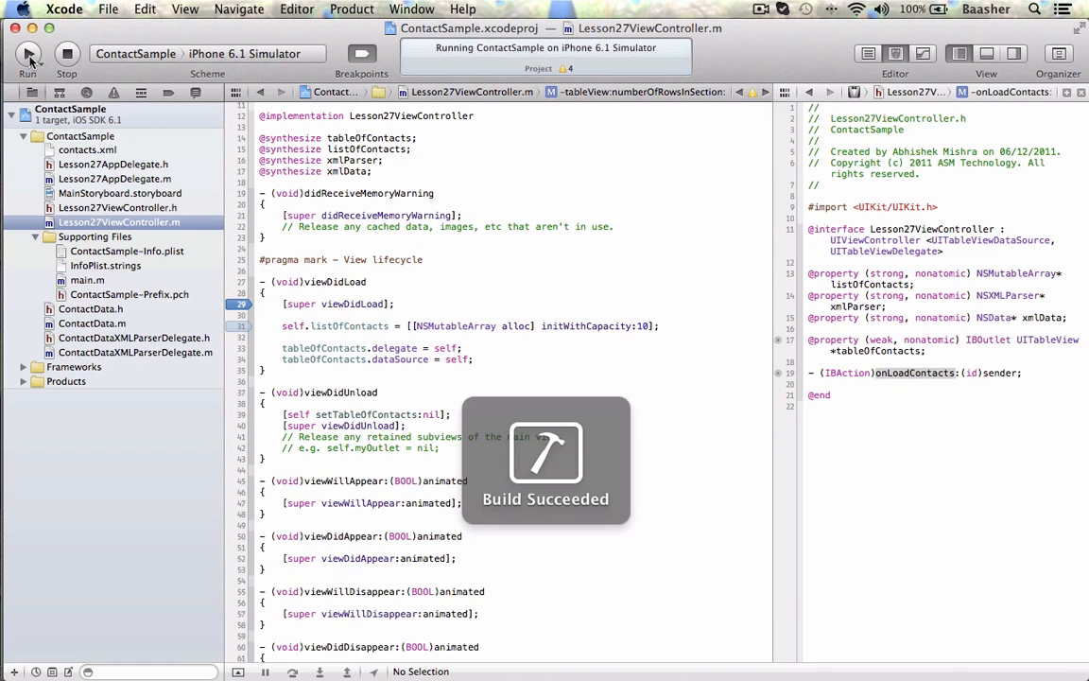
left_click(28, 53)
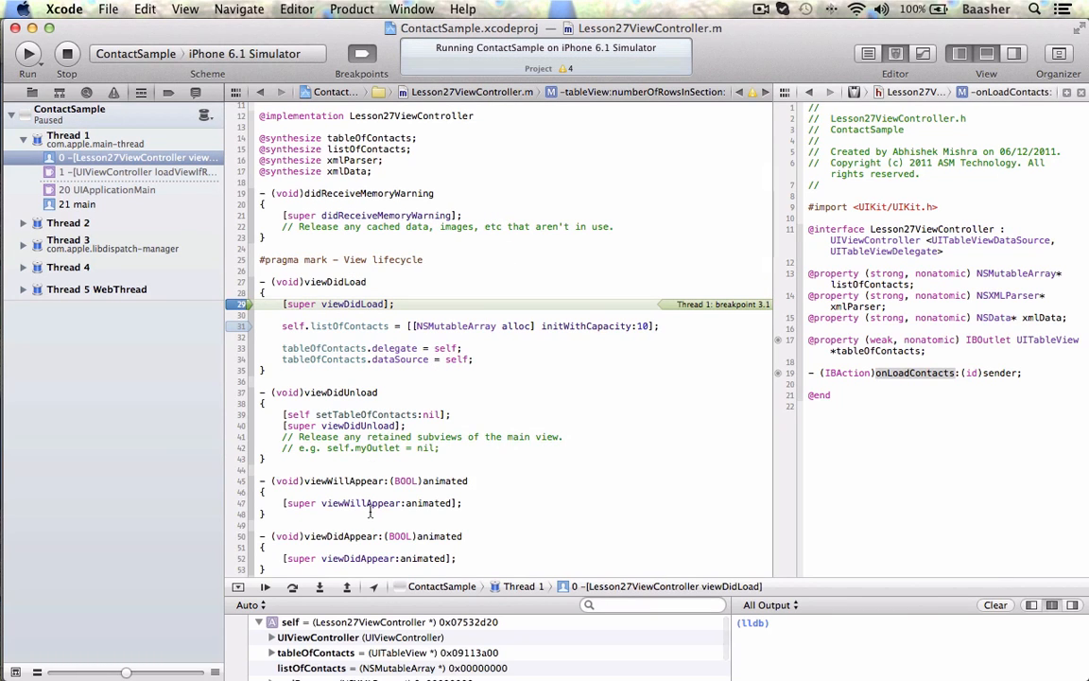
left_click(291, 586)
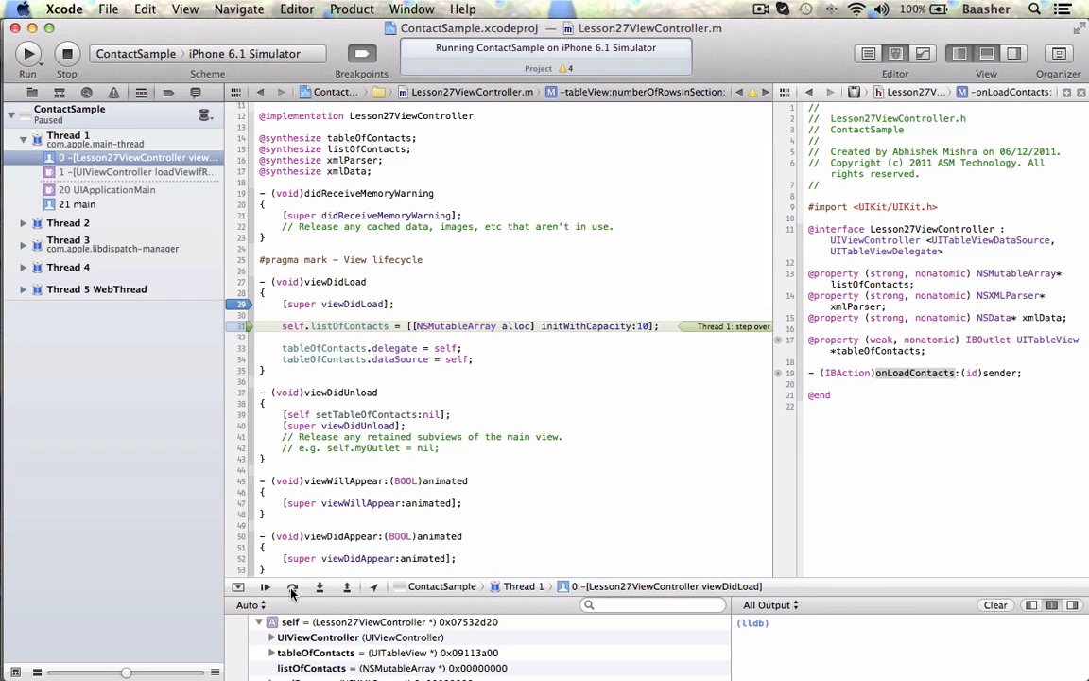
left_click(293, 586)
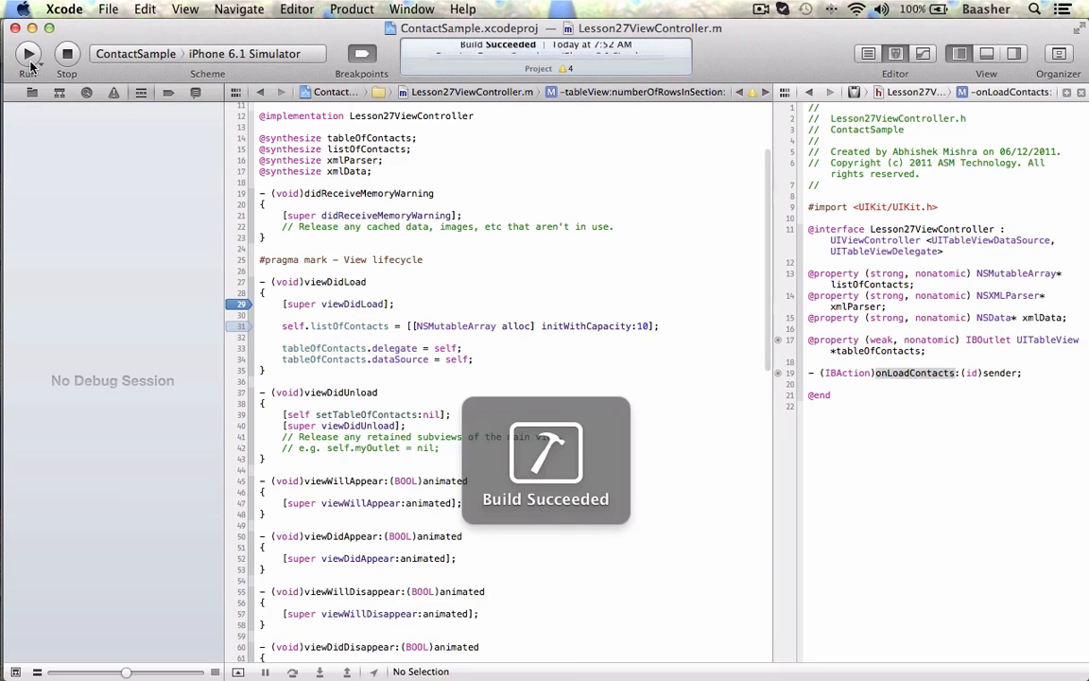
left_click(27, 53)
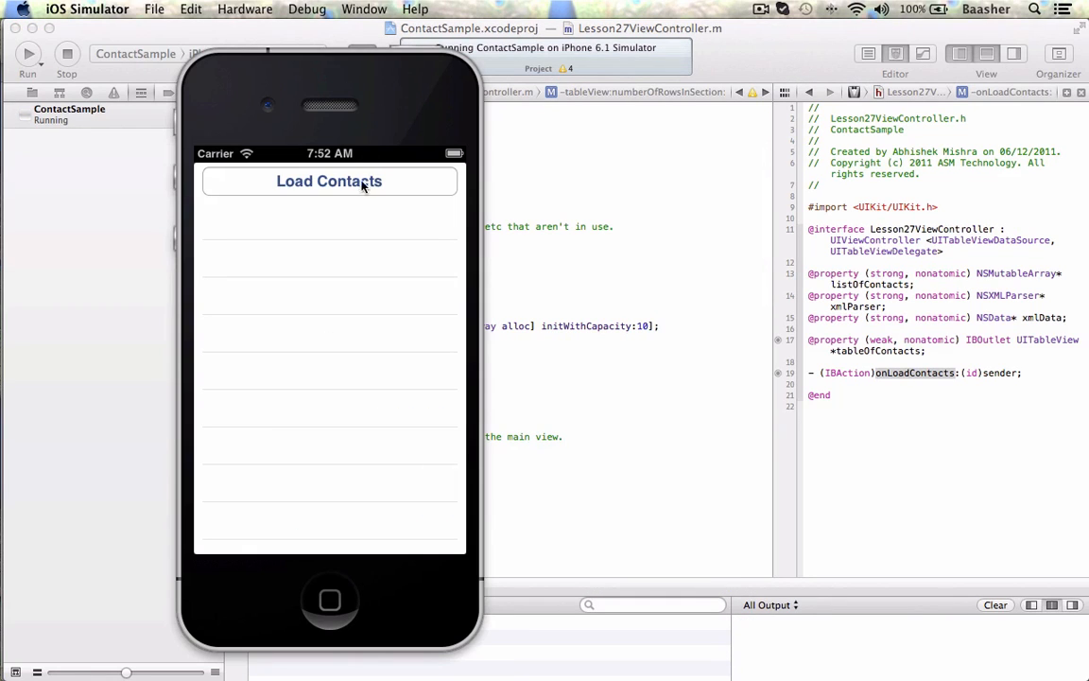
Tap Load Contacts in the simulator so execution pauses at the onLoadContacts breakpoint
left_click(329, 181)
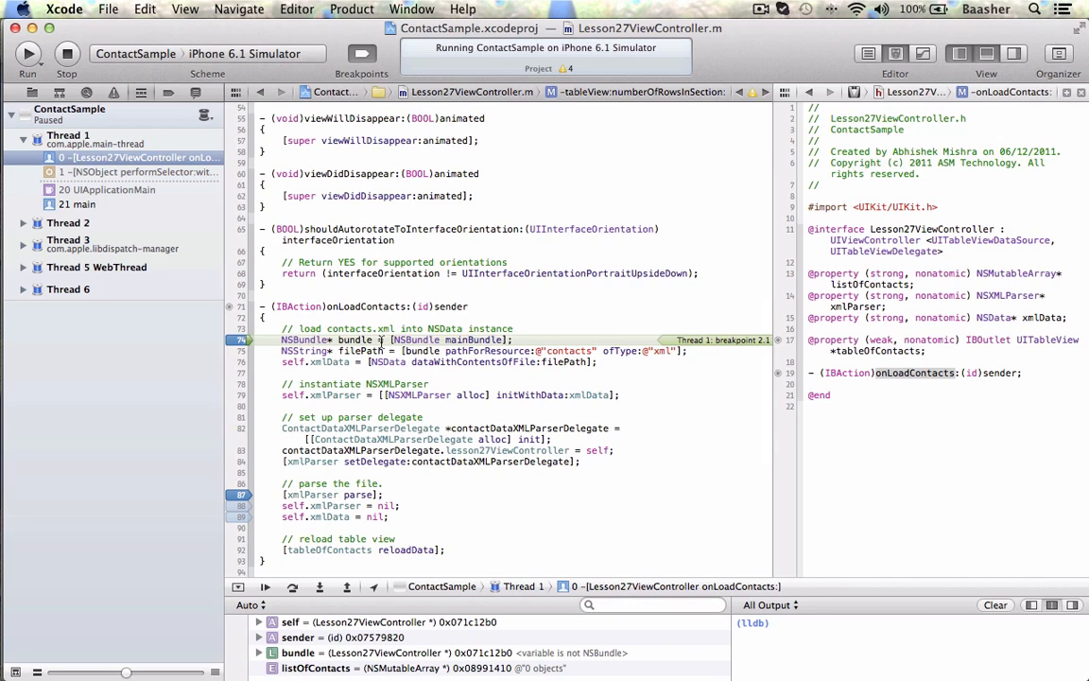
mouse_move(356, 340)
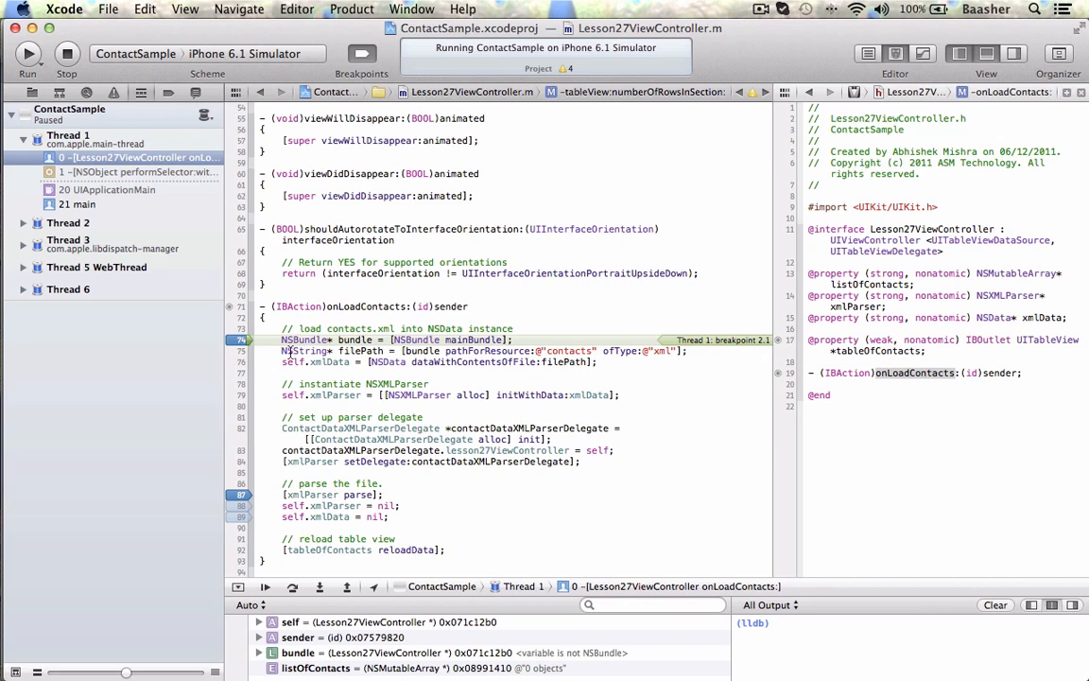
mouse_move(357, 350)
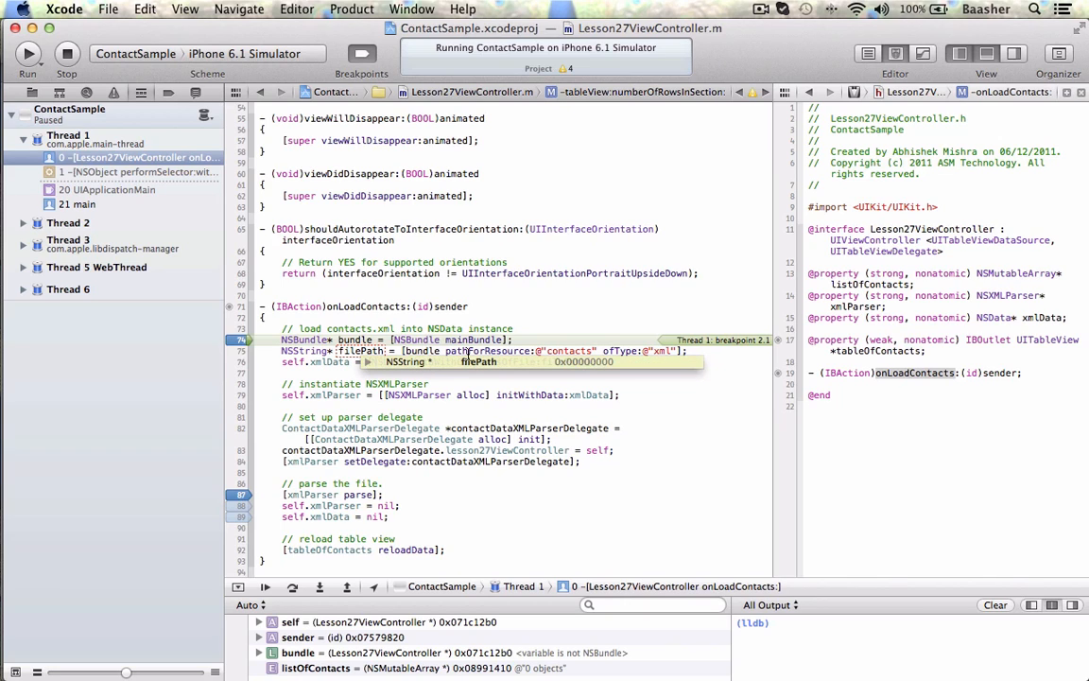
mouse_move(627, 355)
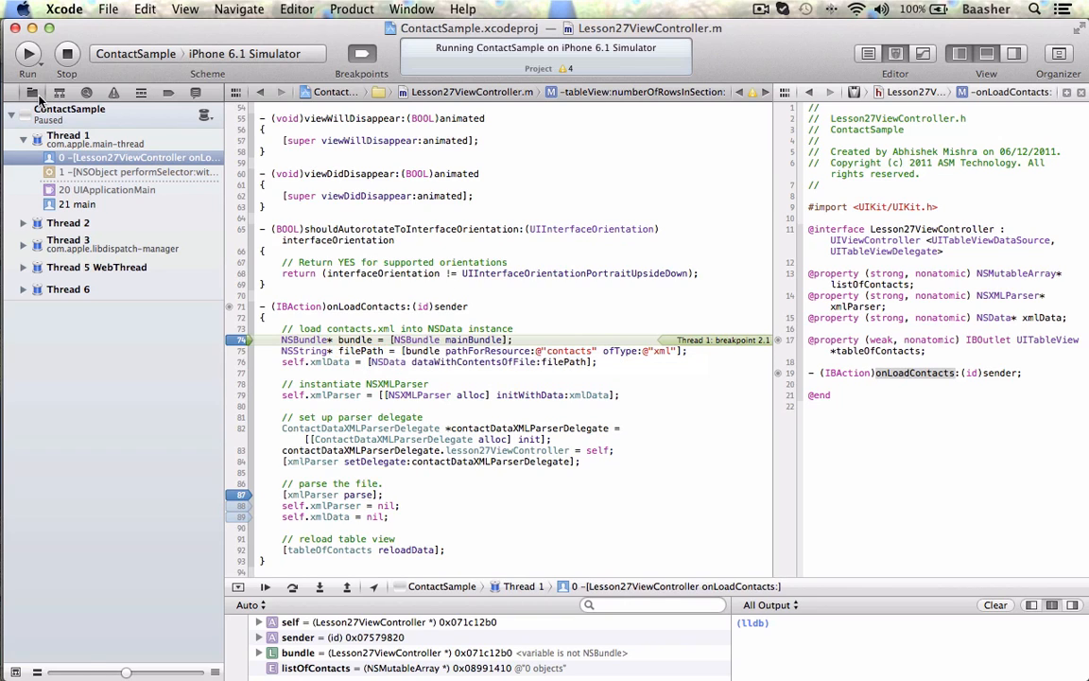
Show the project's file list again and highlight the filePath argument in onLoadContacts
left_click(30, 91)
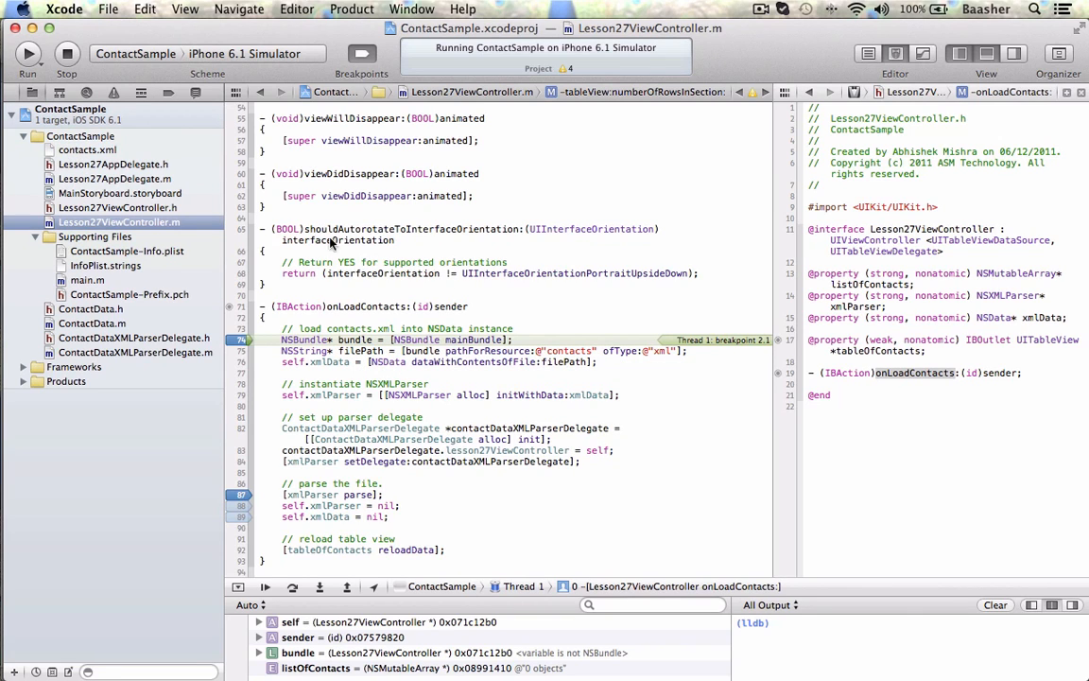
mouse_move(385, 353)
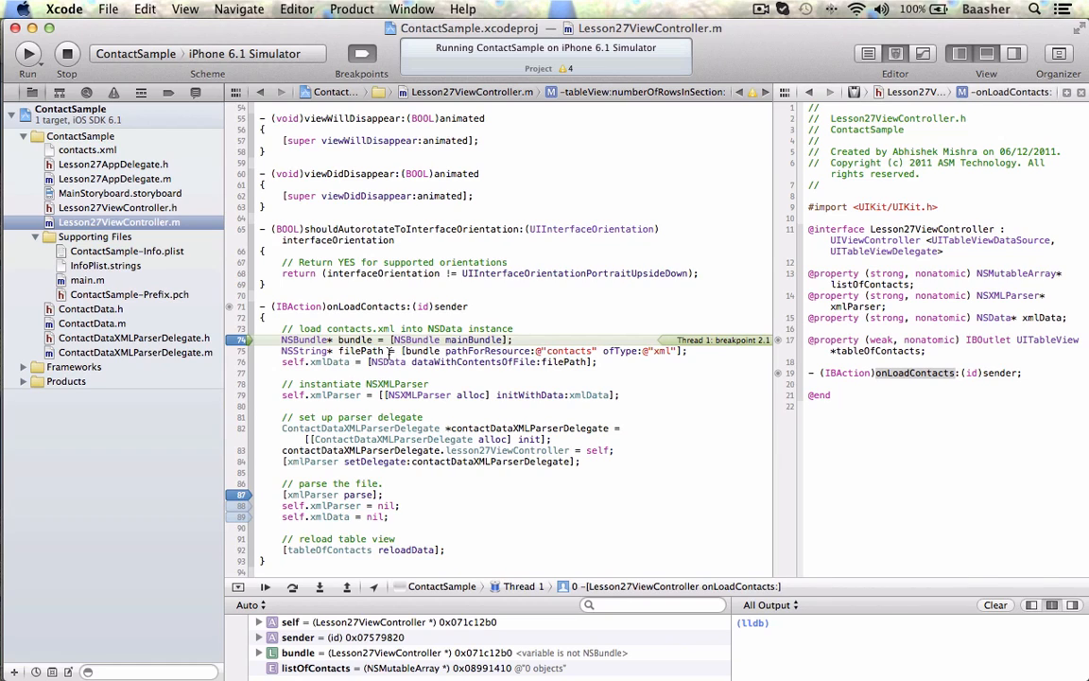
mouse_move(571, 363)
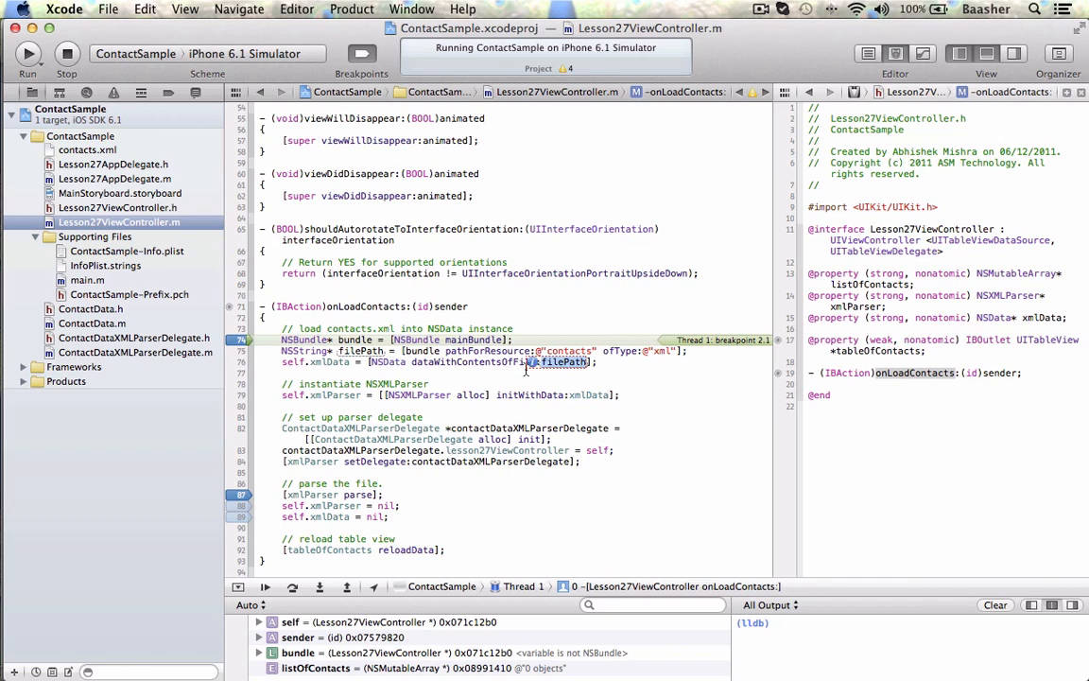
mouse_move(318, 369)
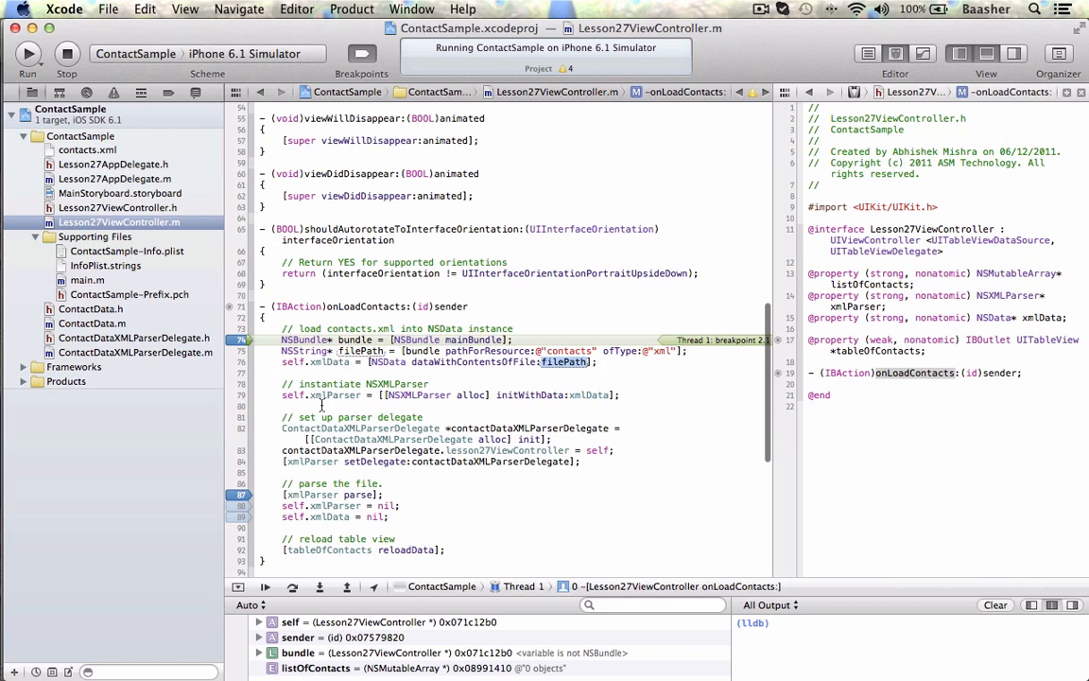
mouse_move(438, 401)
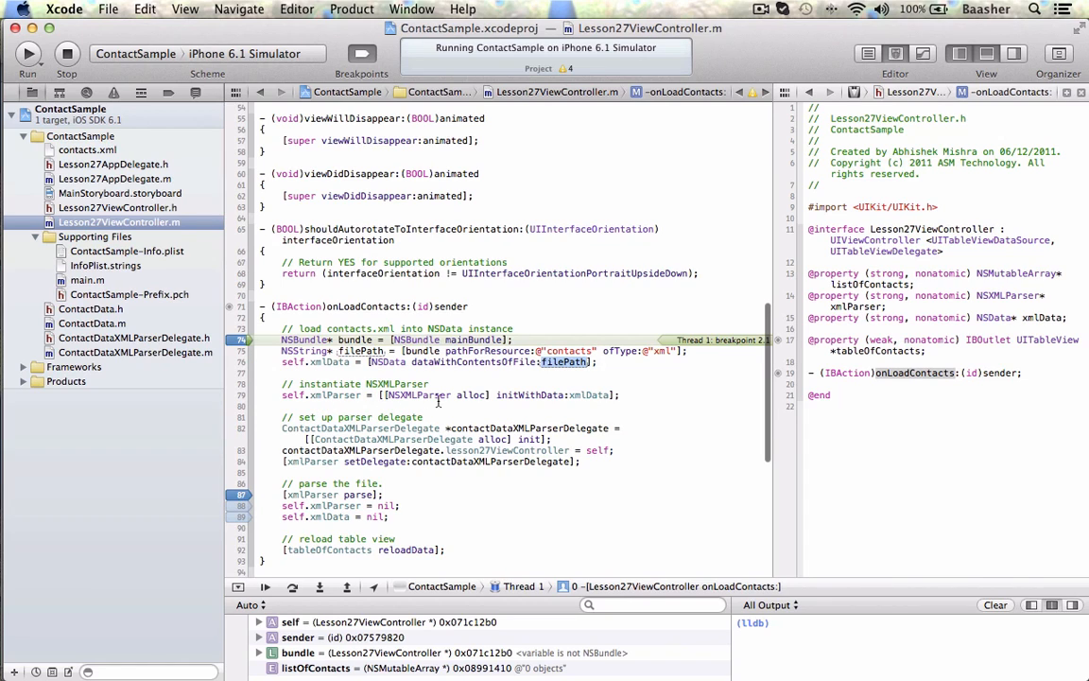
double_click(590, 395)
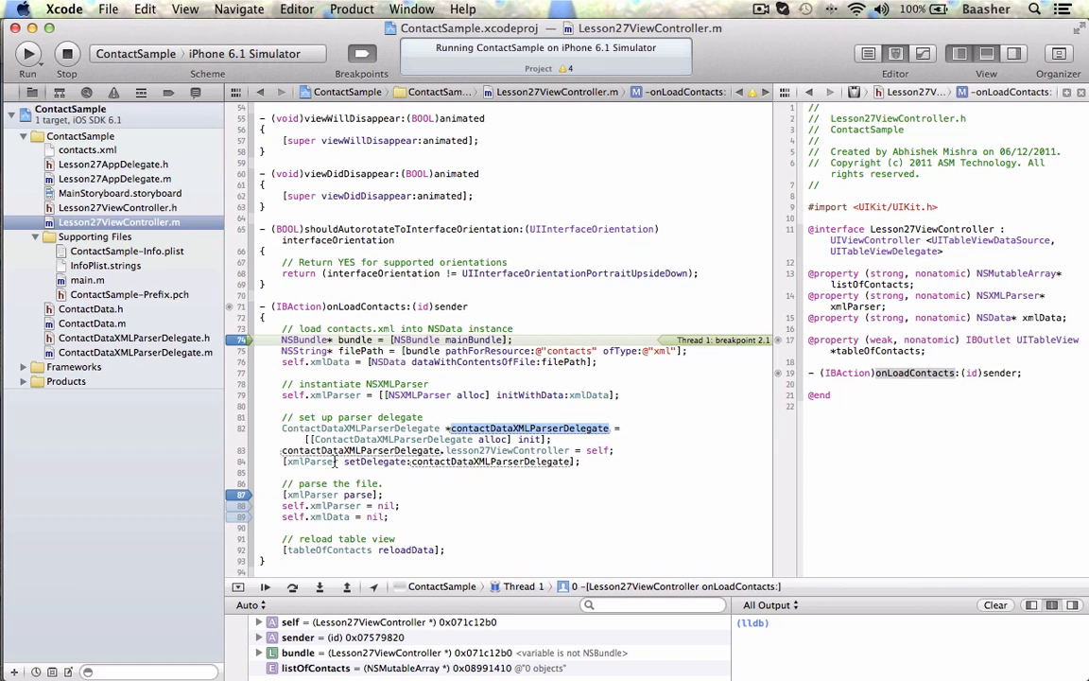
mouse_move(445, 462)
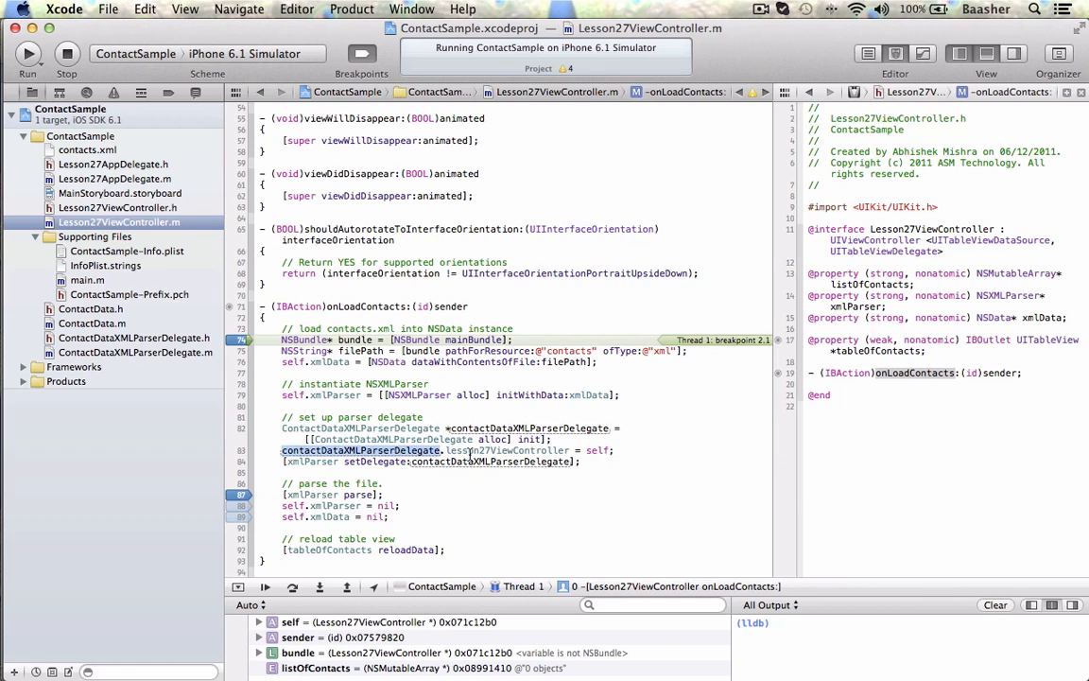
mouse_move(598, 450)
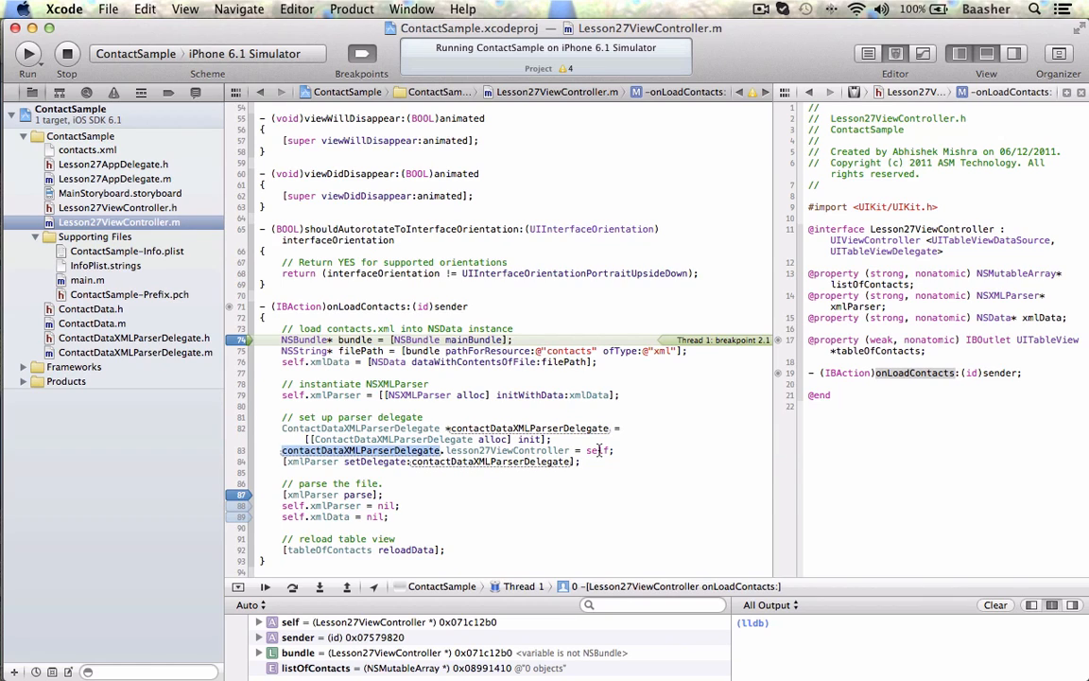
mouse_move(544, 325)
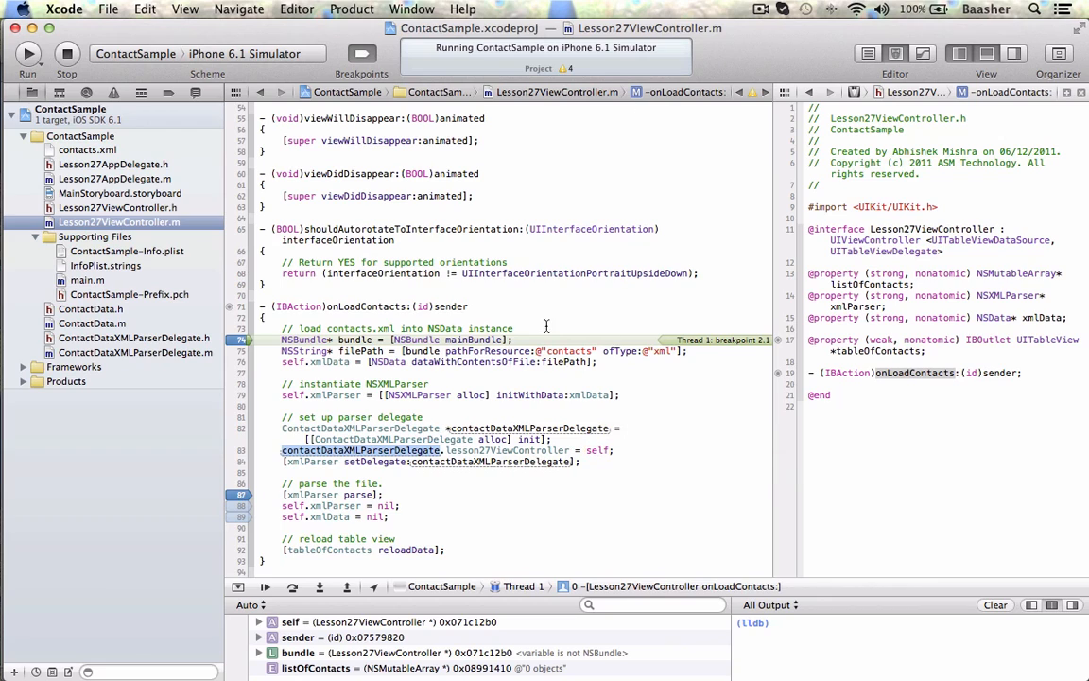
mouse_move(524, 450)
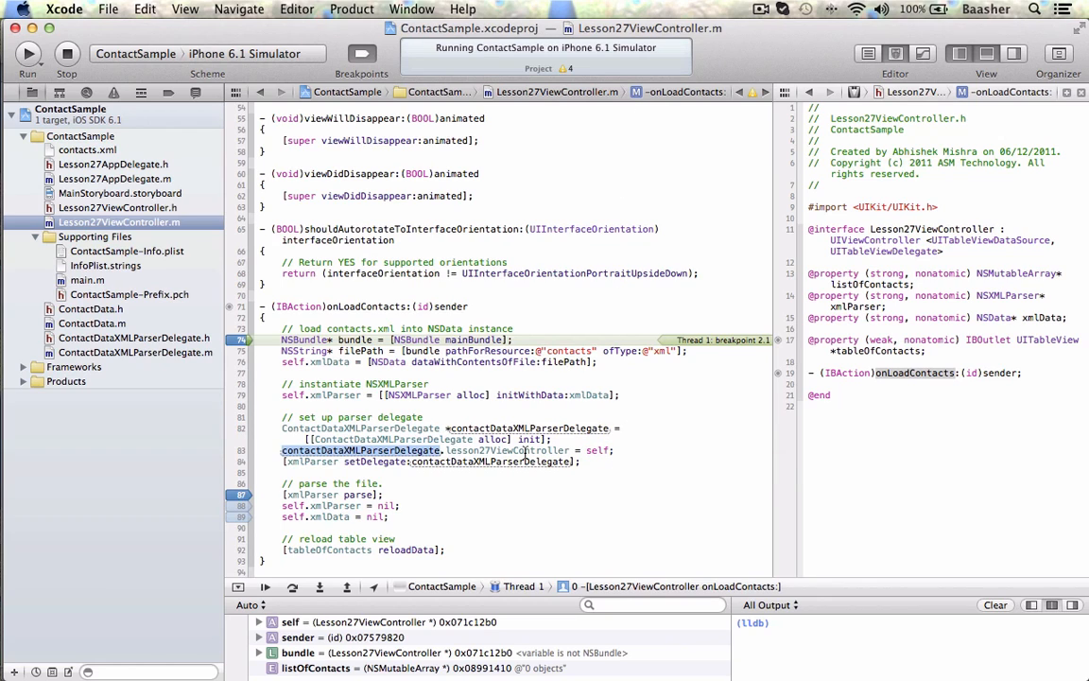
mouse_move(597, 450)
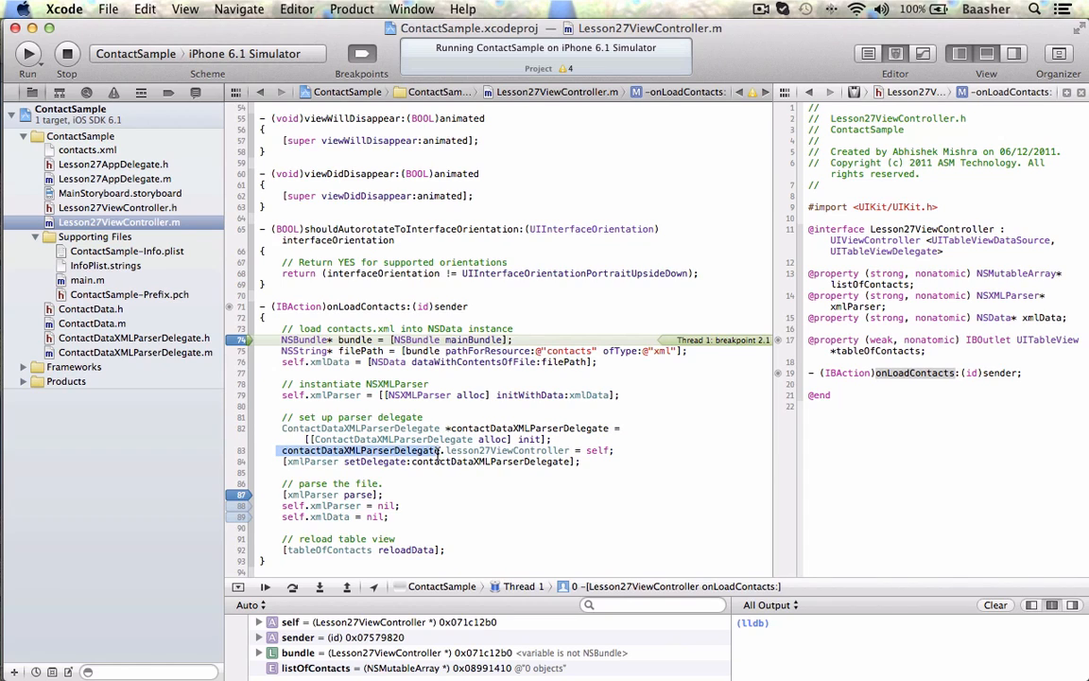
double_click(507, 450)
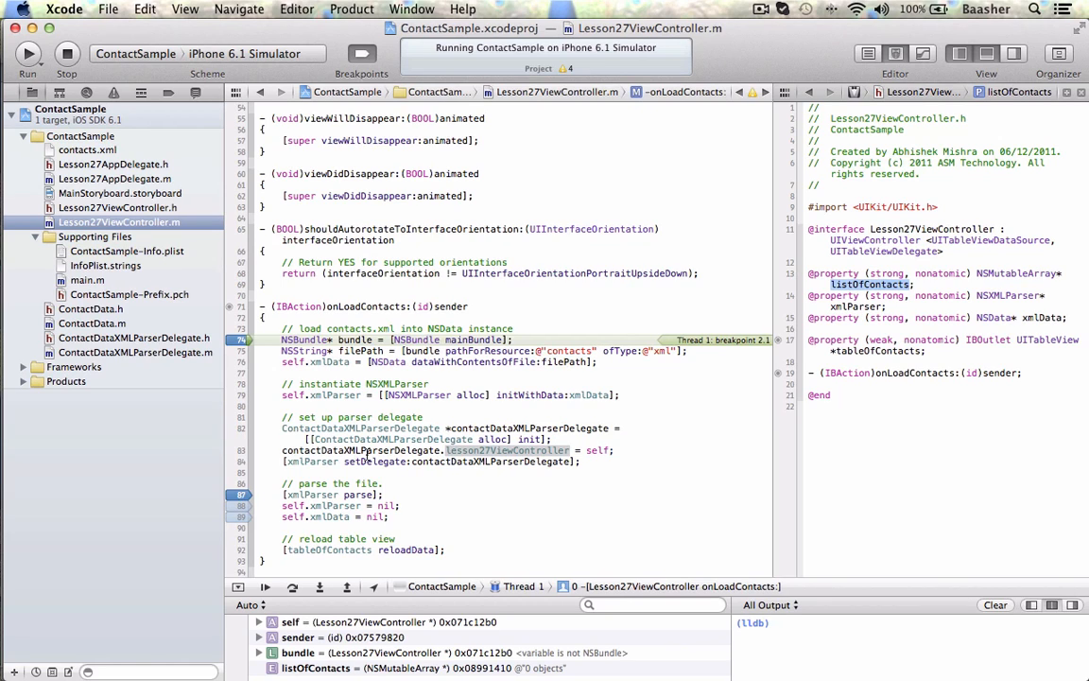
scroll("down", 3)
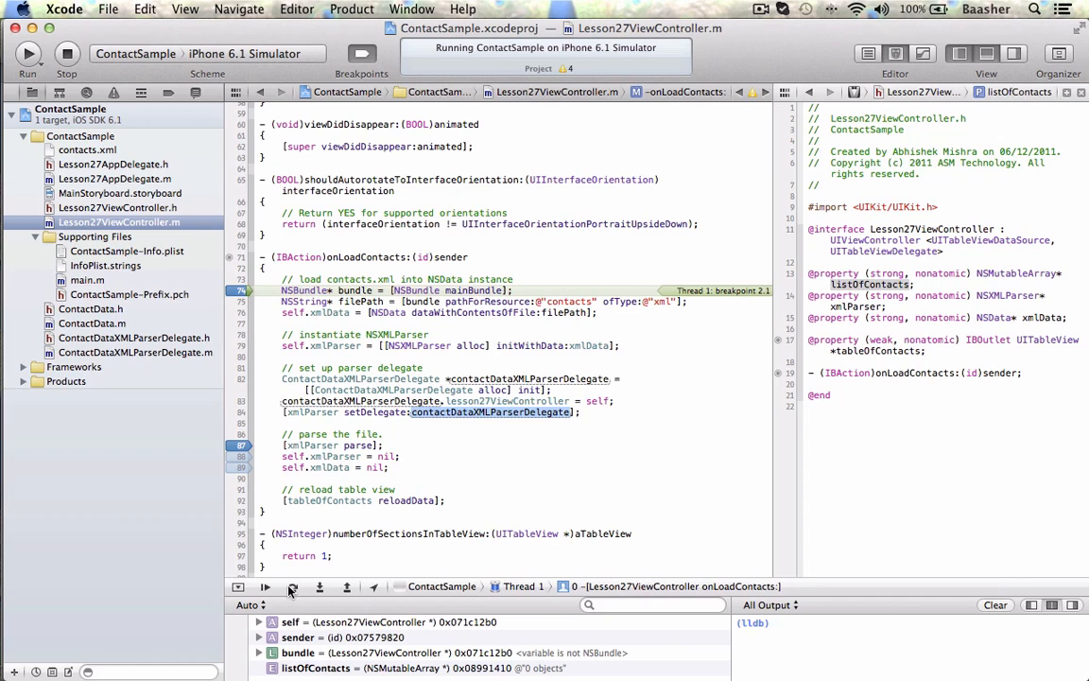
Step over, show ContactDataXMLParserDelegate.m, and continue to the didStartElement breakpoint
left_click(292, 586)
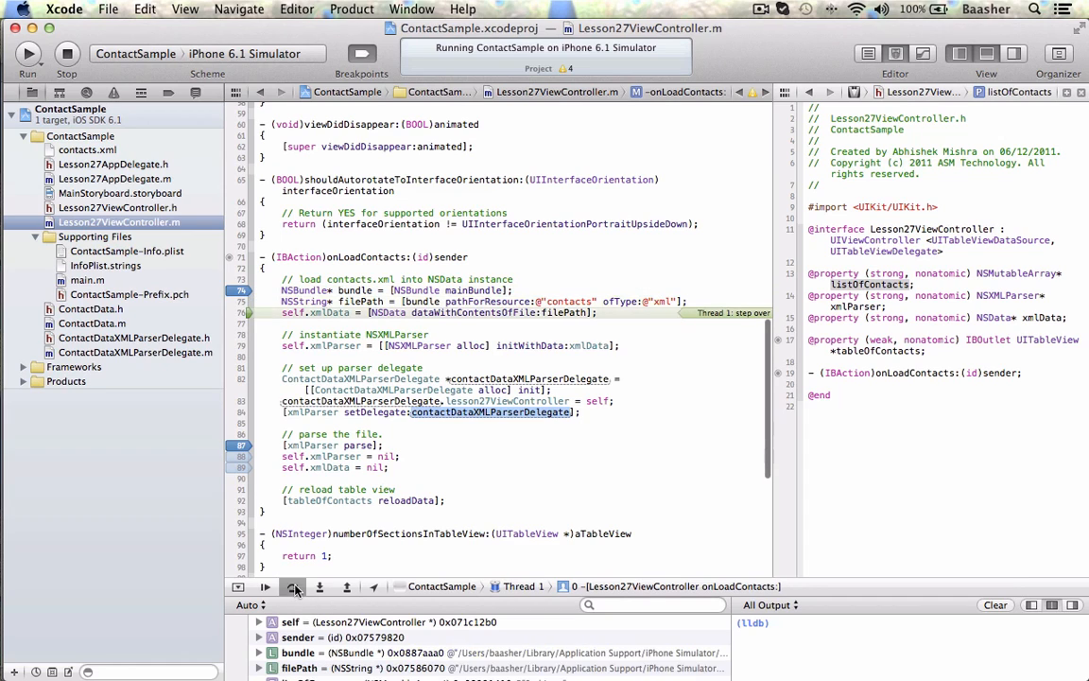
left_click(295, 586)
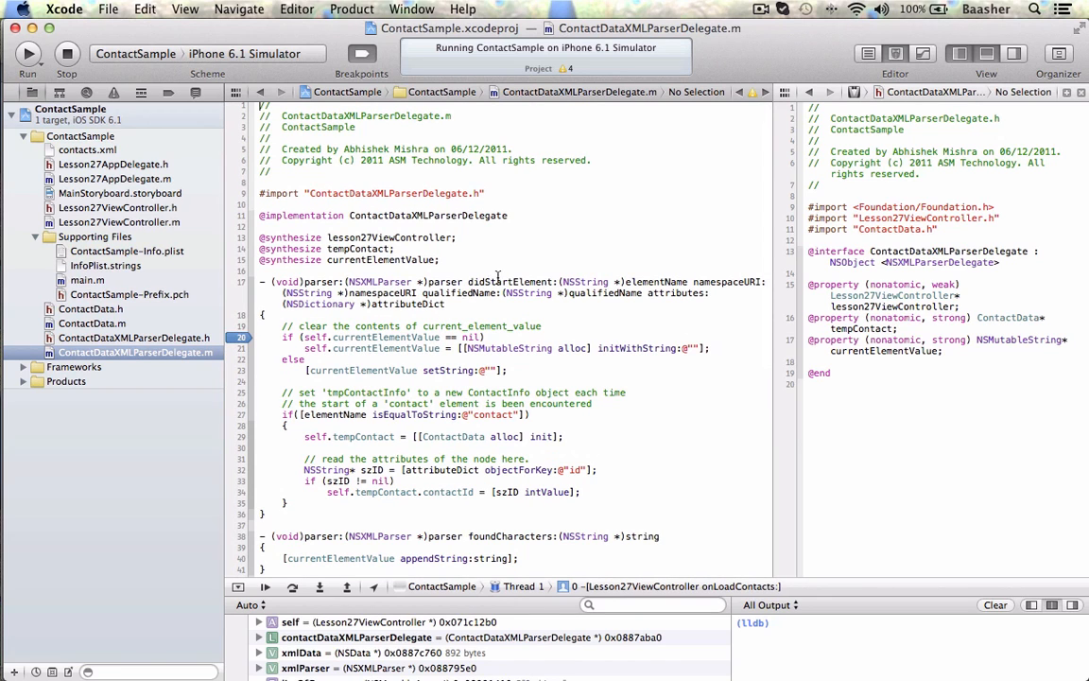
scroll("down", 3)
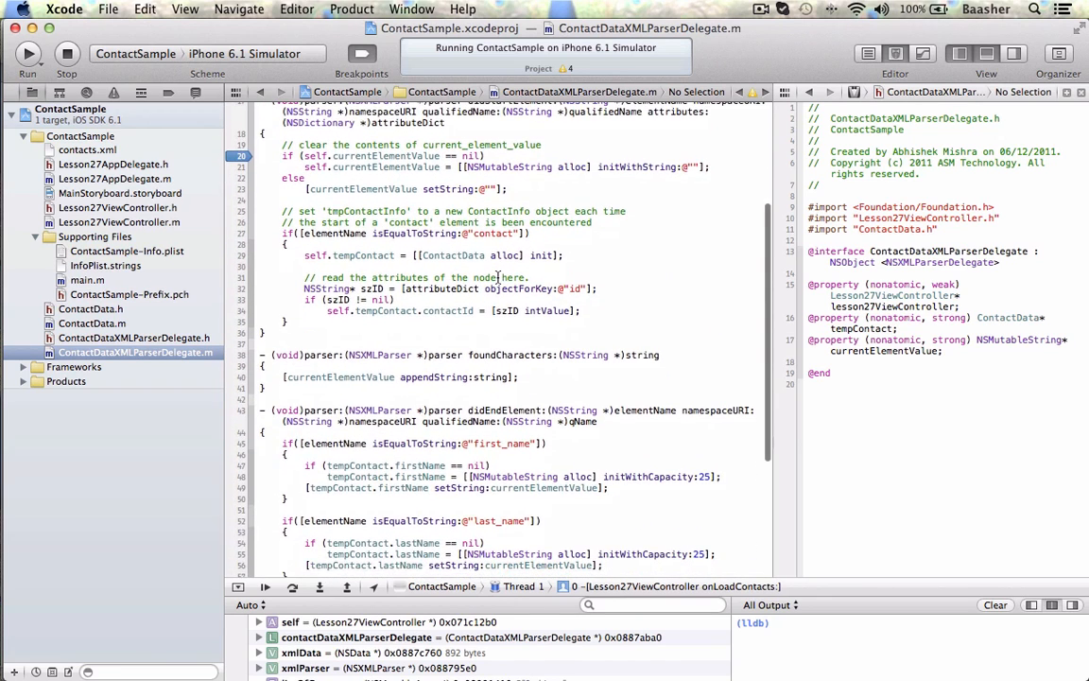
left_click(511, 356)
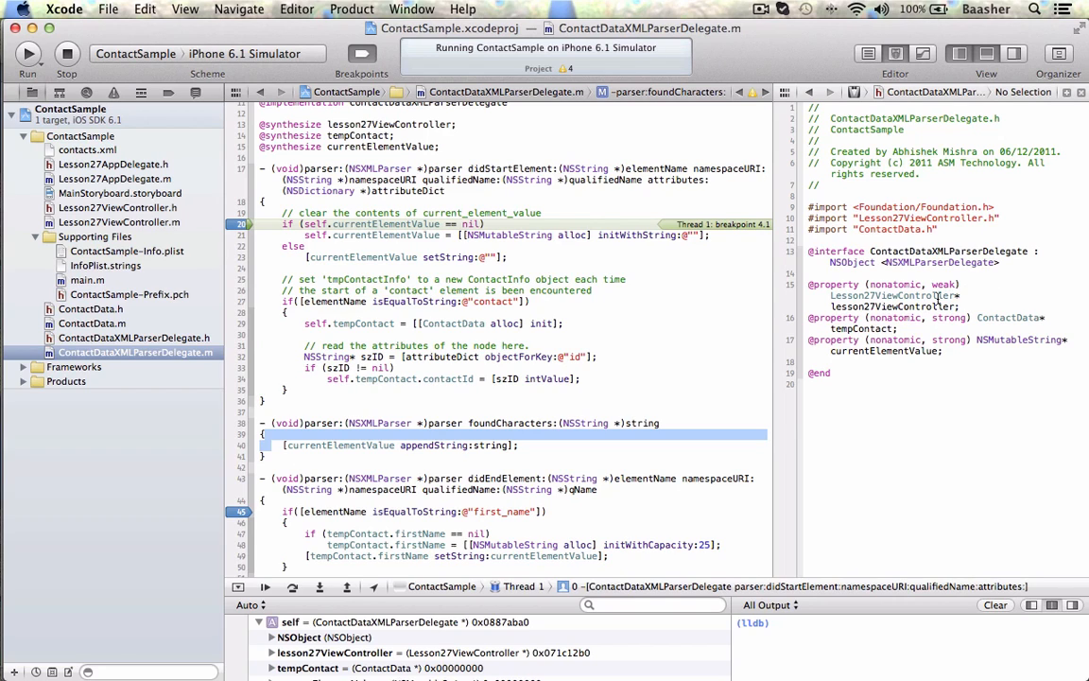
double_click(892, 295)
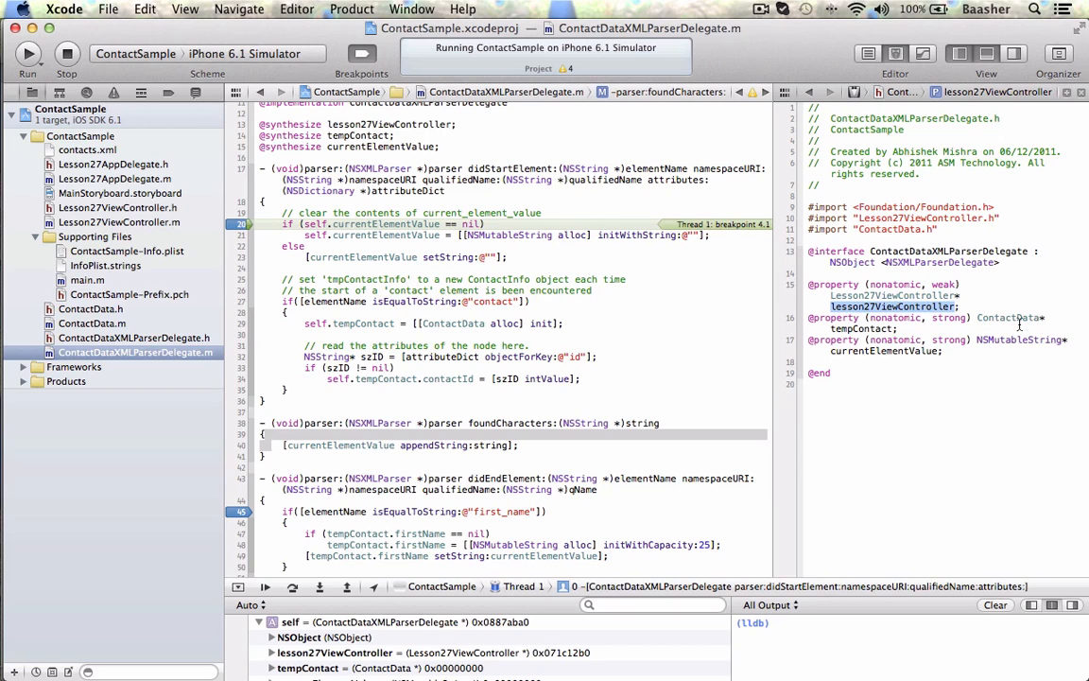
double_click(1009, 318)
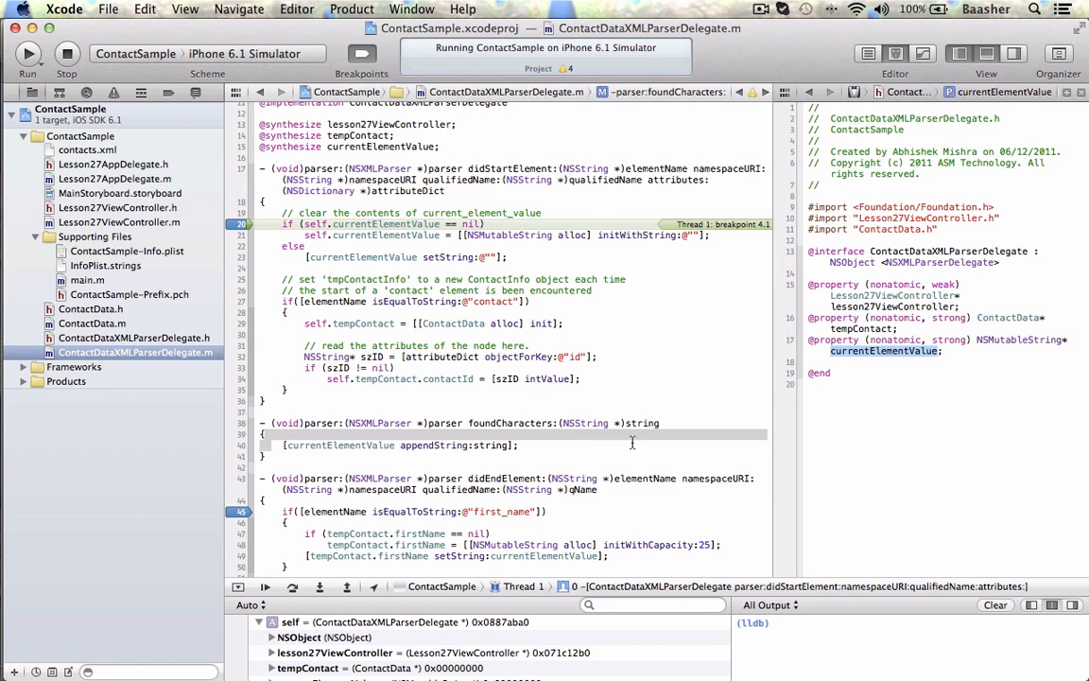
left_click(306, 446)
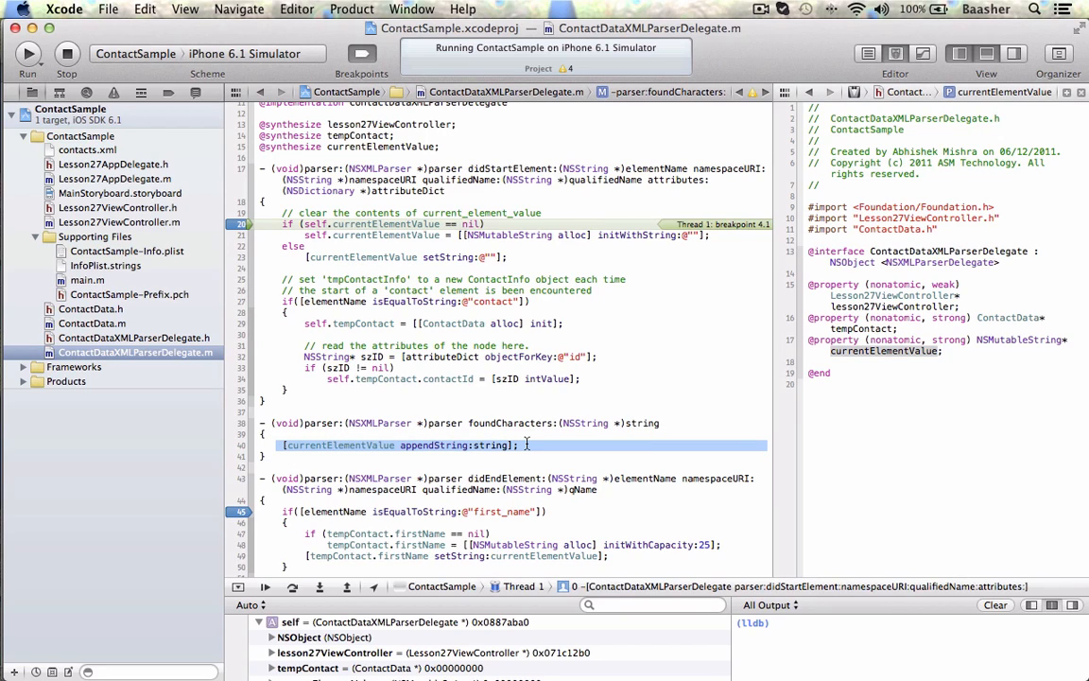
mouse_move(450, 169)
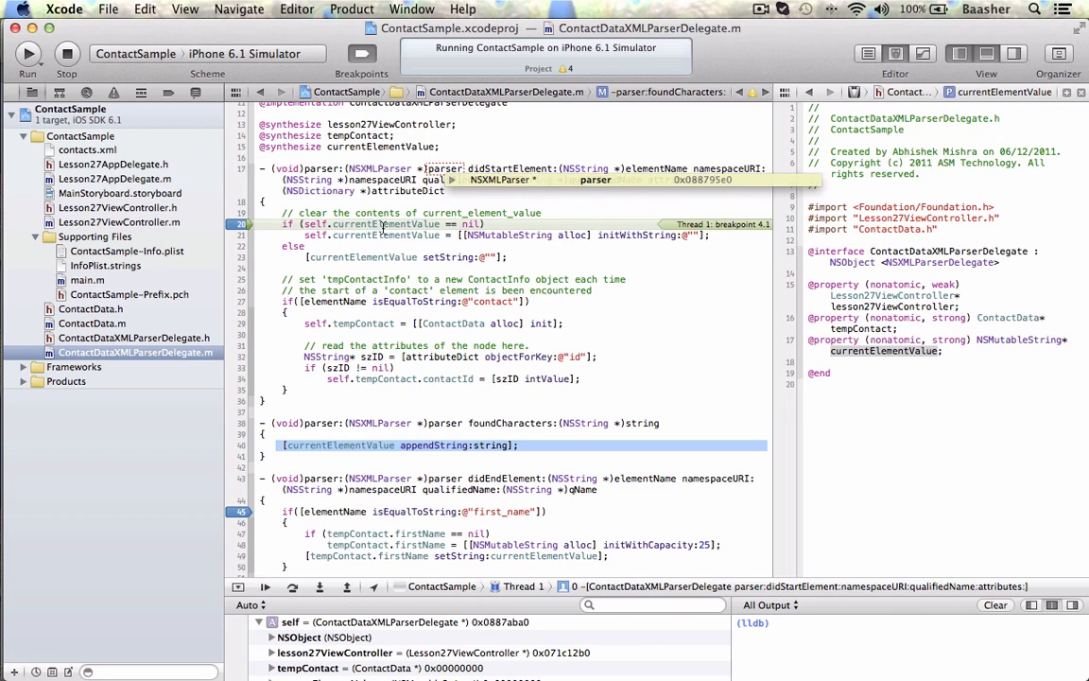
Step through didStartElement allocating currentElementValue and past the contact element check
left_click(293, 586)
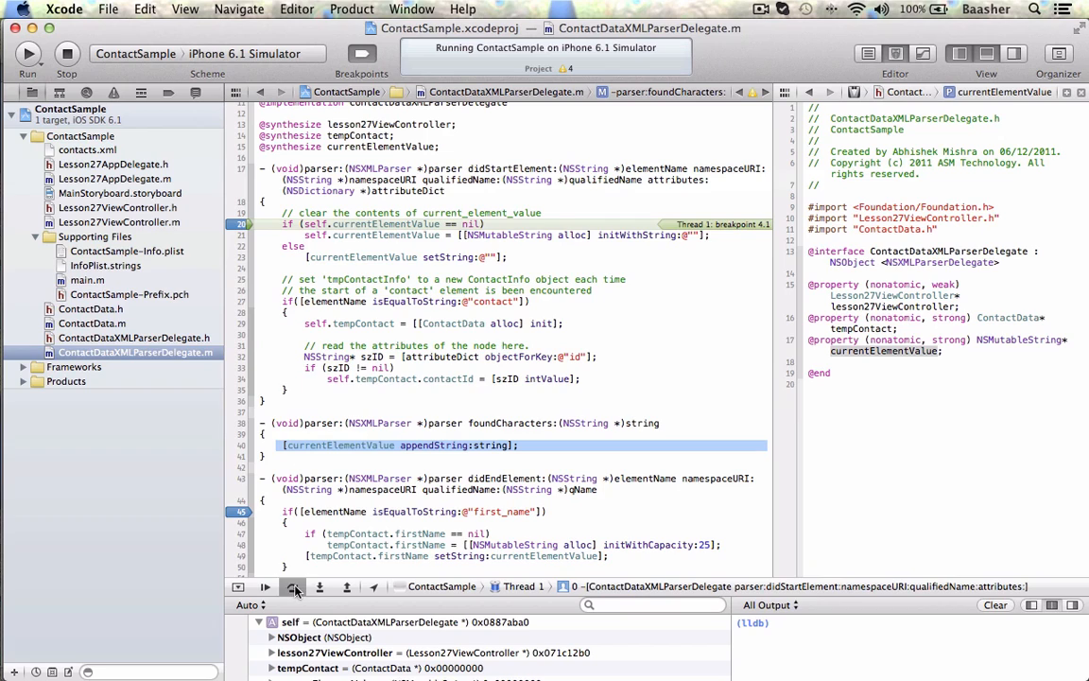
left_click(265, 586)
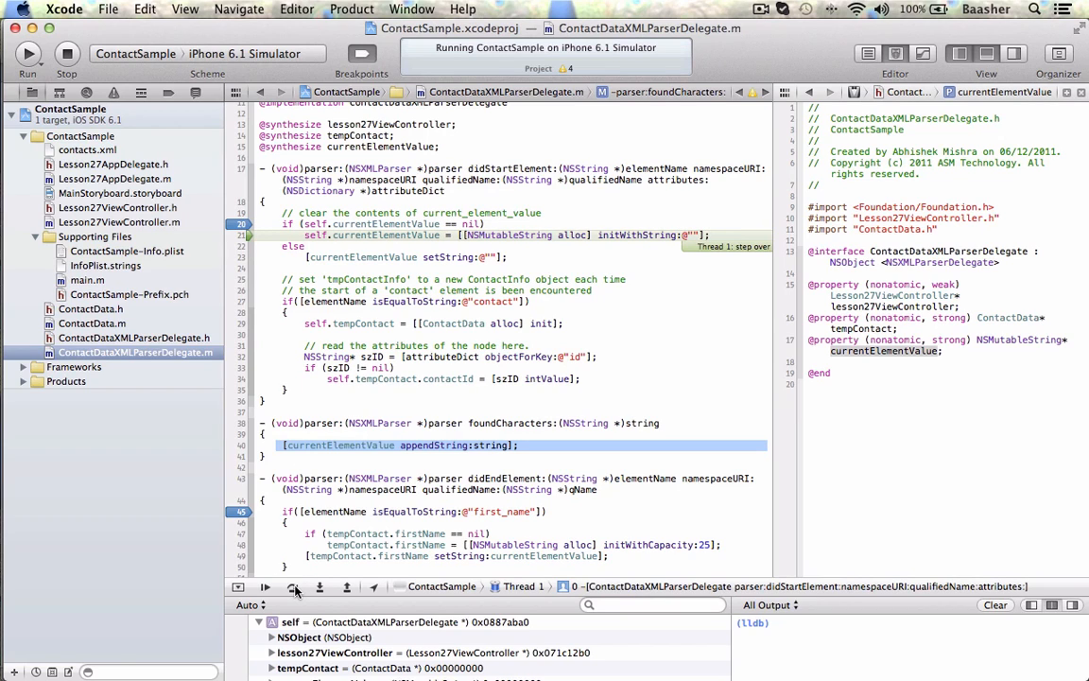
left_click(264, 586)
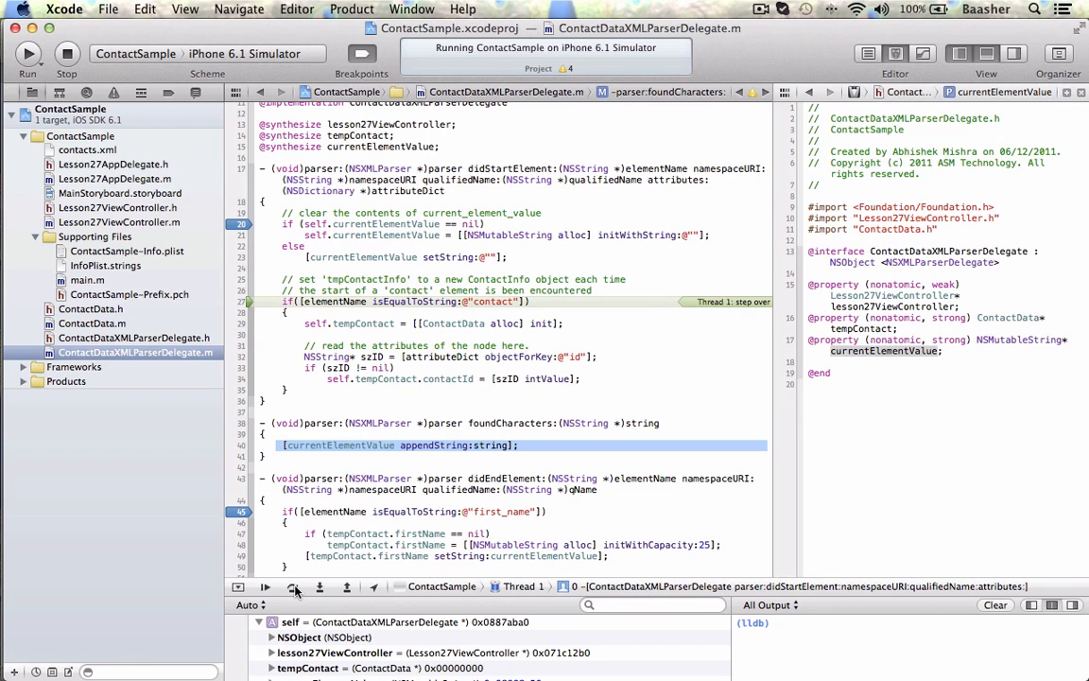
left_click(295, 586)
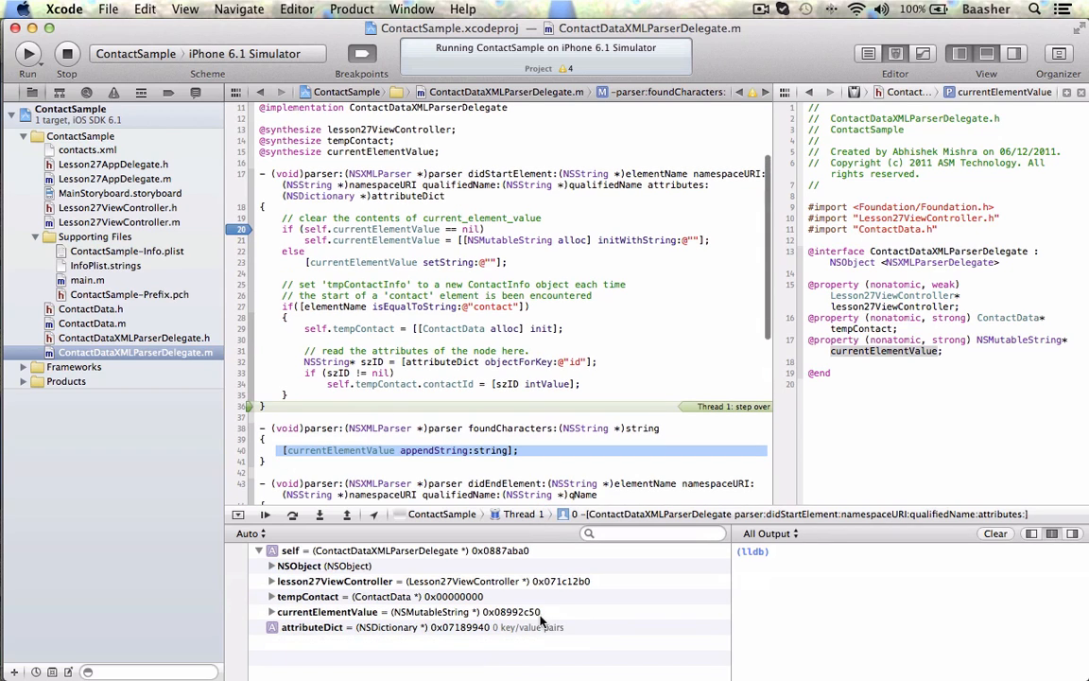
mouse_move(302, 521)
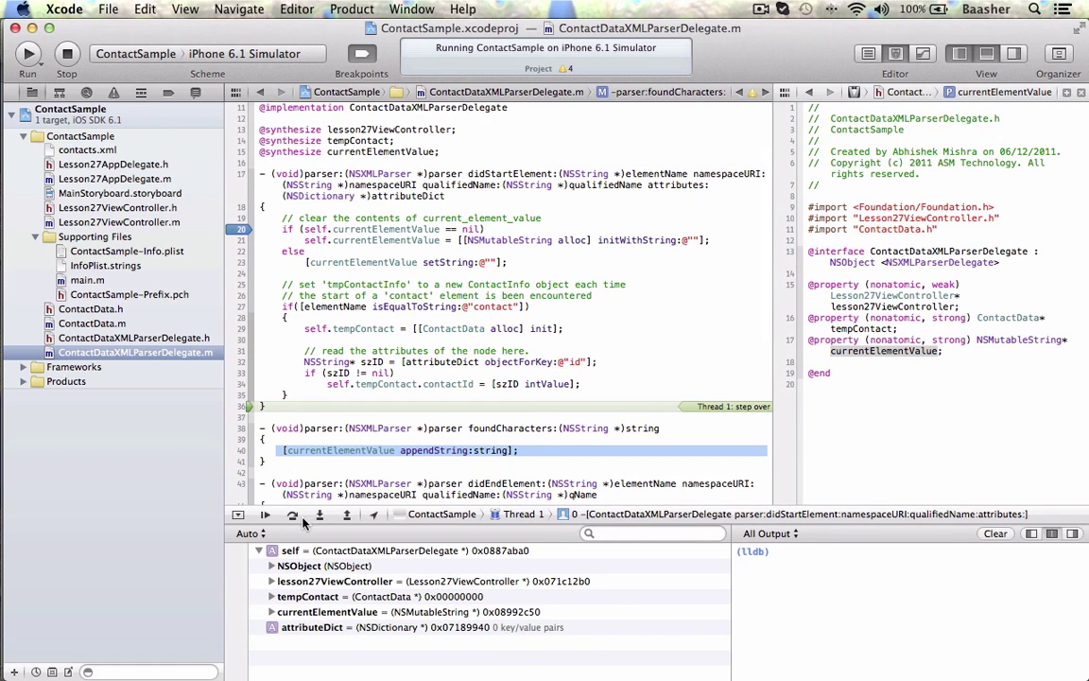
Continue to the next start element reading 'contact', then show contacts.xml with its four contacts
left_click(265, 514)
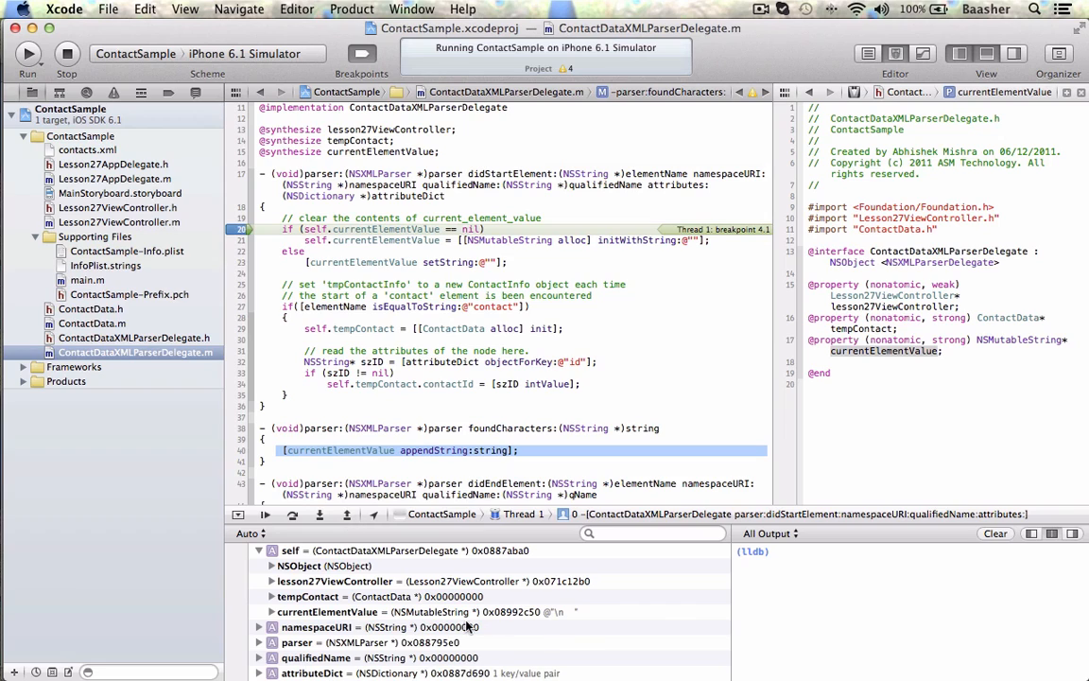
left_click(293, 514)
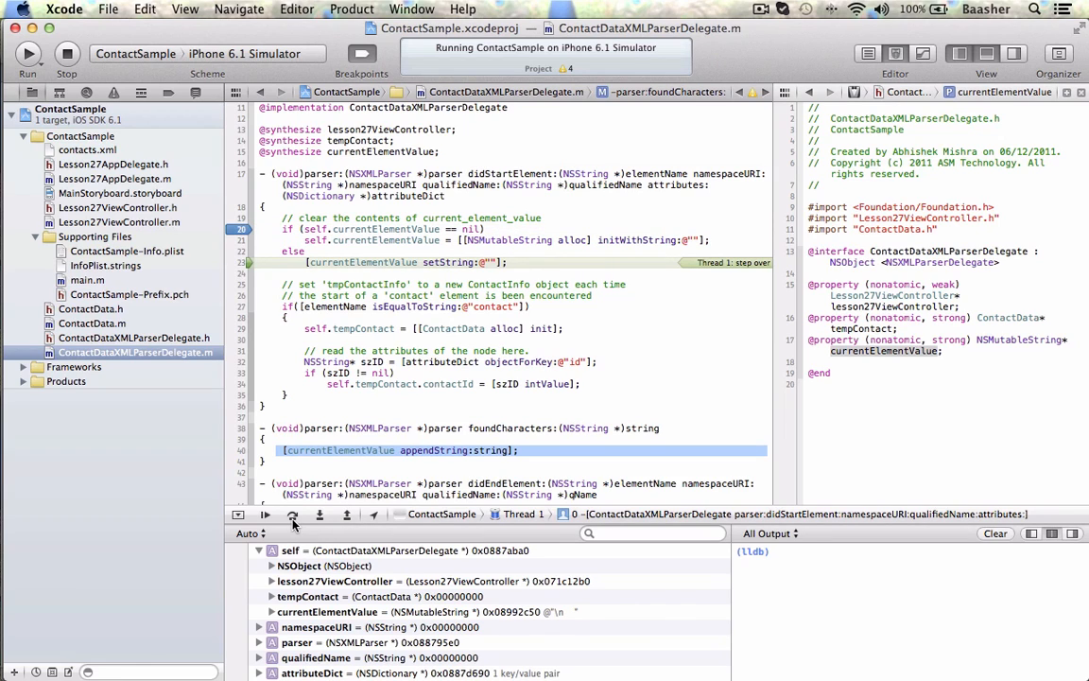
left_click(291, 514)
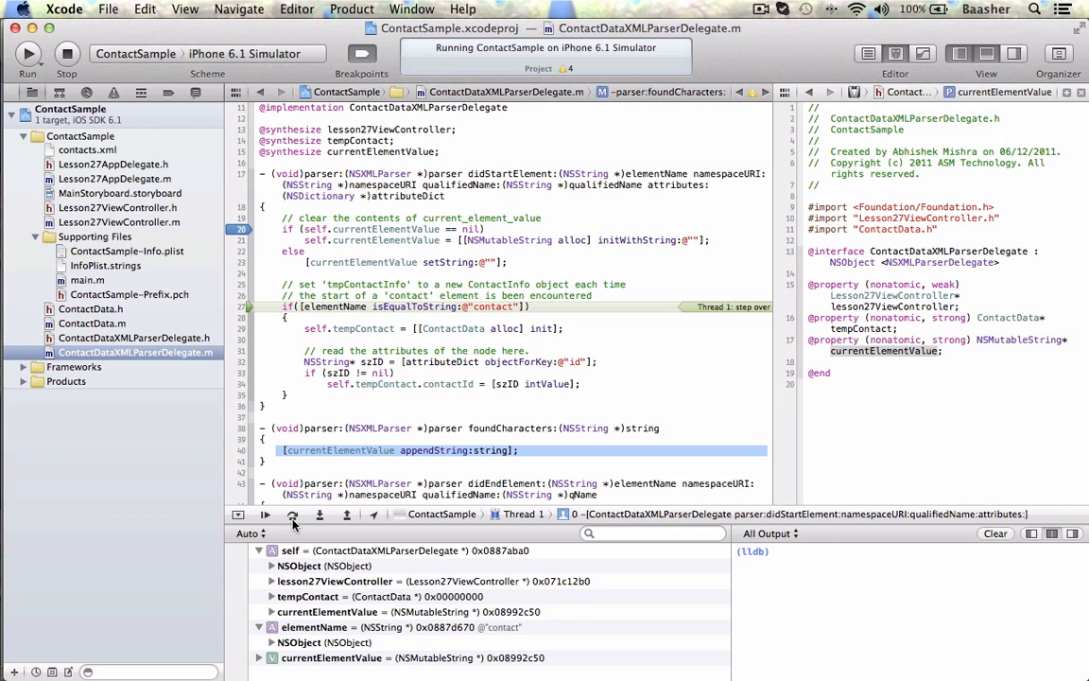
mouse_move(313, 616)
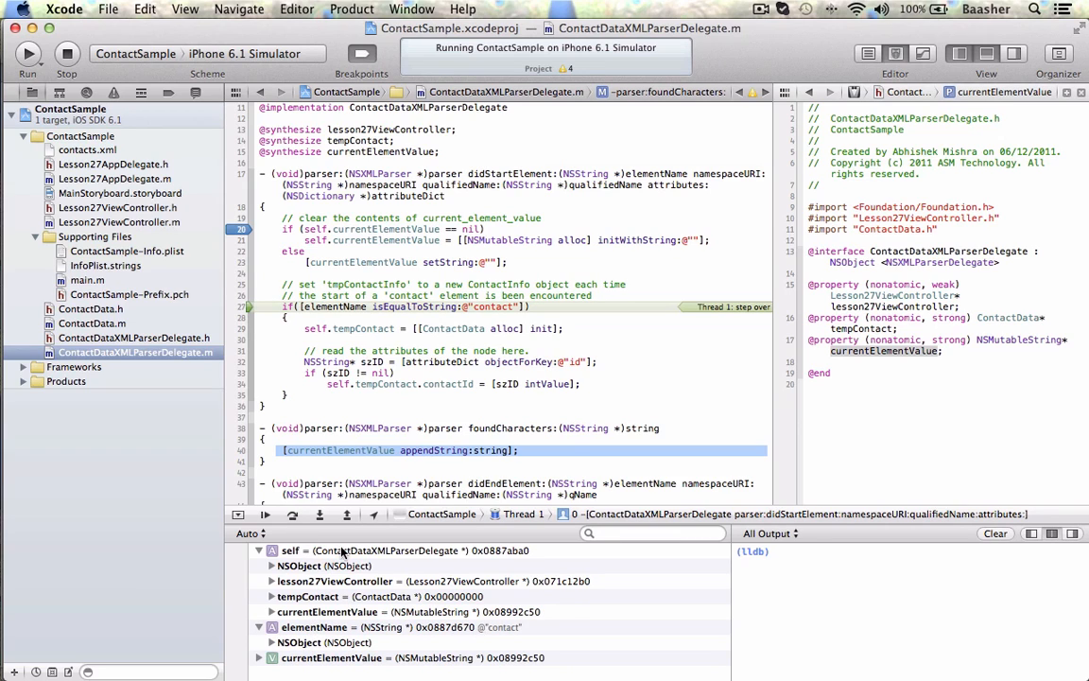
left_click(87, 150)
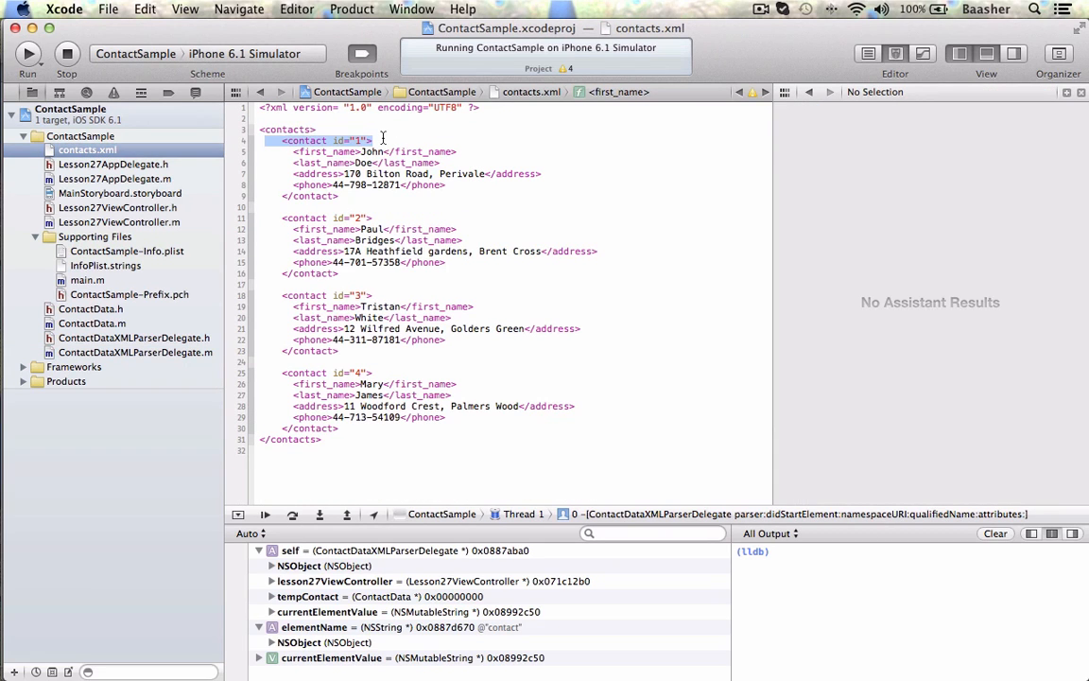
Return to the parser delegate code and step past creating the tempContact object
left_click(288, 128)
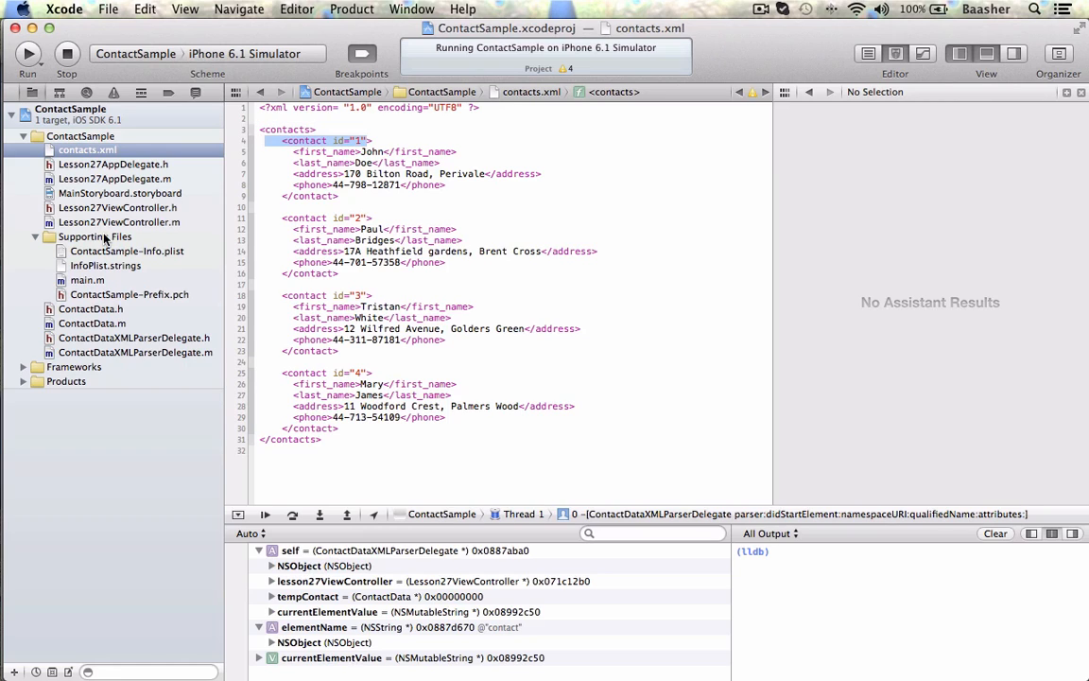
mouse_move(147, 231)
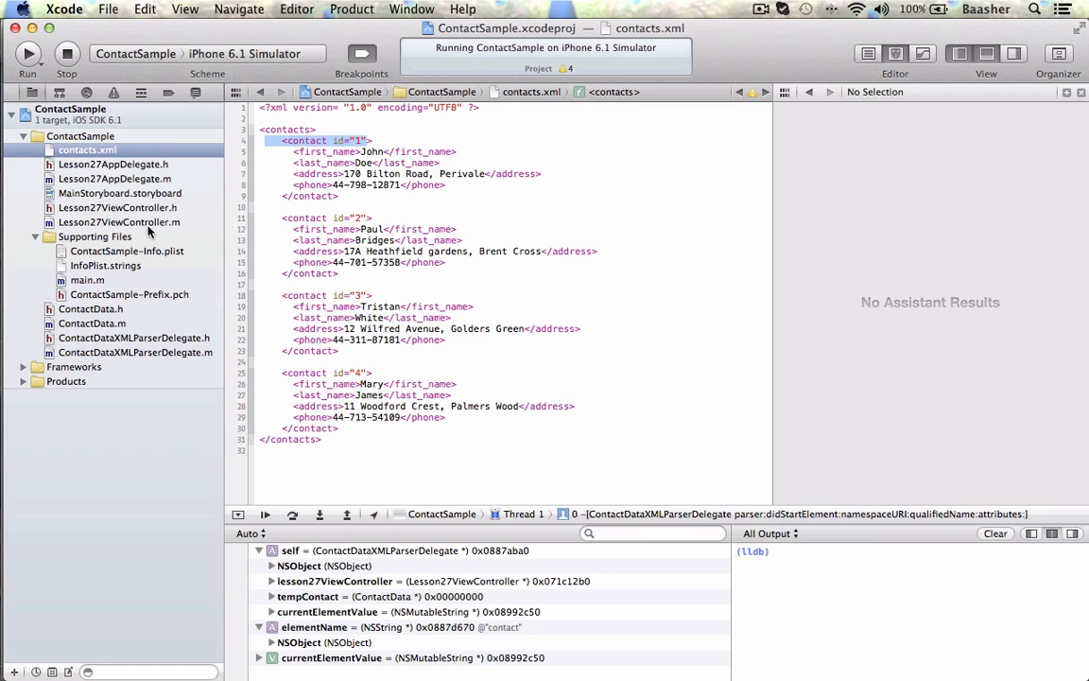
left_click(136, 351)
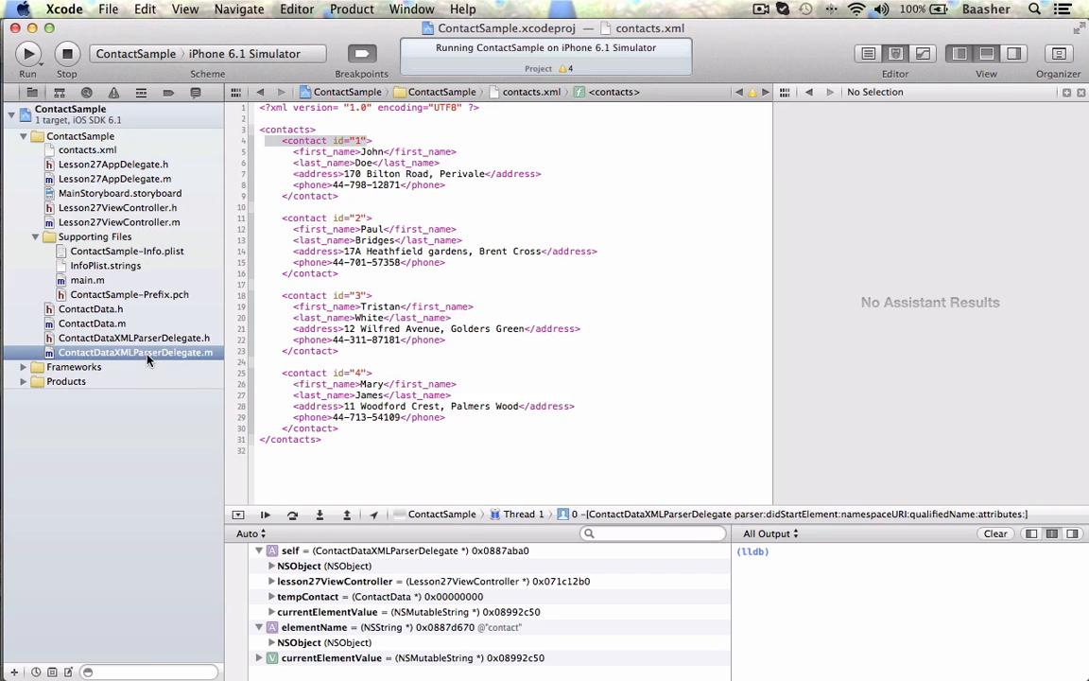
left_click(136, 352)
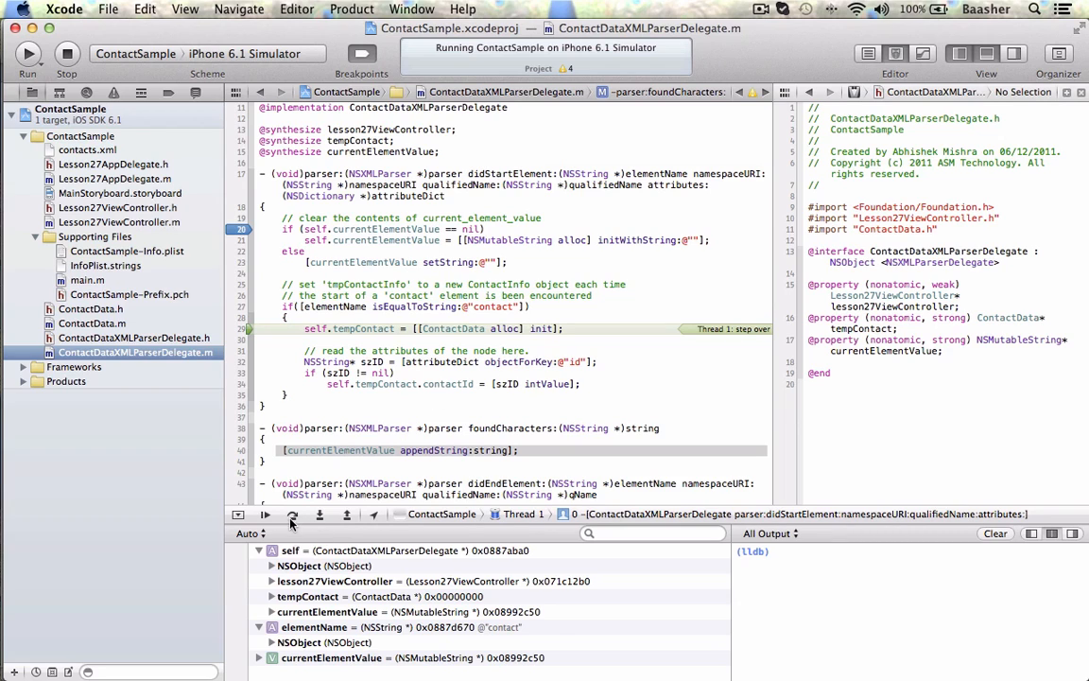
left_click(291, 514)
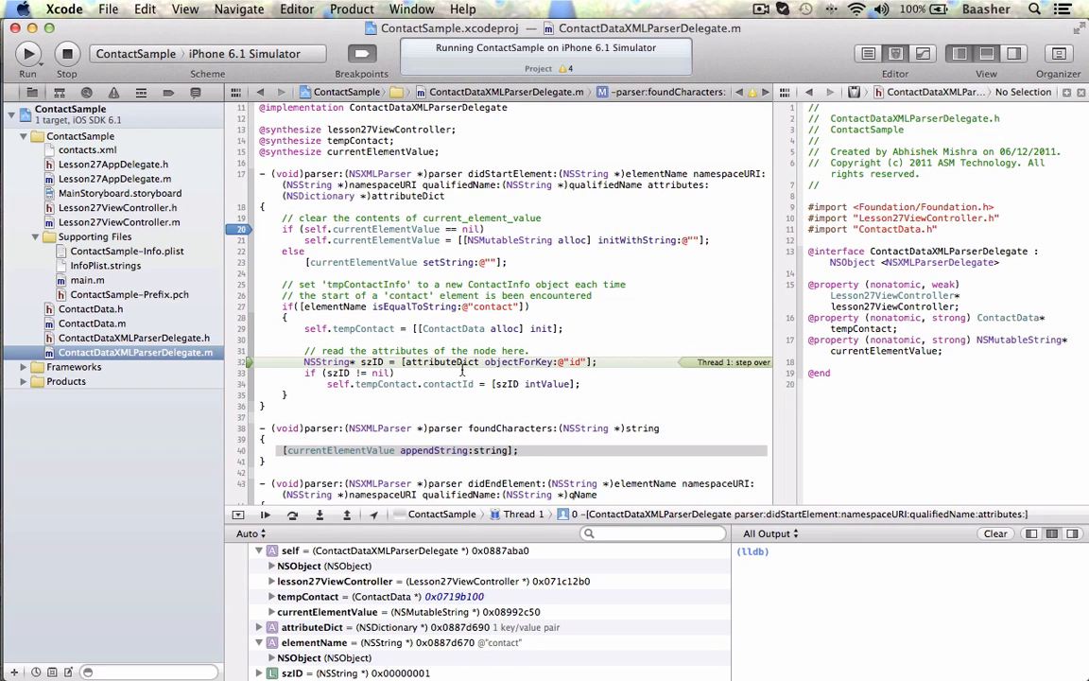
Compare contacts.xml with the code reading the first contact's id attribute as 1
left_click(87, 149)
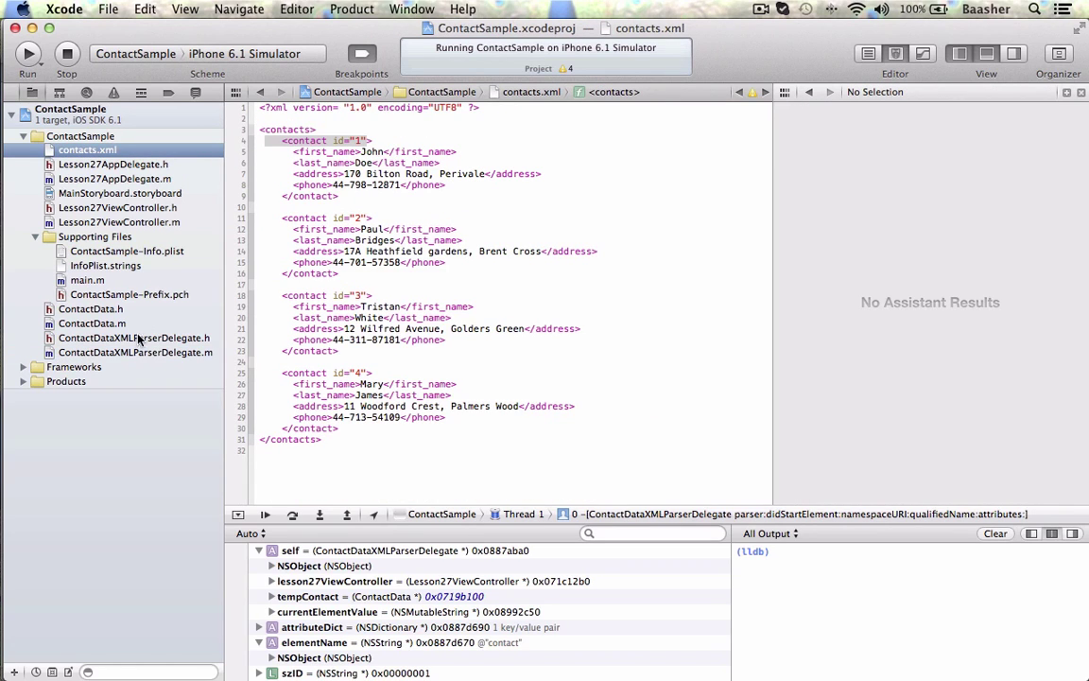
left_click(136, 352)
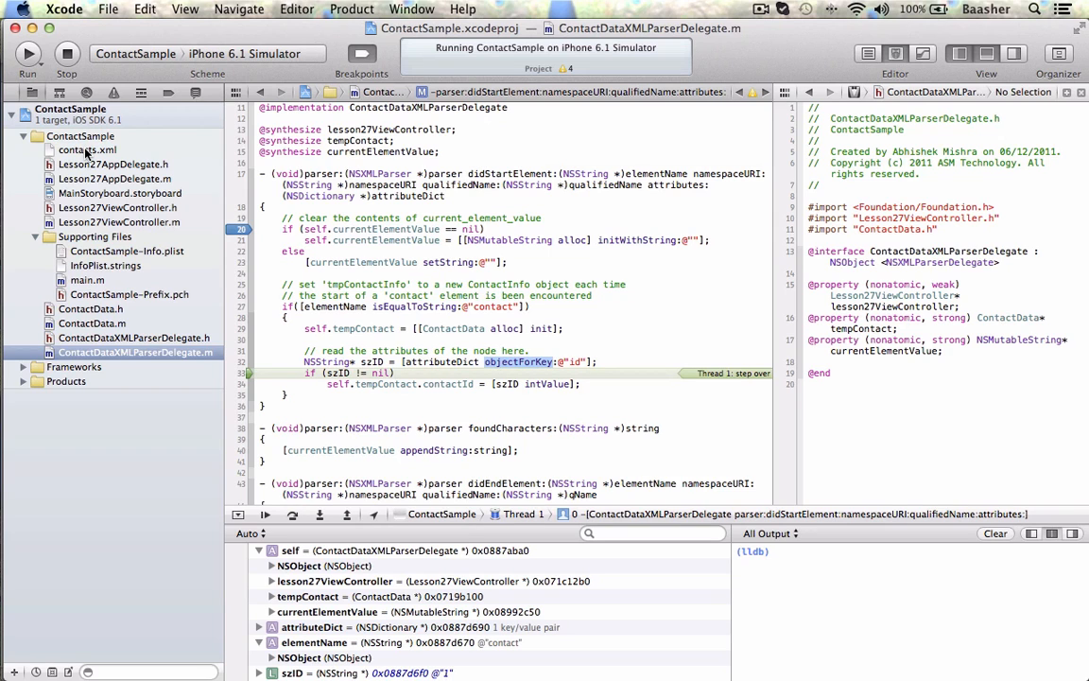
left_click(87, 149)
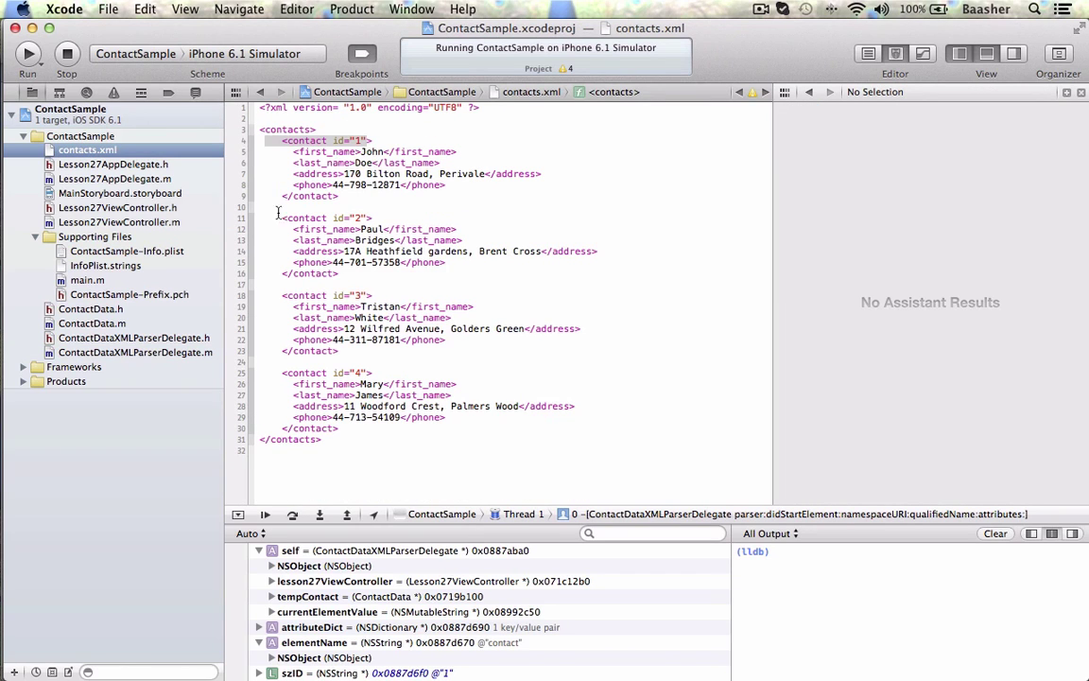
Step past the contact id assignment and into the first_name branch of didEndElement
left_click(136, 352)
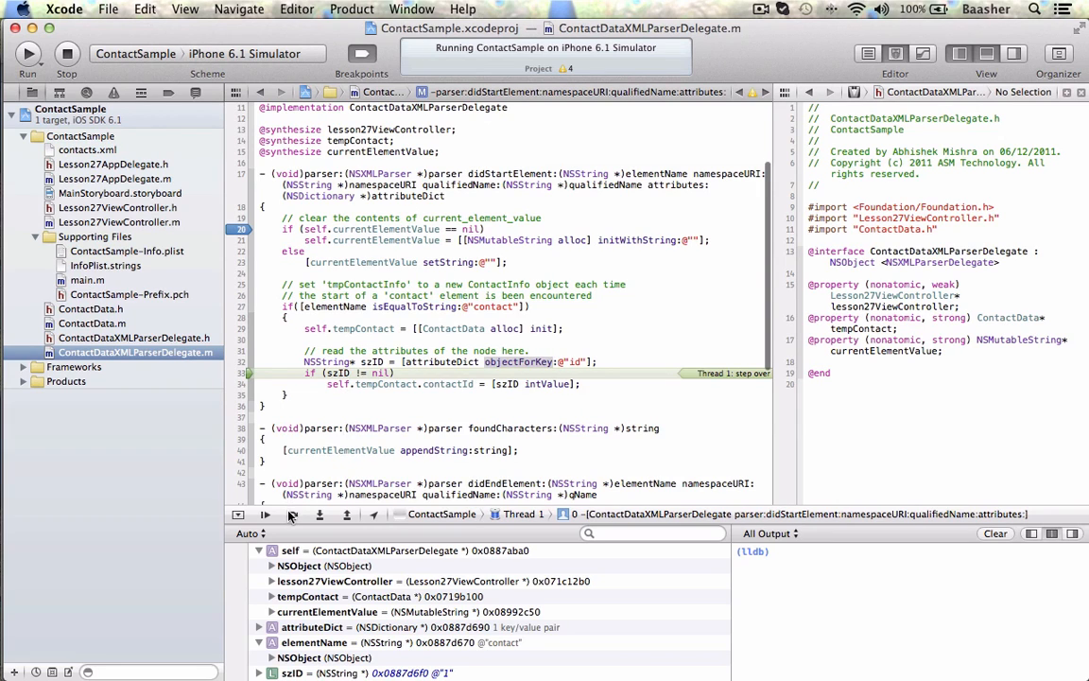
left_click(265, 514)
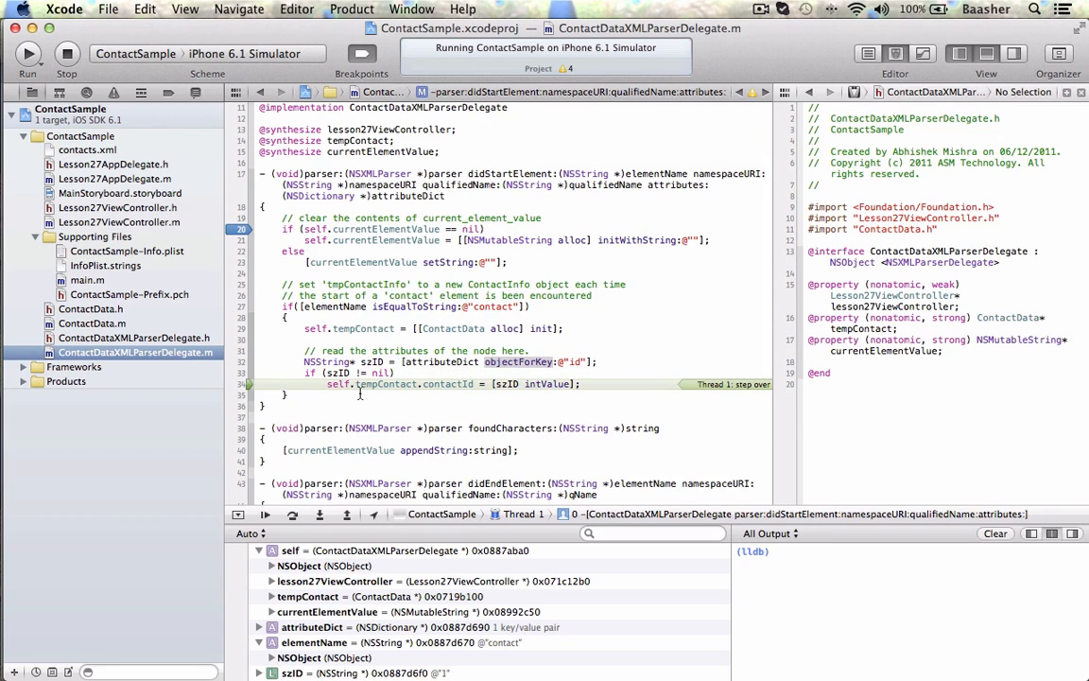
mouse_move(524, 417)
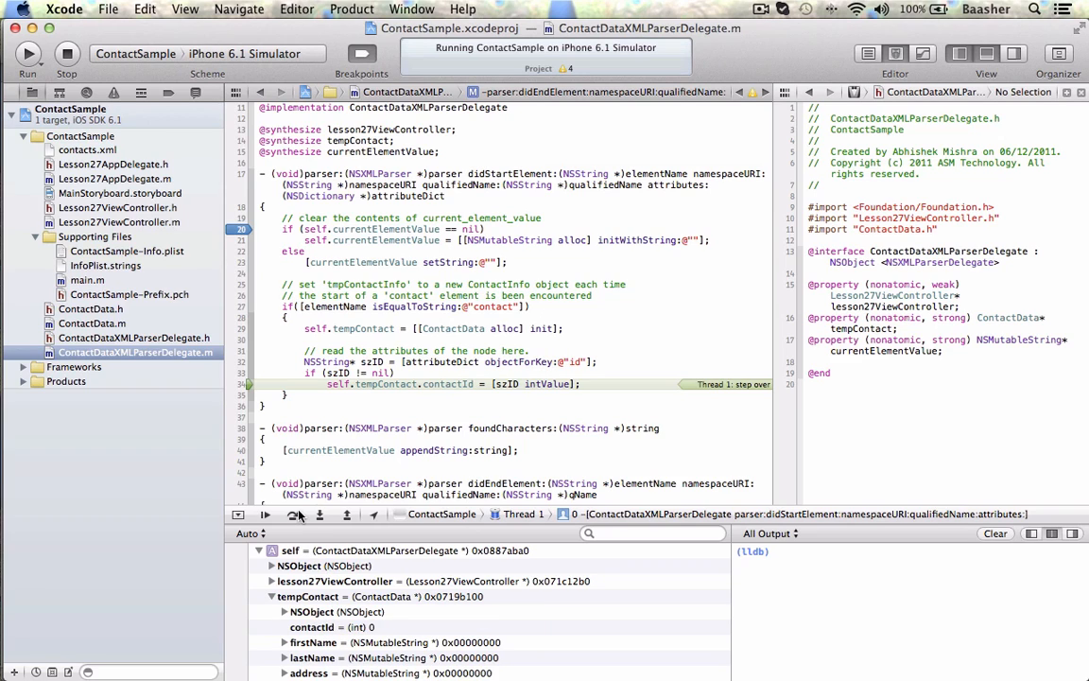
left_click(264, 514)
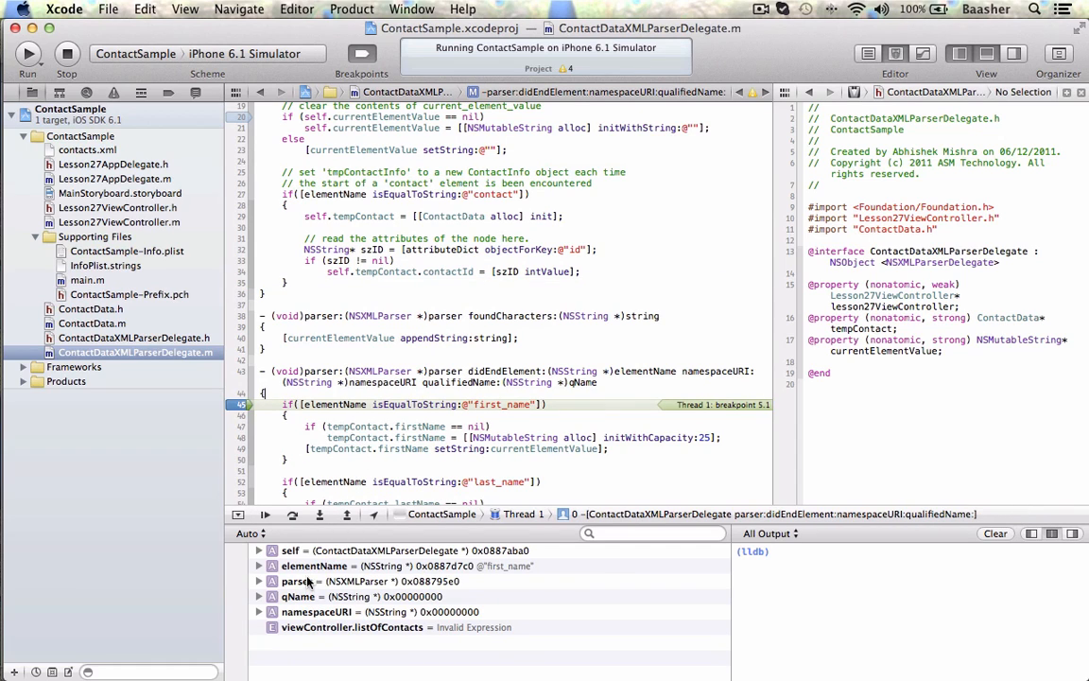
mouse_move(297, 529)
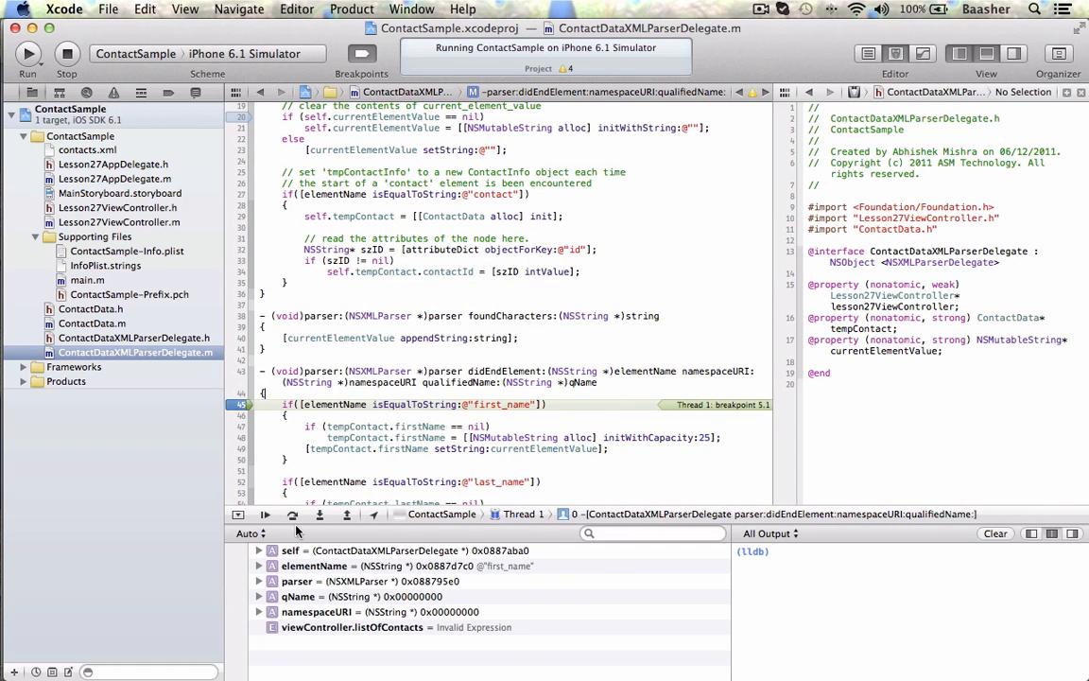
left_click(293, 514)
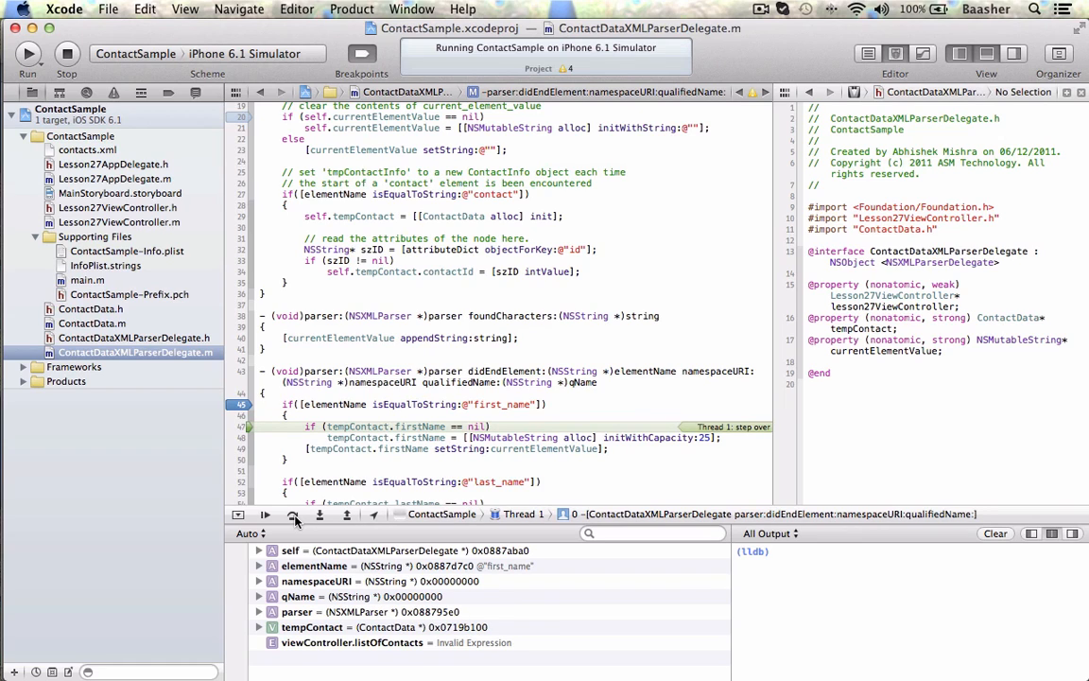
left_click(295, 514)
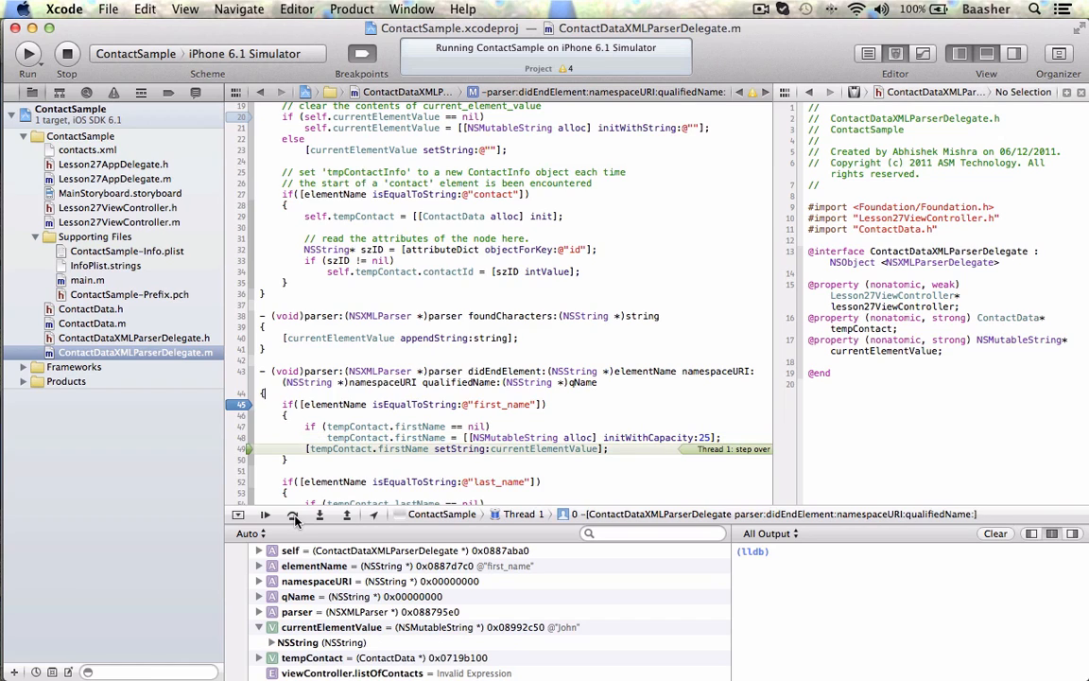
mouse_move(537, 448)
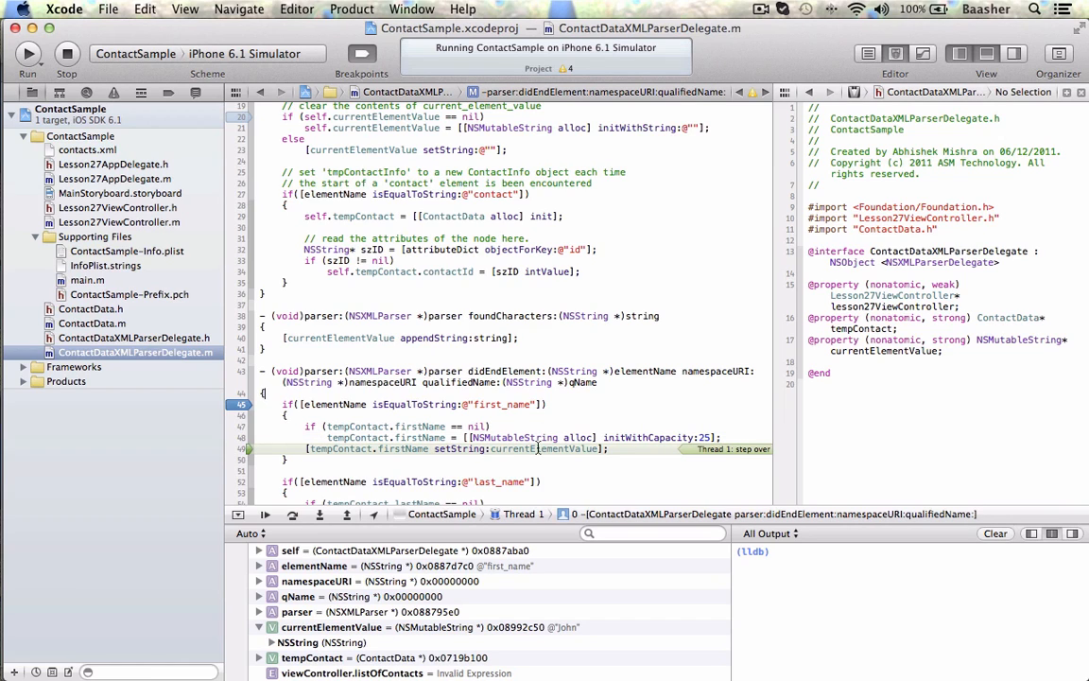
mouse_move(432, 629)
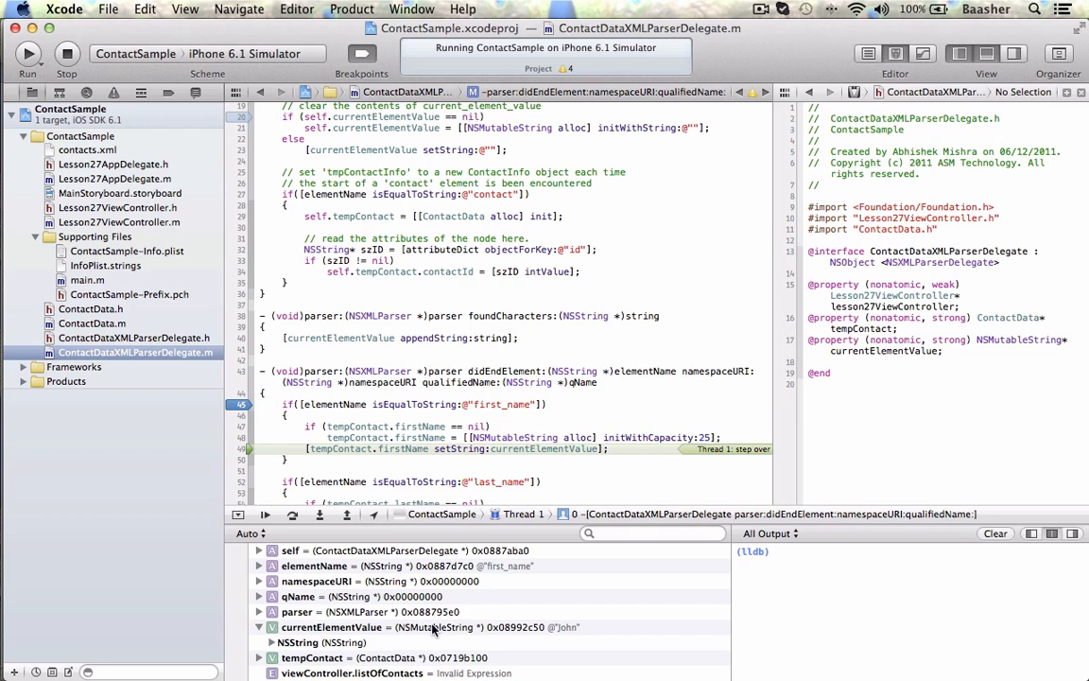
mouse_move(564, 632)
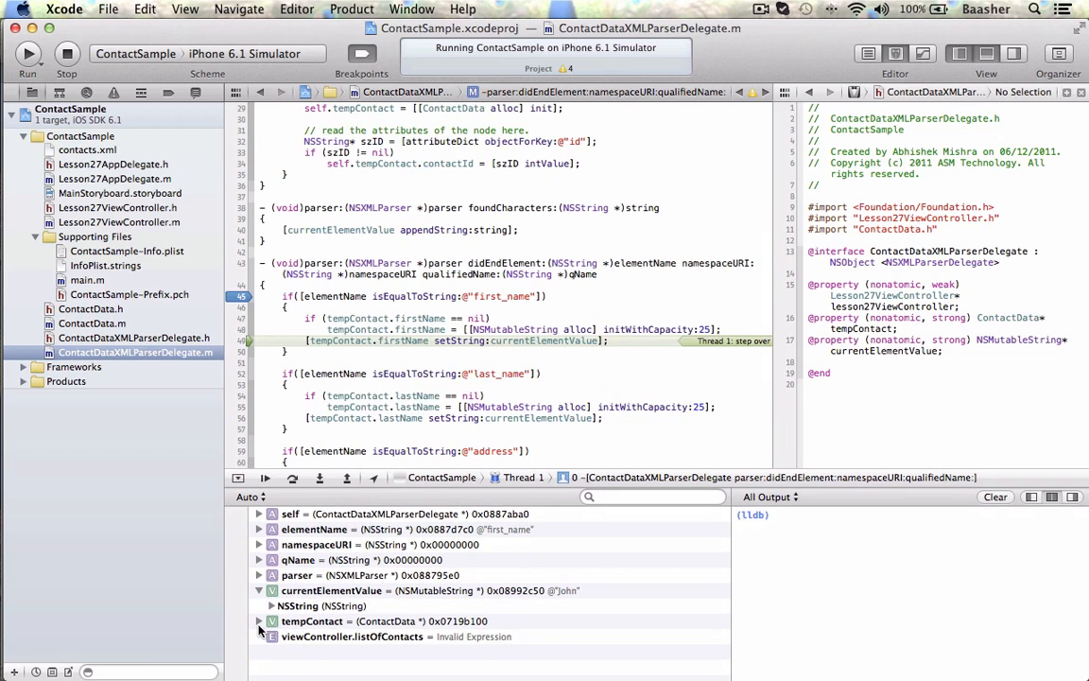
Expand tempContact to see firstName set to John, then resume to the last_name end element
left_click(259, 620)
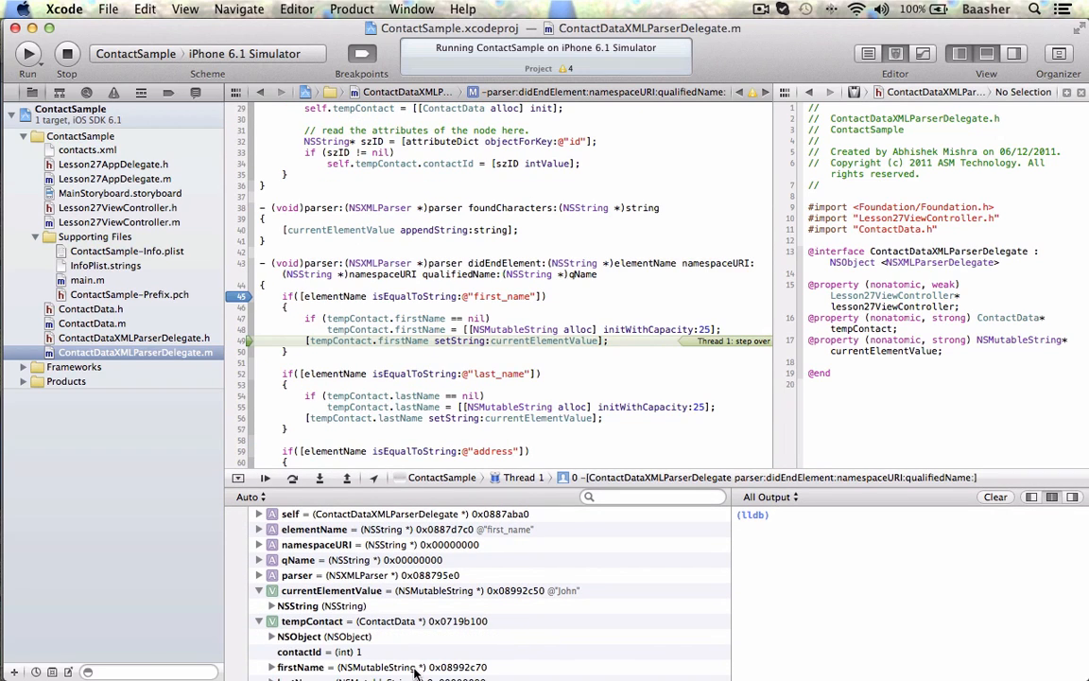
left_click(265, 476)
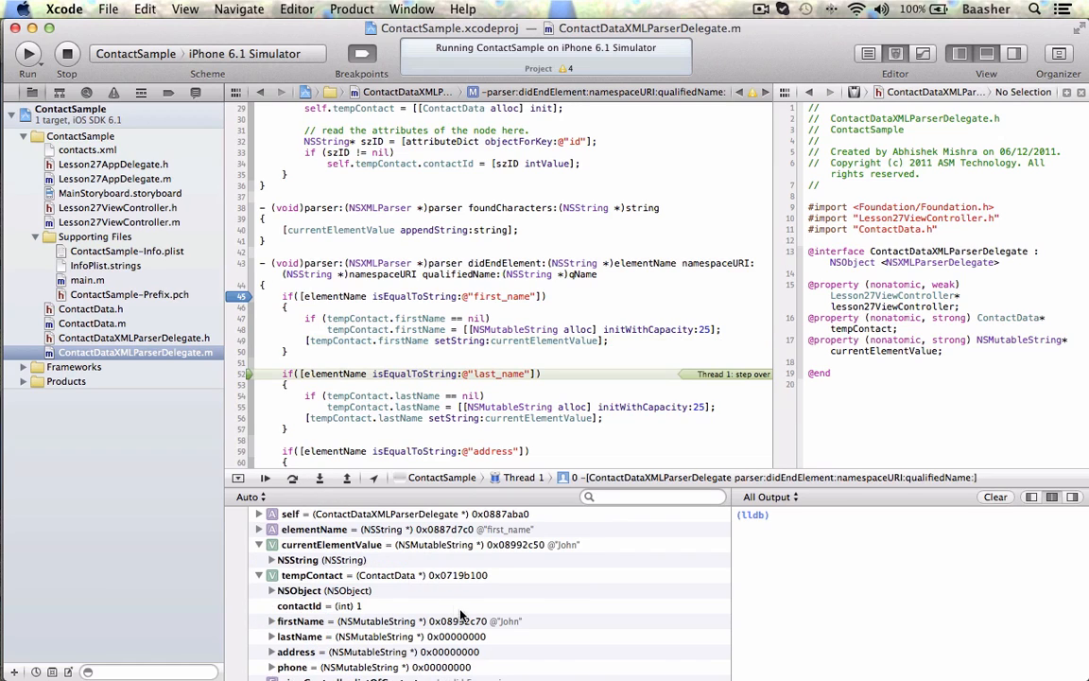
mouse_move(314, 635)
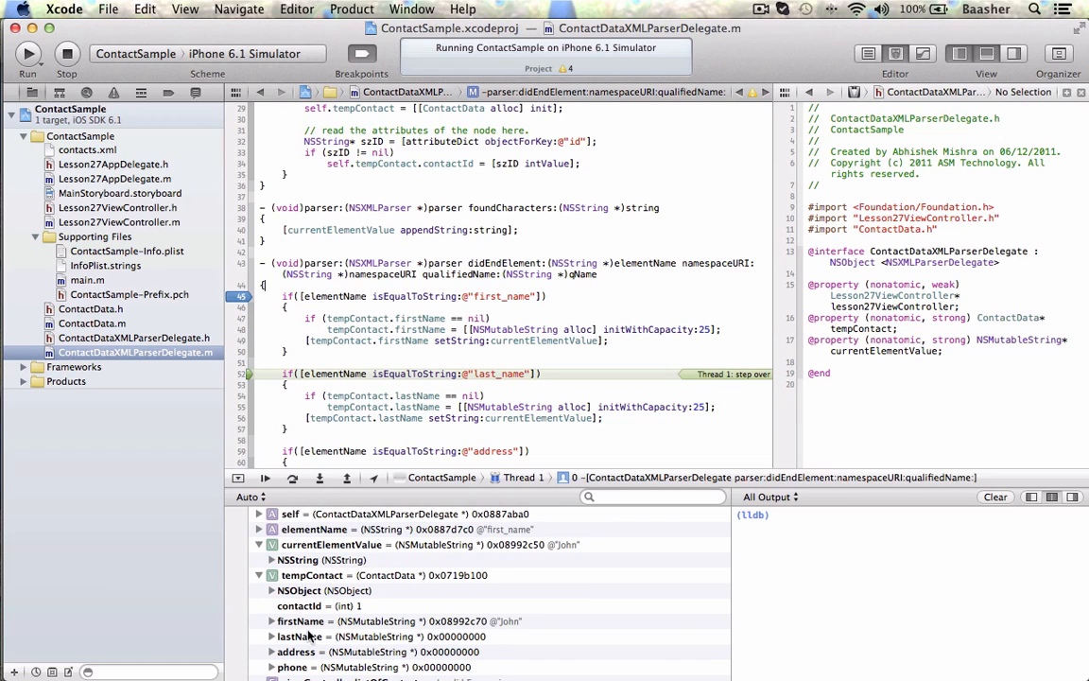
mouse_move(576, 556)
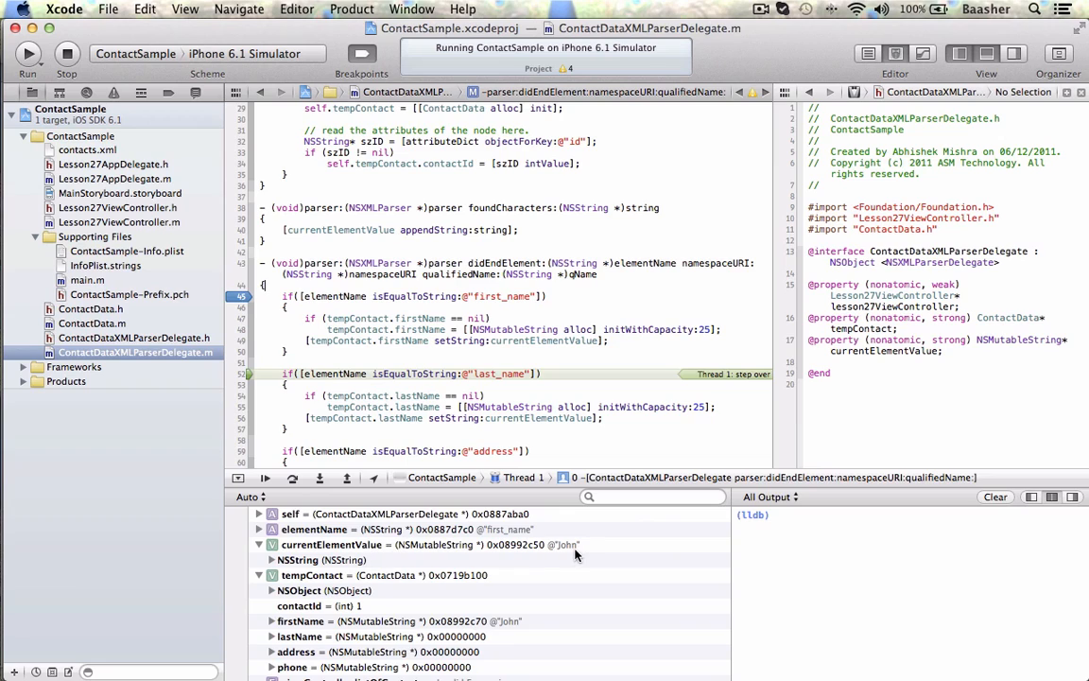
mouse_move(564, 469)
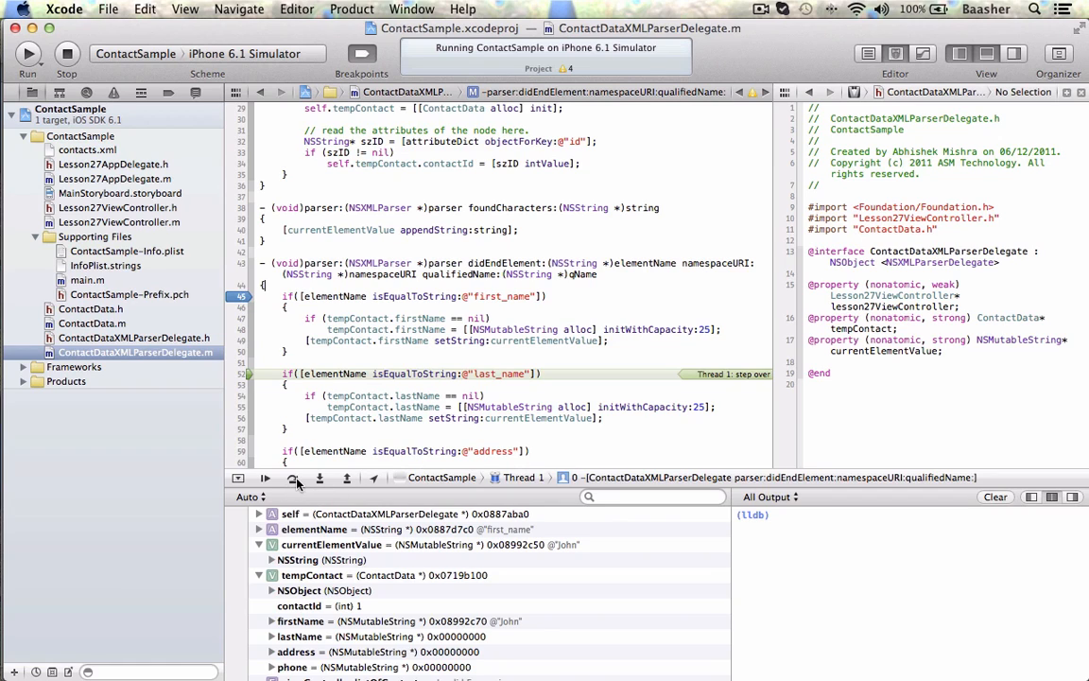
left_click(265, 477)
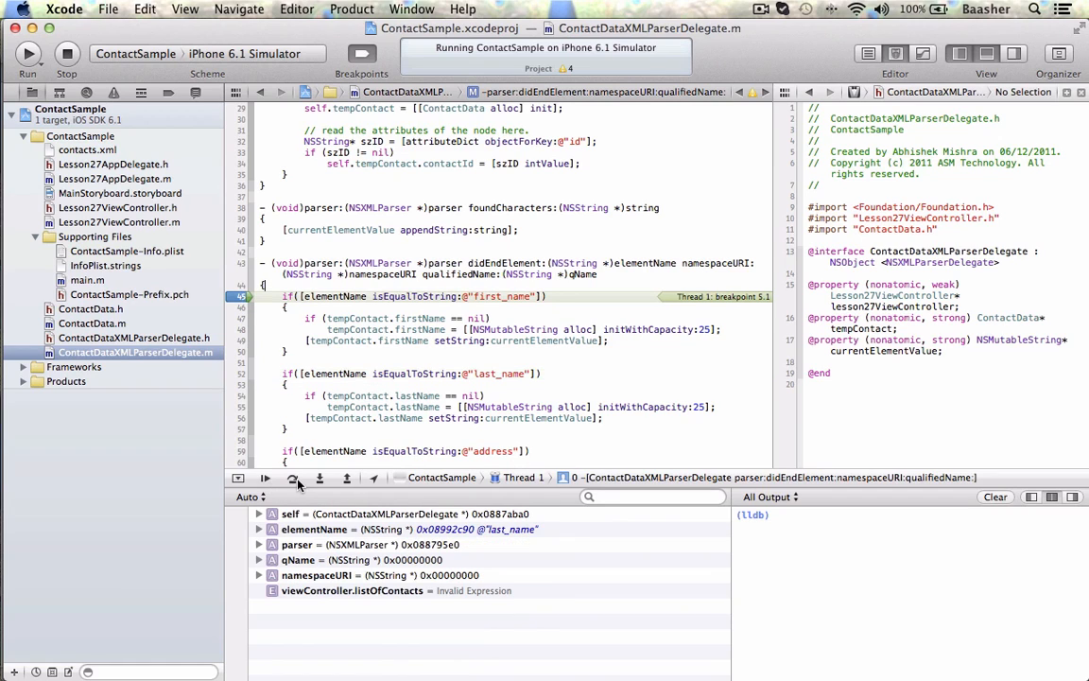
Check the first contact's last_name in contacts.xml, then step to storing Doe as the last name
left_click(87, 149)
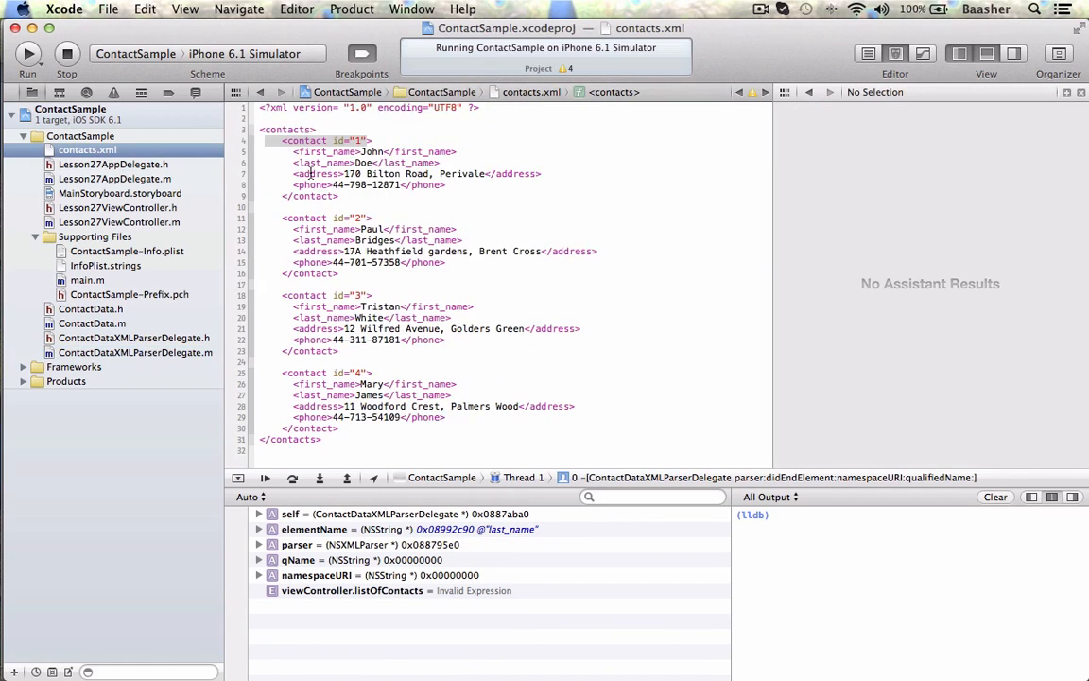
left_click(374, 151)
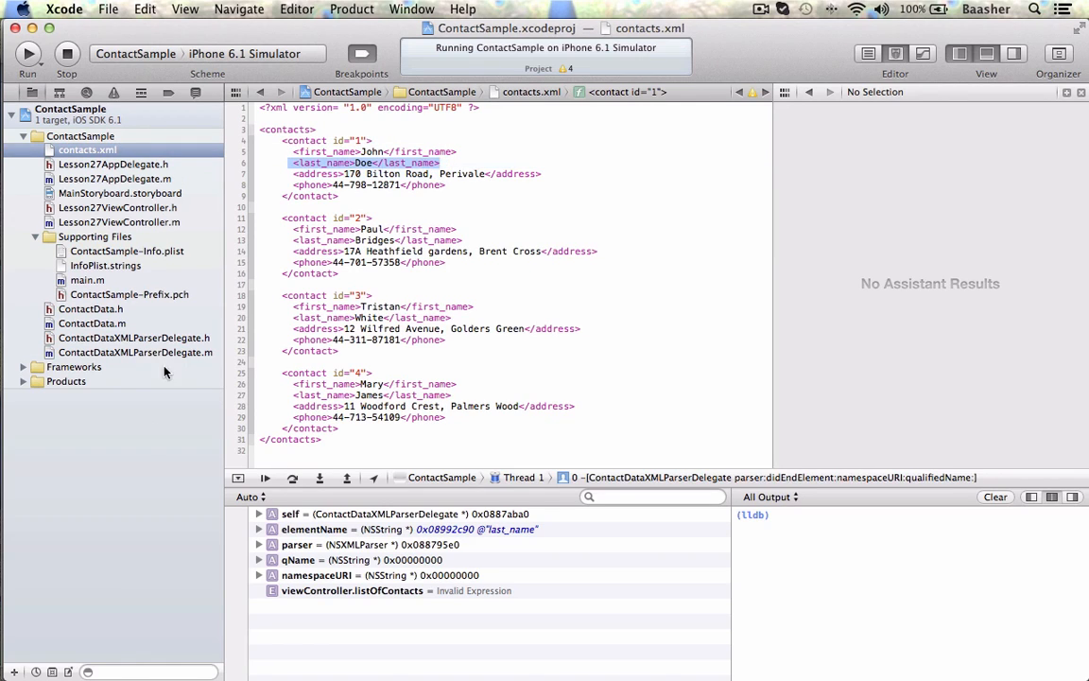
left_click(136, 354)
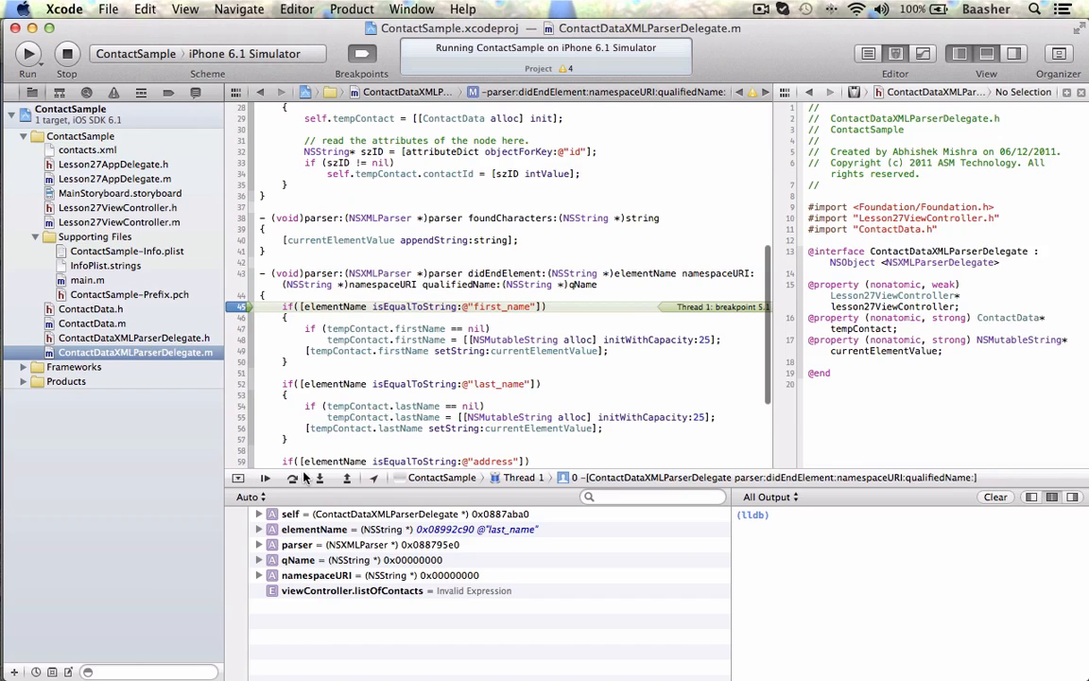
left_click(294, 476)
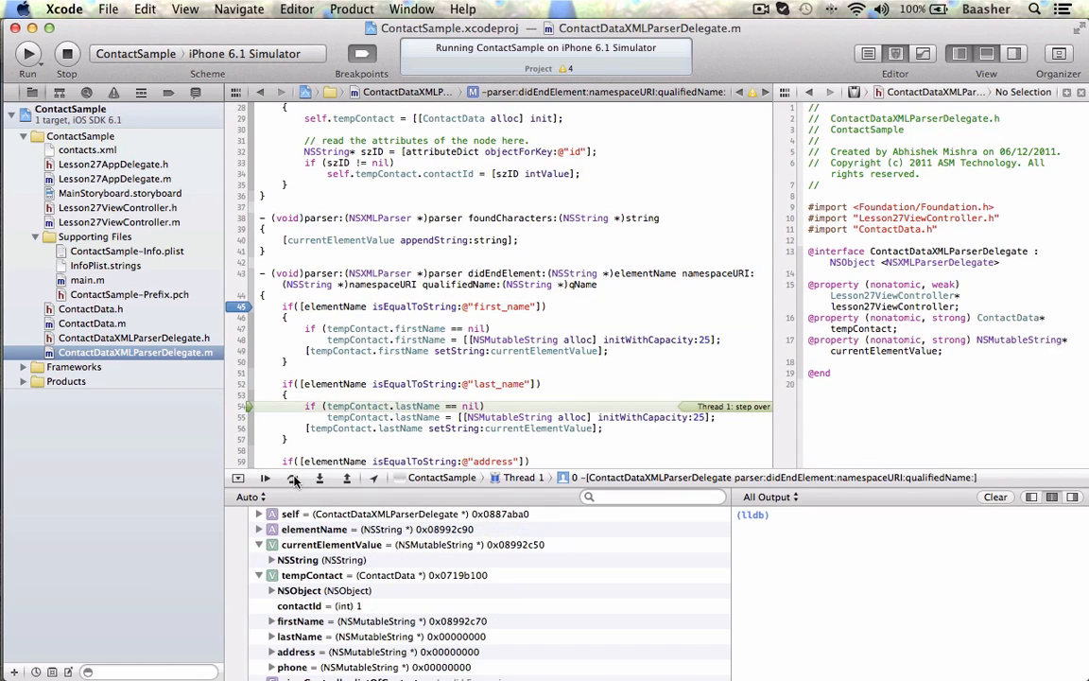
left_click(295, 477)
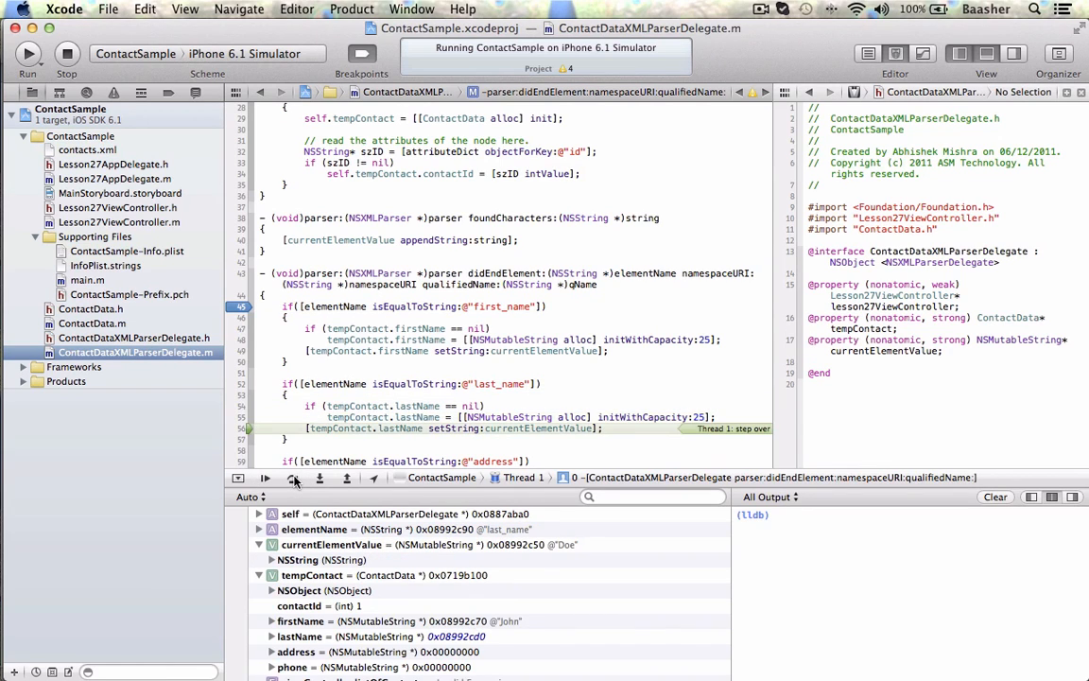
Resume through the address and phone end elements until tempContact holds John Doe's full data
left_click(265, 477)
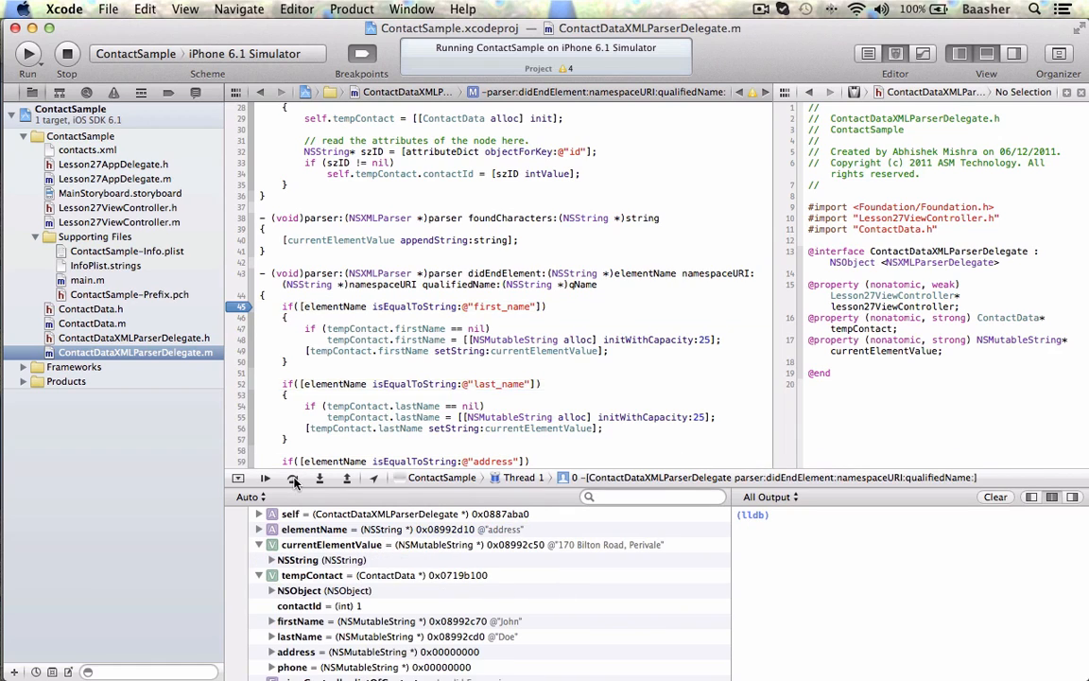
left_click(264, 477)
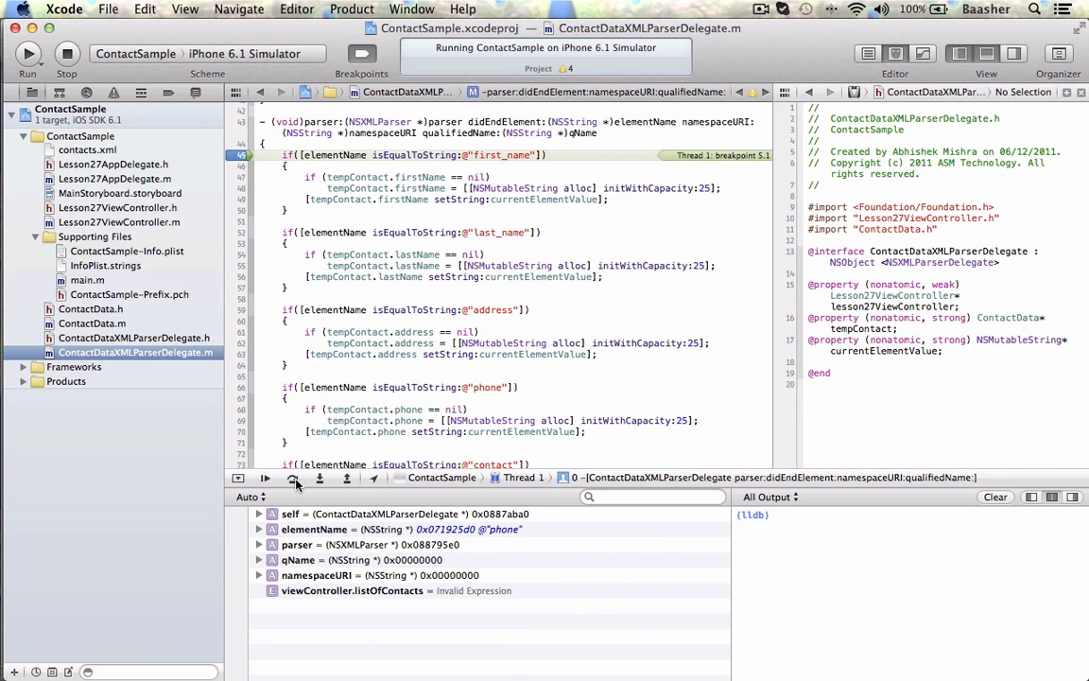
left_click(291, 476)
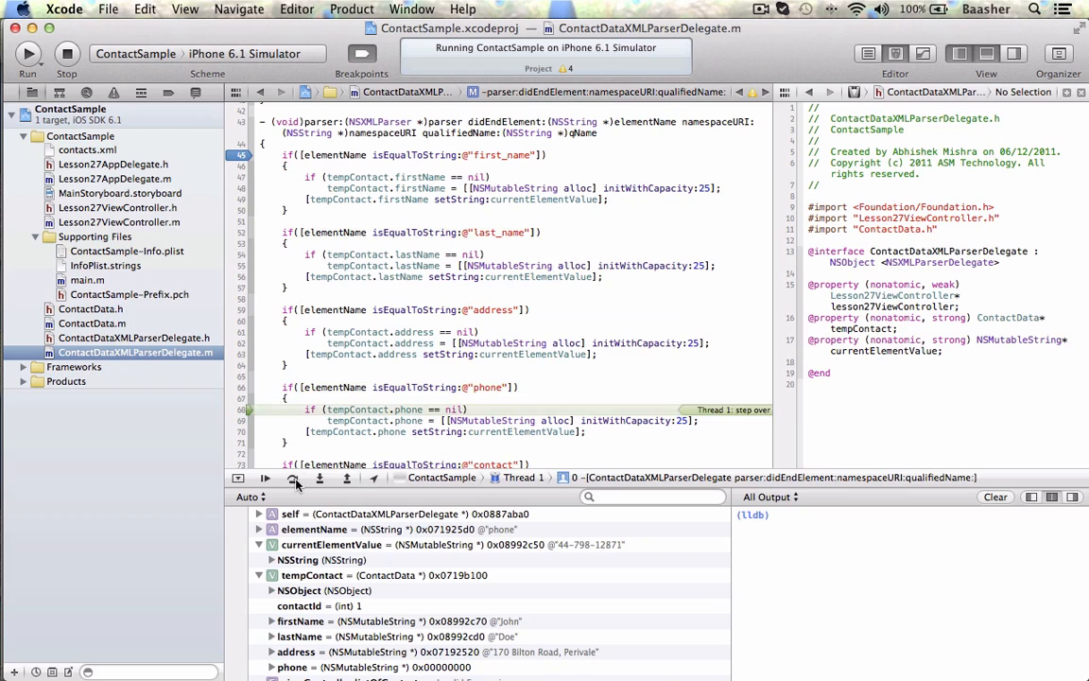
left_click(291, 477)
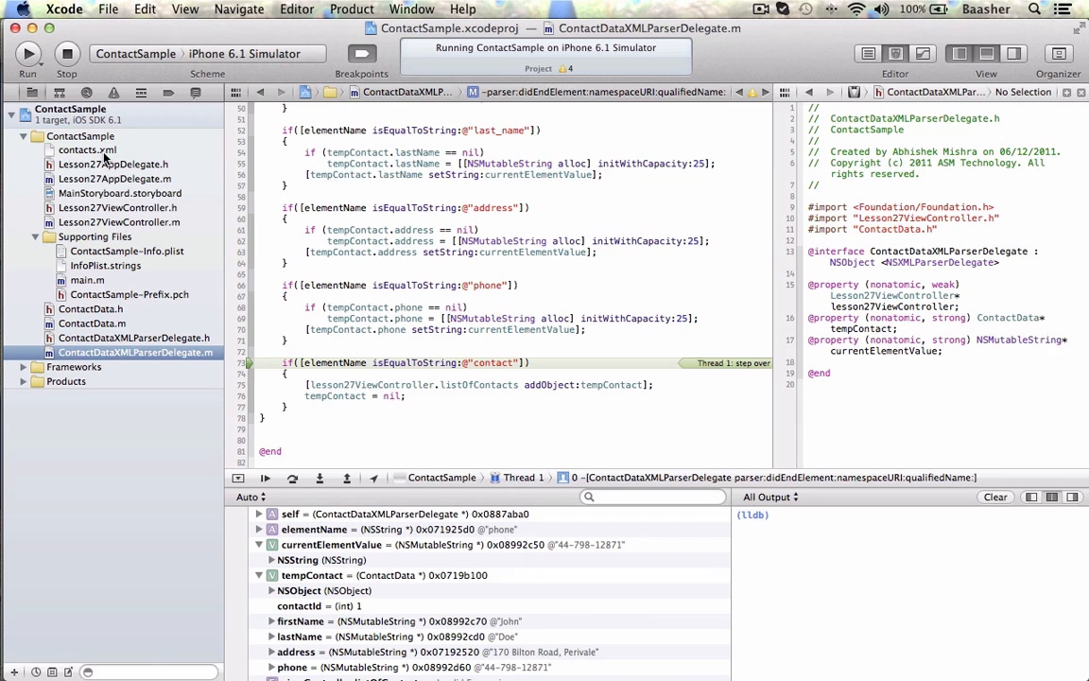
left_click(87, 150)
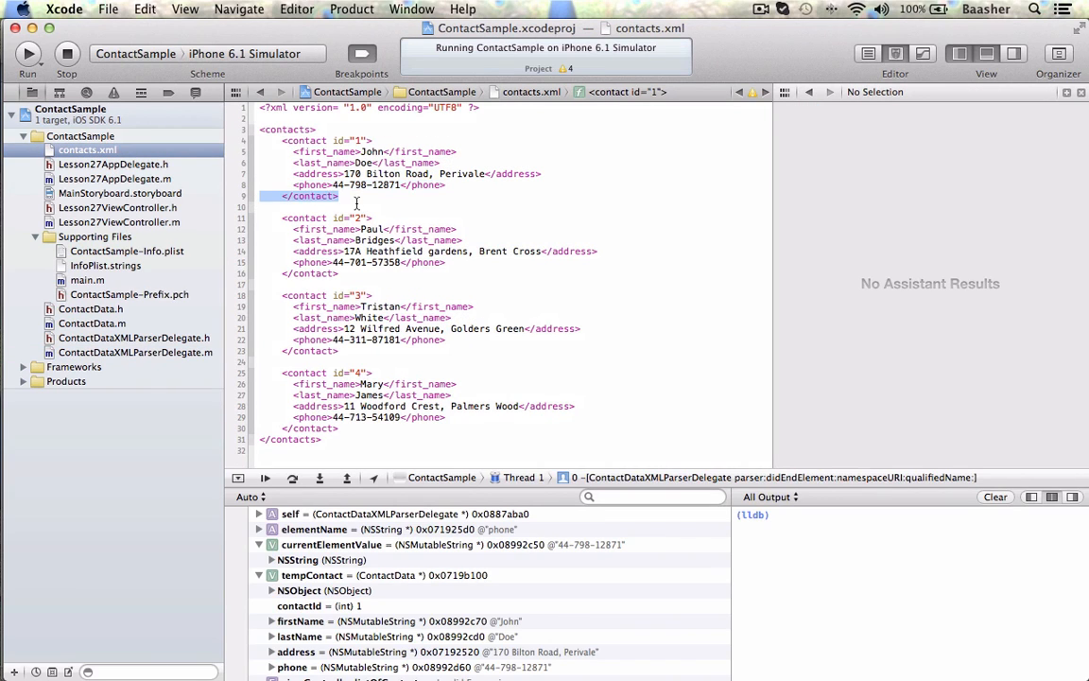
Mark the second contact in contacts.xml, then advance into the contact end-element branch at addObject
left_click(325, 217)
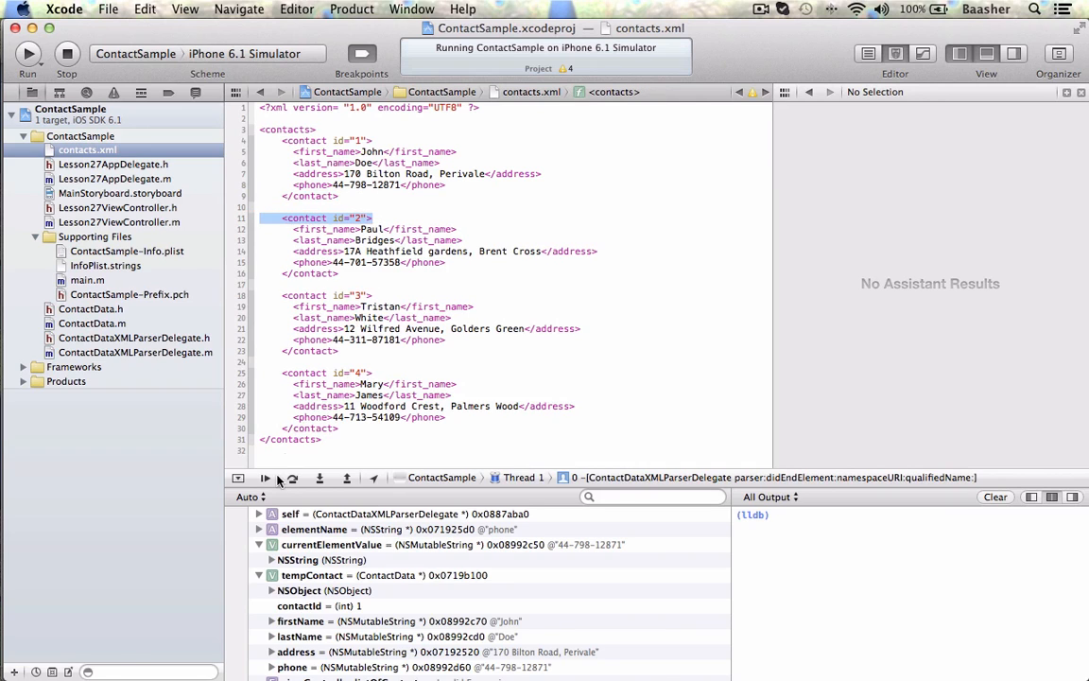
left_click(291, 477)
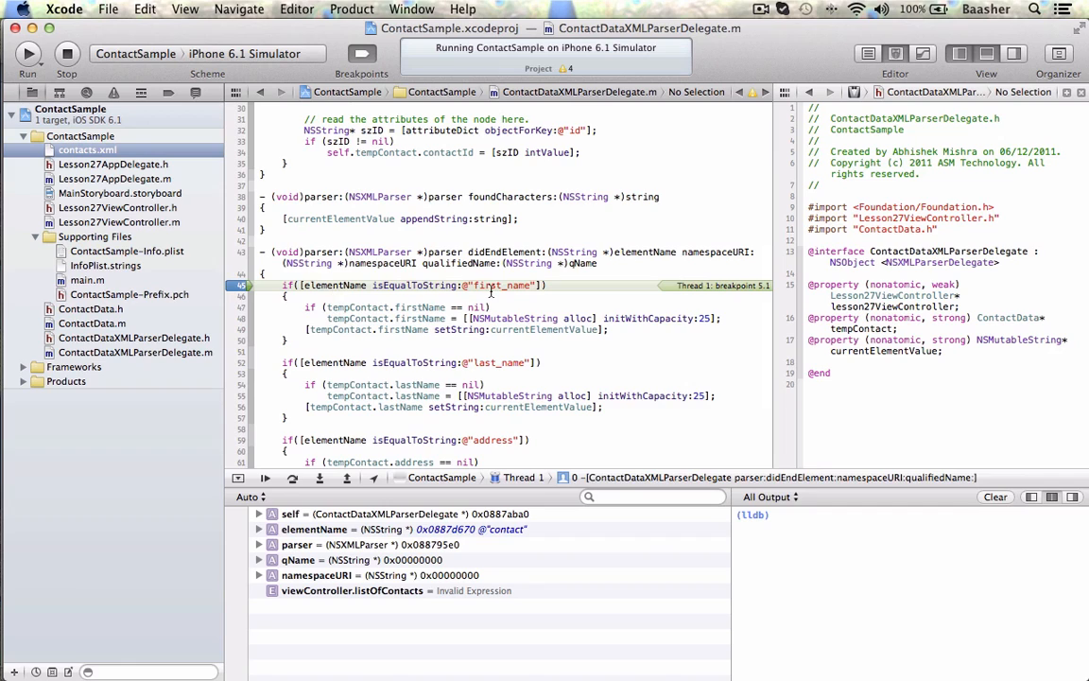
mouse_move(317, 492)
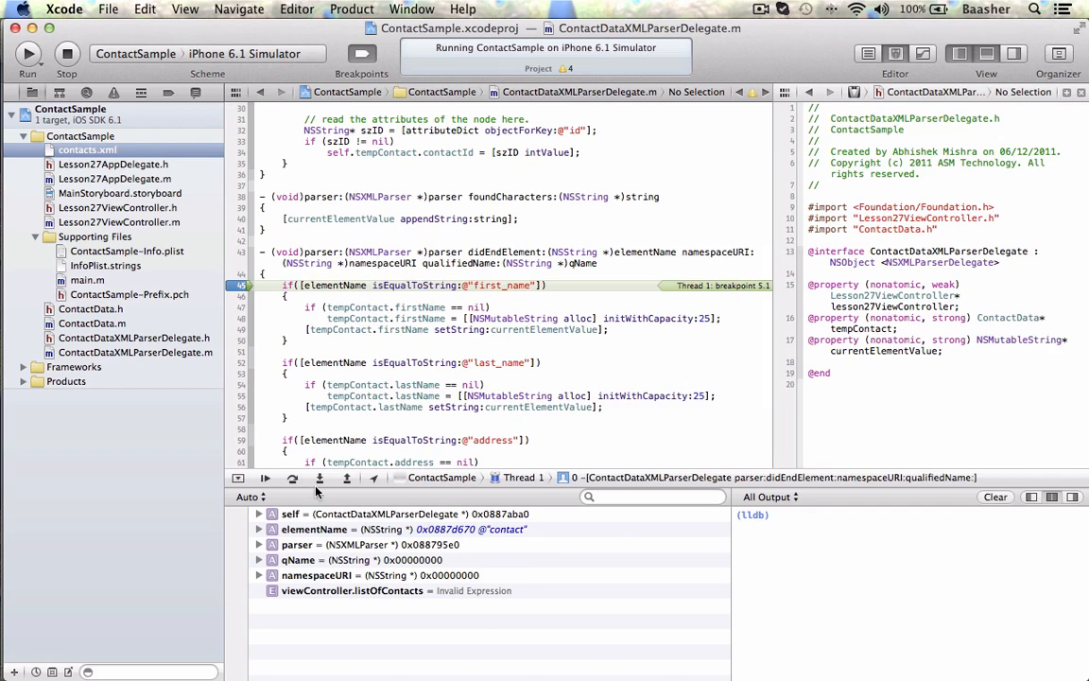
left_click(293, 477)
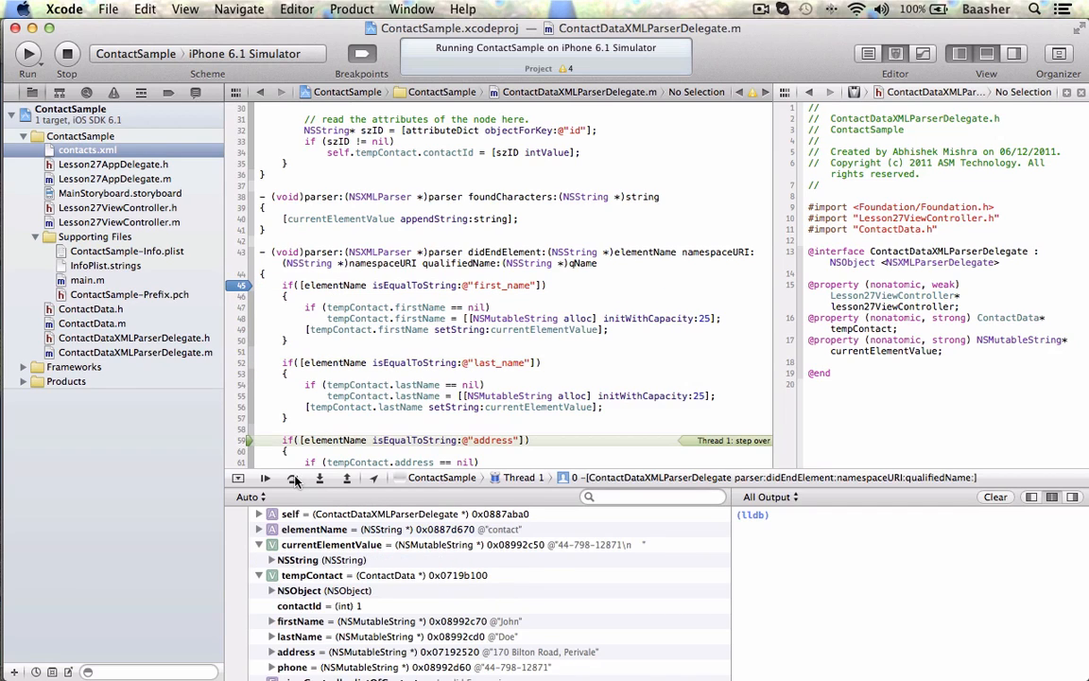
left_click(293, 477)
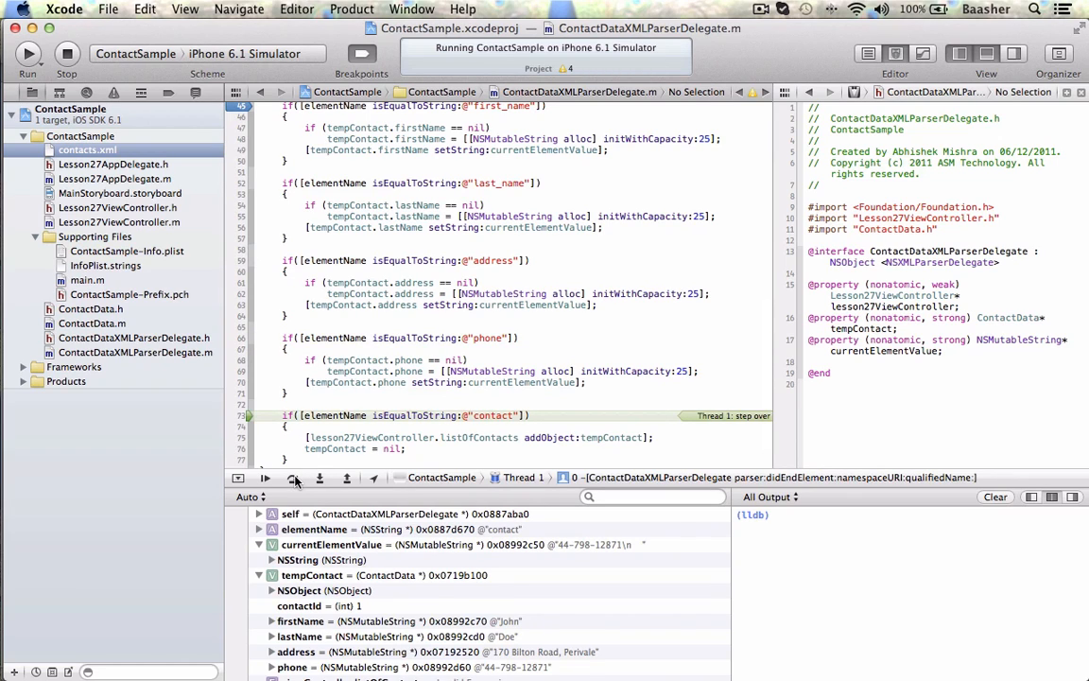
left_click(264, 477)
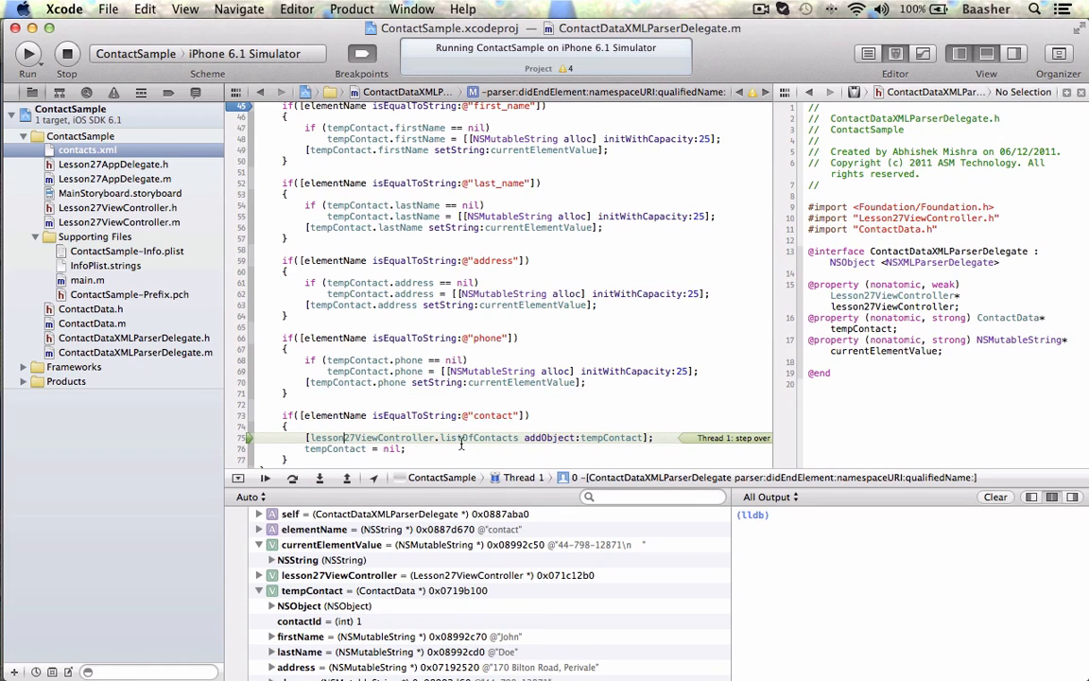
mouse_move(491, 469)
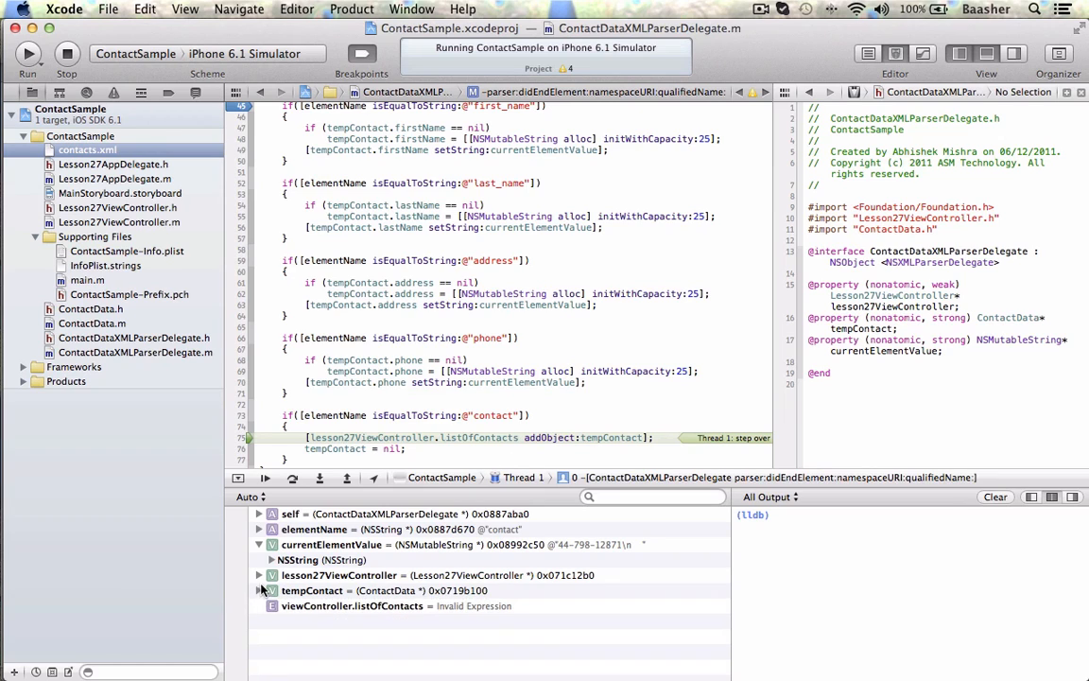
Add the first contact to listOfContacts and expand the view controller to see its single entry
left_click(259, 575)
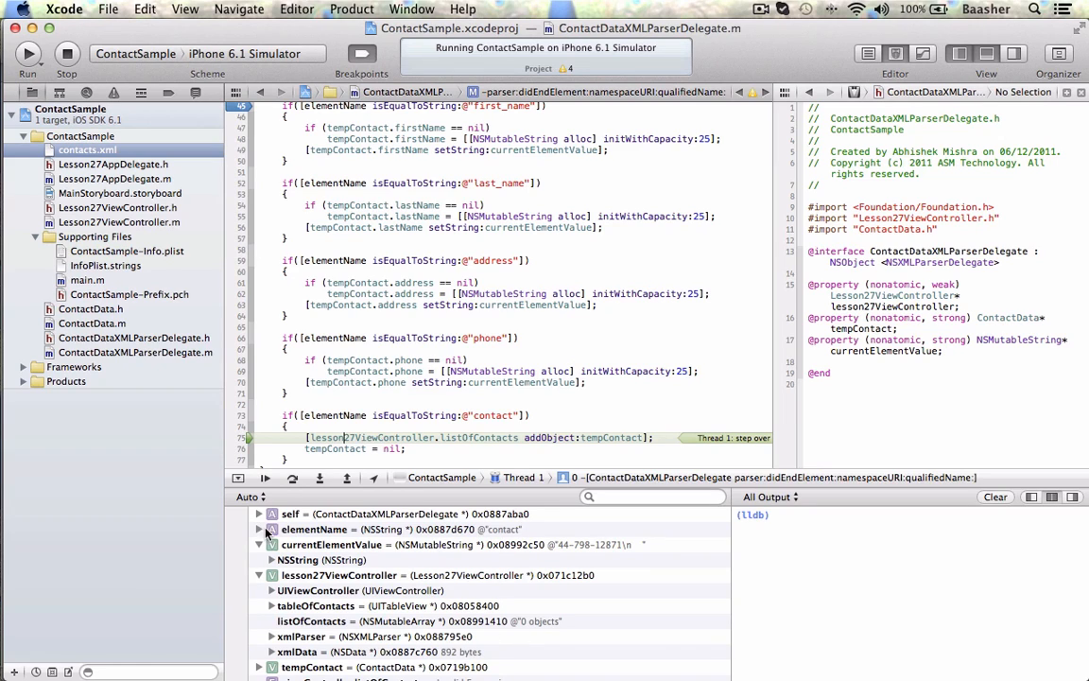
left_click(264, 477)
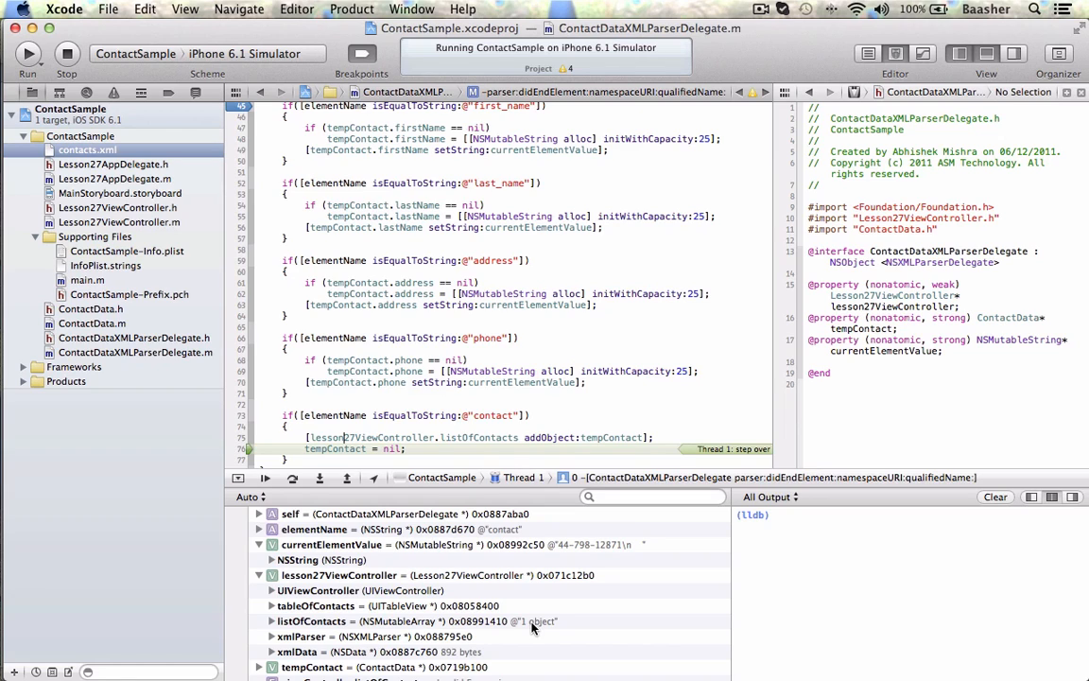
left_click(272, 620)
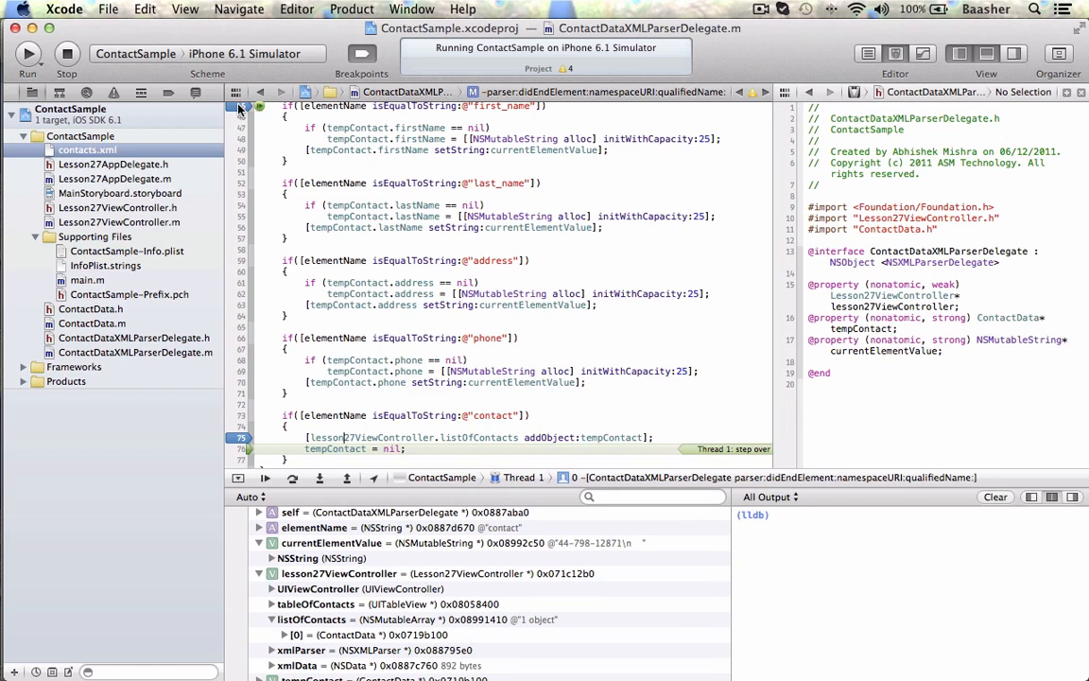
Continue parsing until listOfContacts holds two contacts, then let the app keep running
left_click(87, 149)
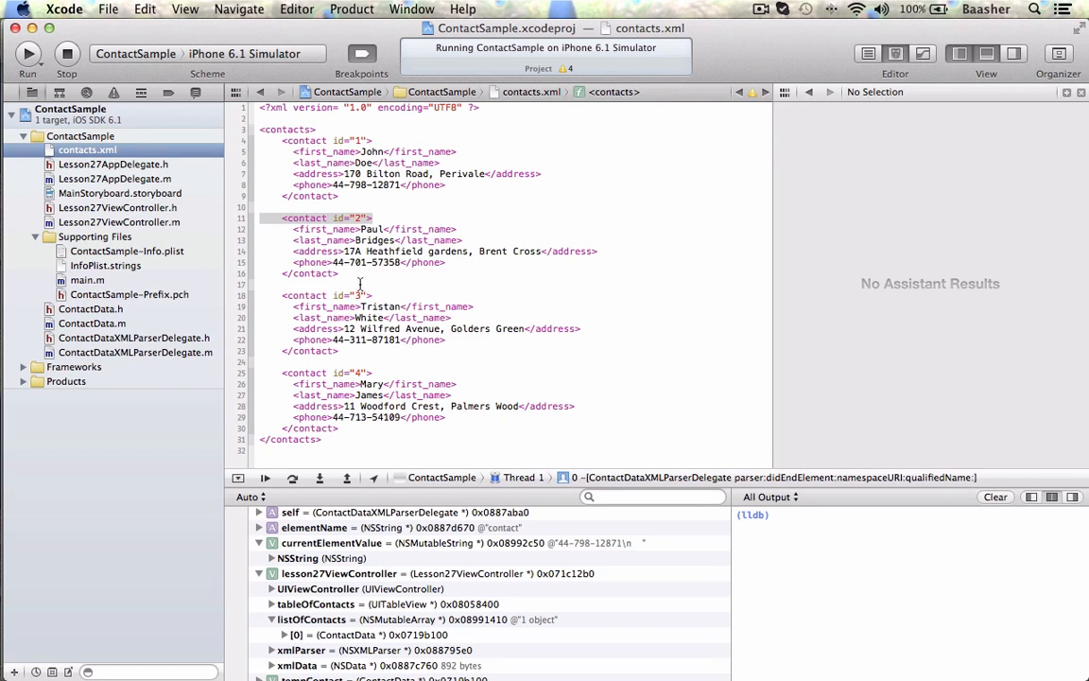
left_click(319, 476)
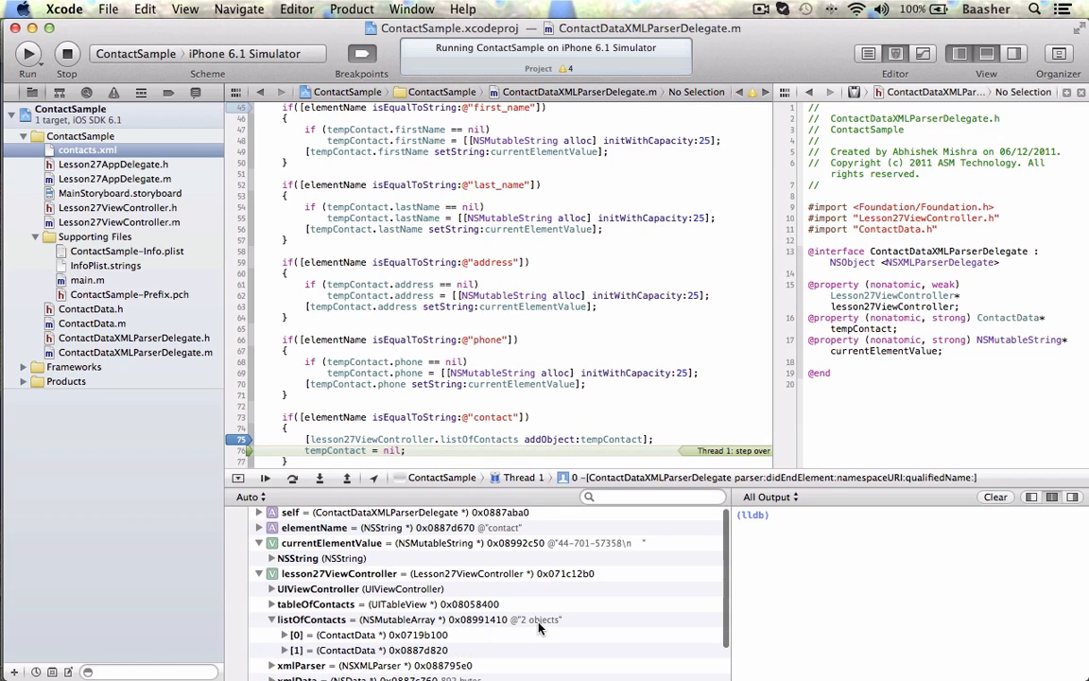
left_click(265, 476)
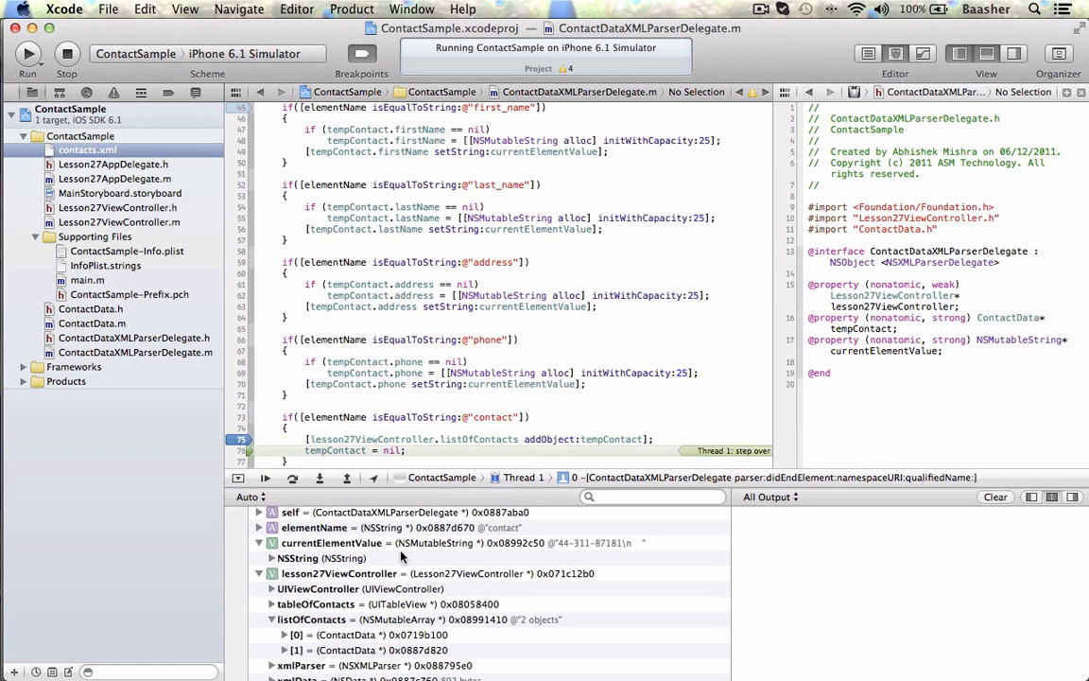
left_click(291, 476)
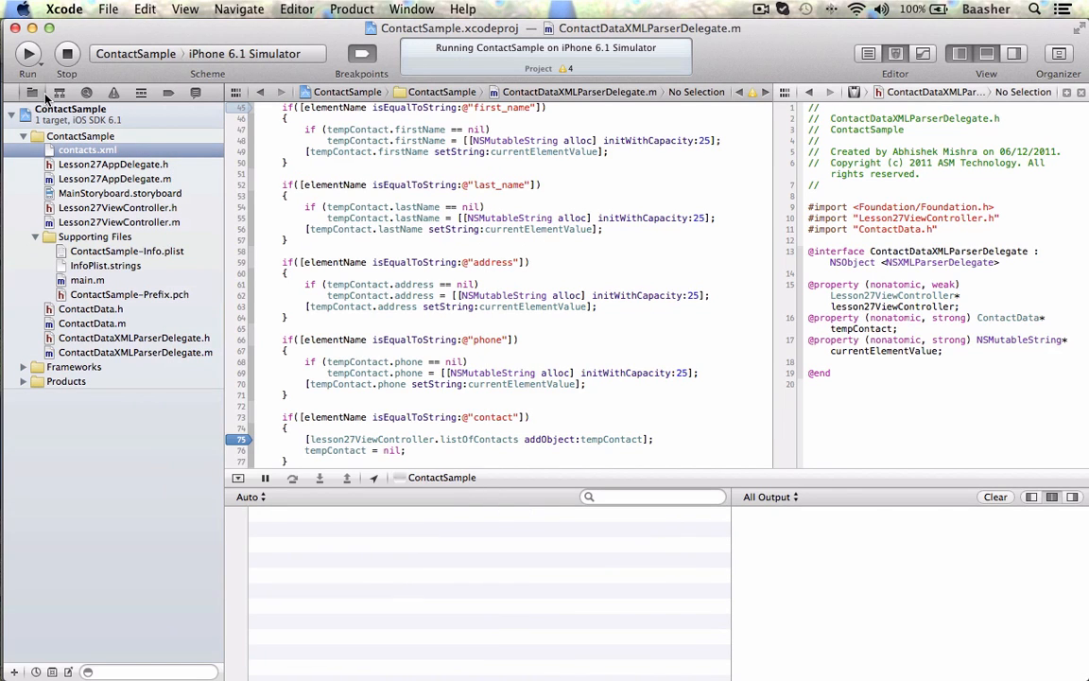
Pause the running app in Lesson27ViewController.m, step into the parser's _endElementNs disassembly, then continue to onLoadContacts
left_click(119, 221)
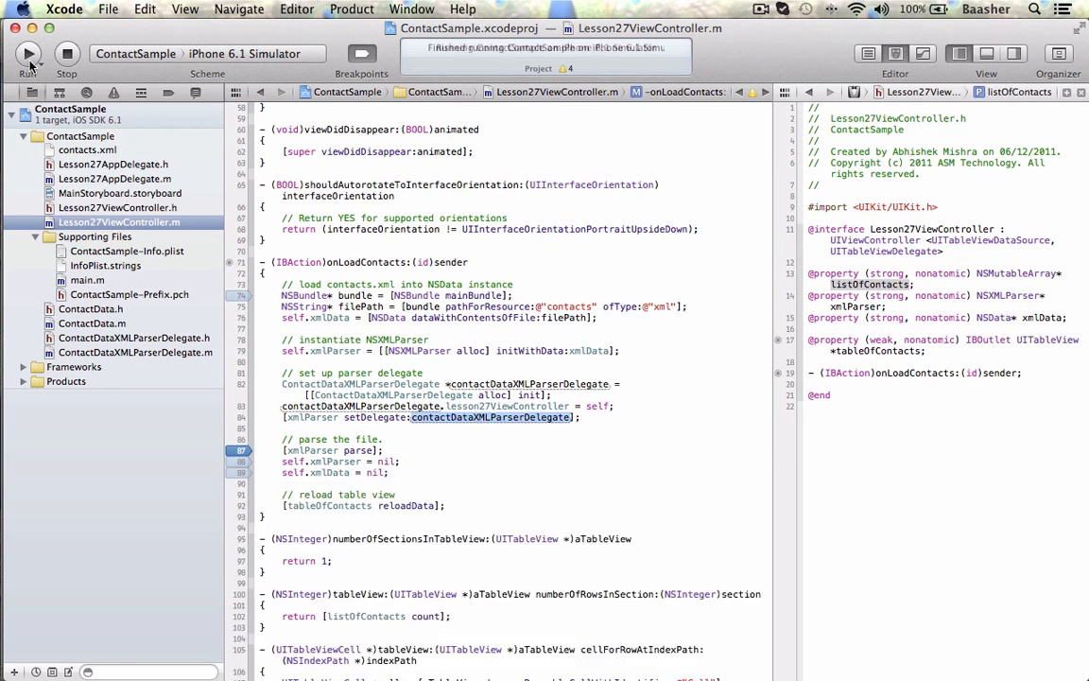
left_click(26, 53)
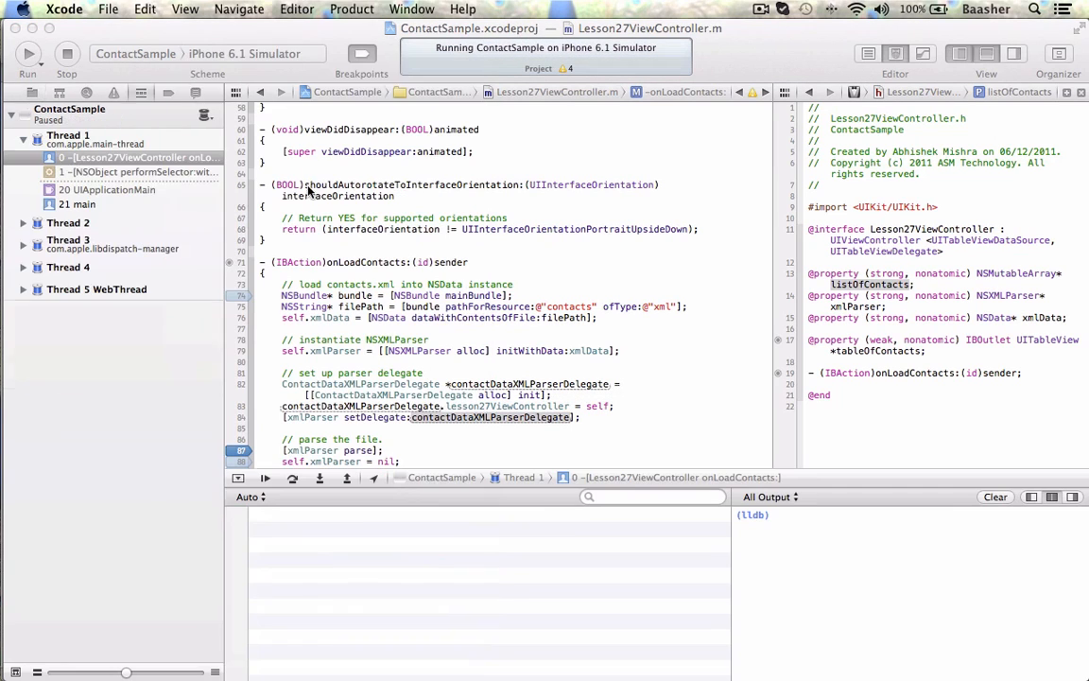
left_click(295, 477)
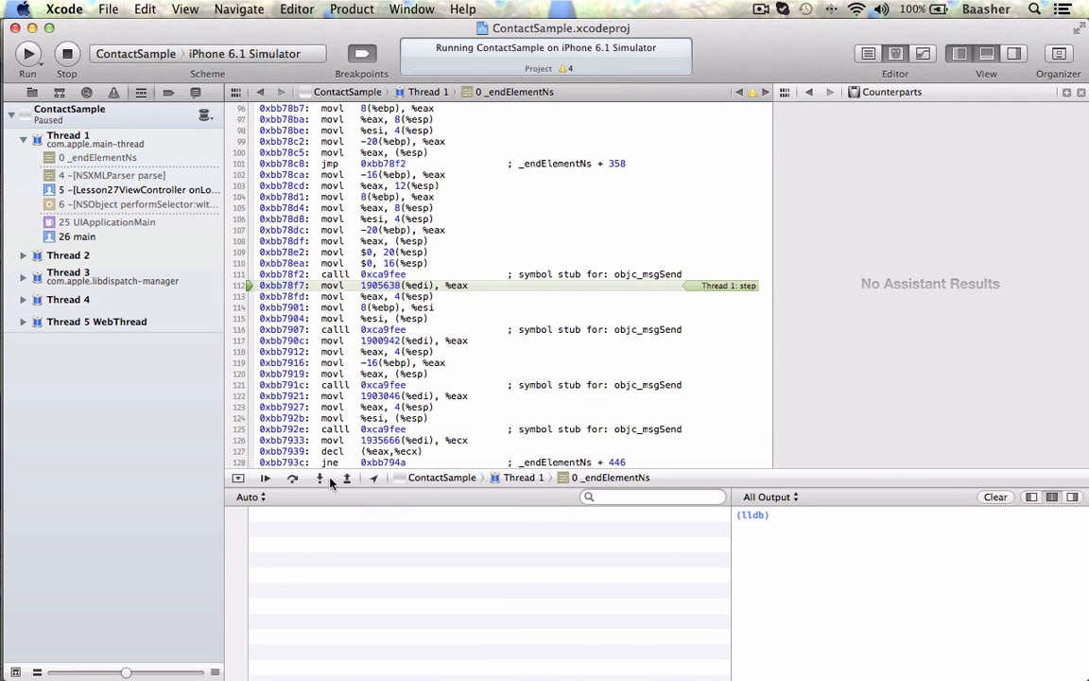
left_click(344, 476)
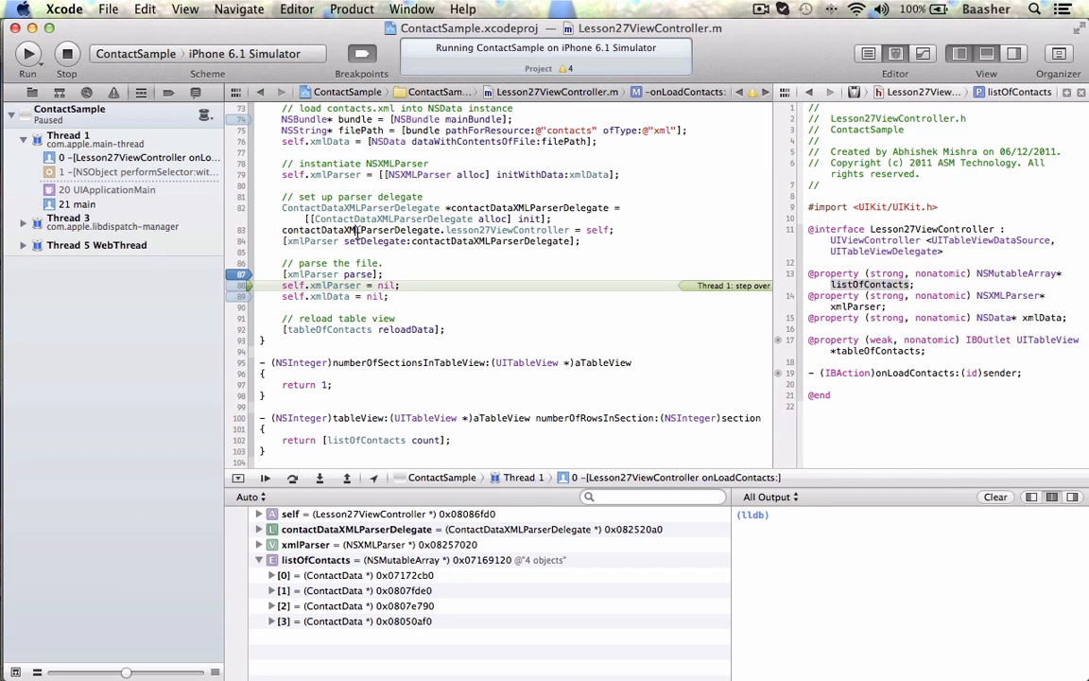
Expand listOfContacts item [0] showing John Doe with address and phone among 4 contacts, then resume
double_click(359, 231)
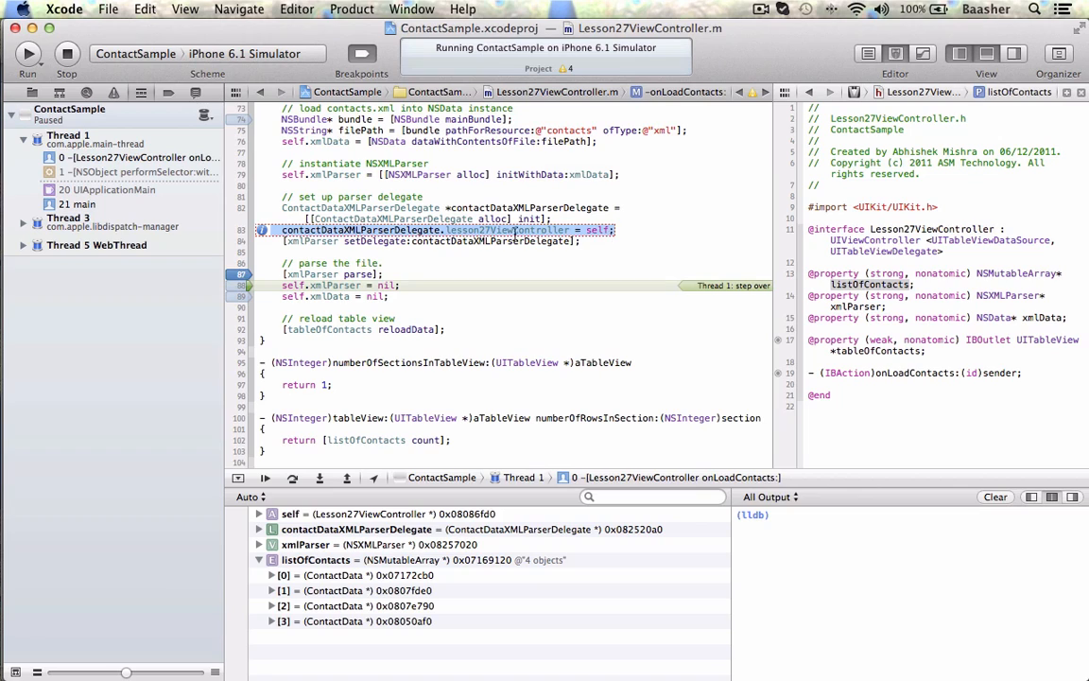
mouse_move(250, 299)
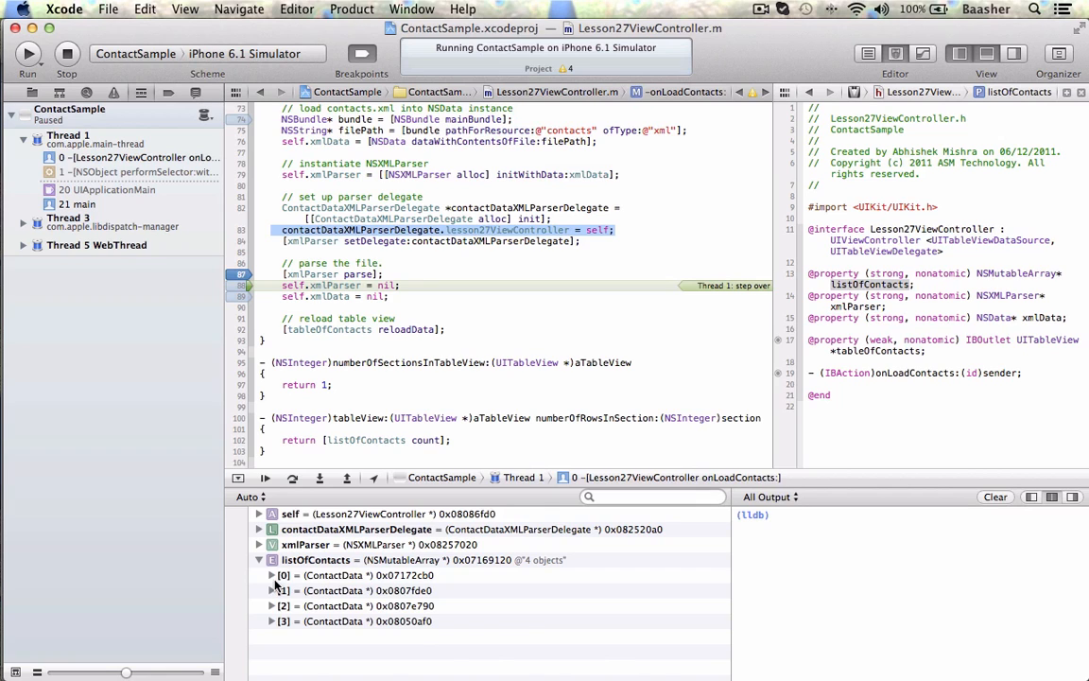
left_click(272, 574)
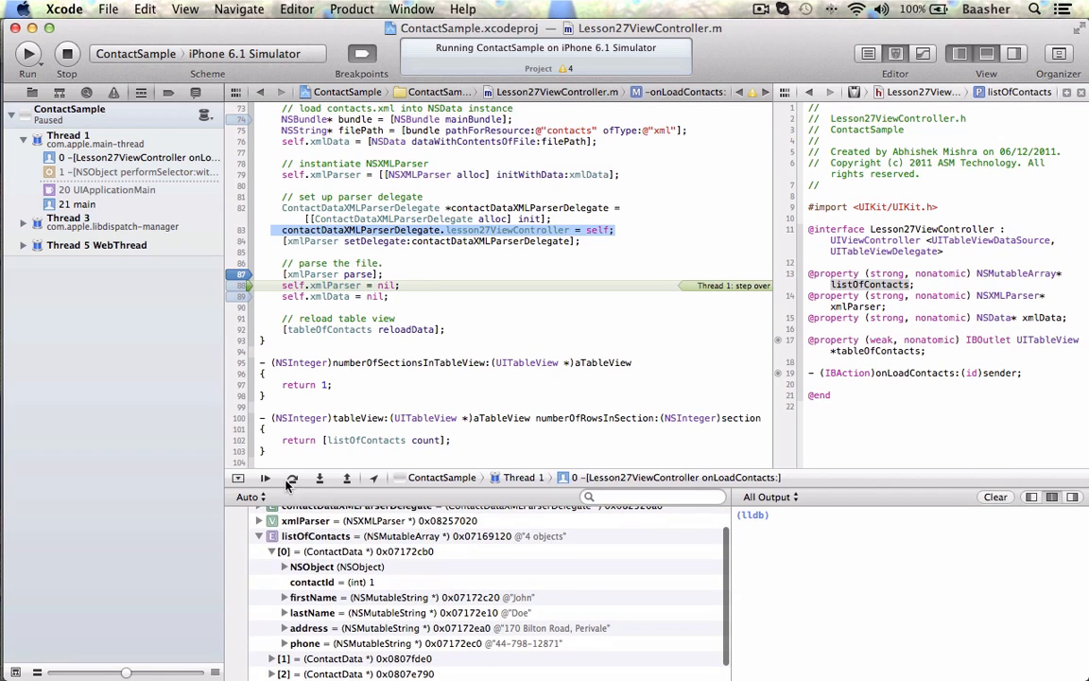
left_click(265, 476)
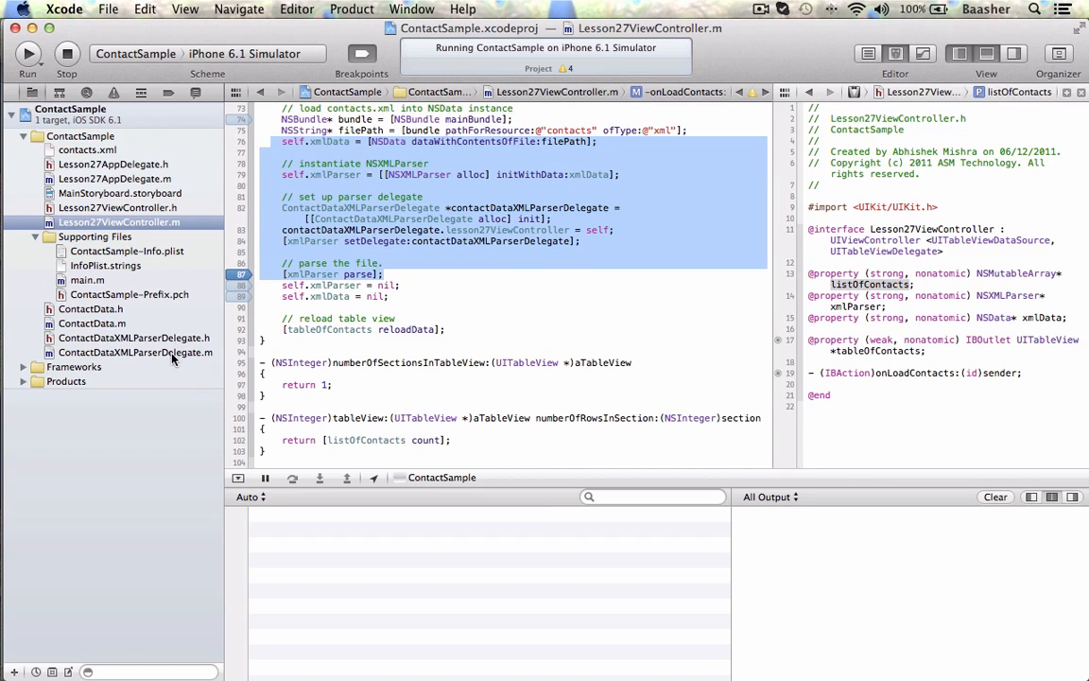
Scroll through ContactDataXMLParserDelegate.m's didStartElement, foundCharacters and didEndElement callbacks
left_click(137, 352)
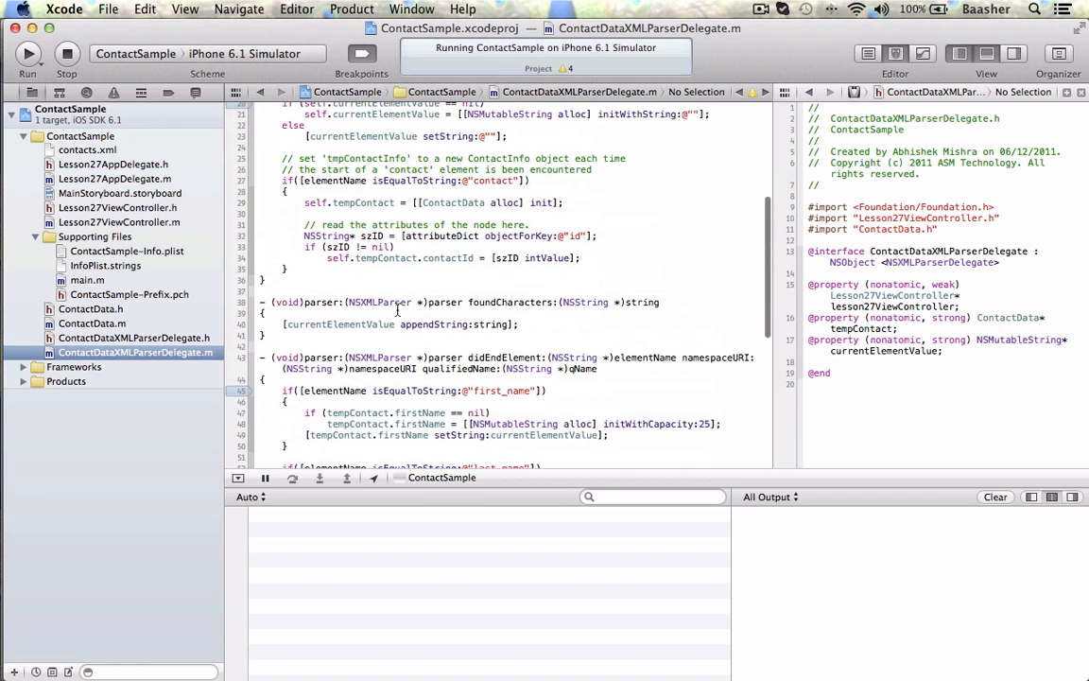
scroll("up", 3)
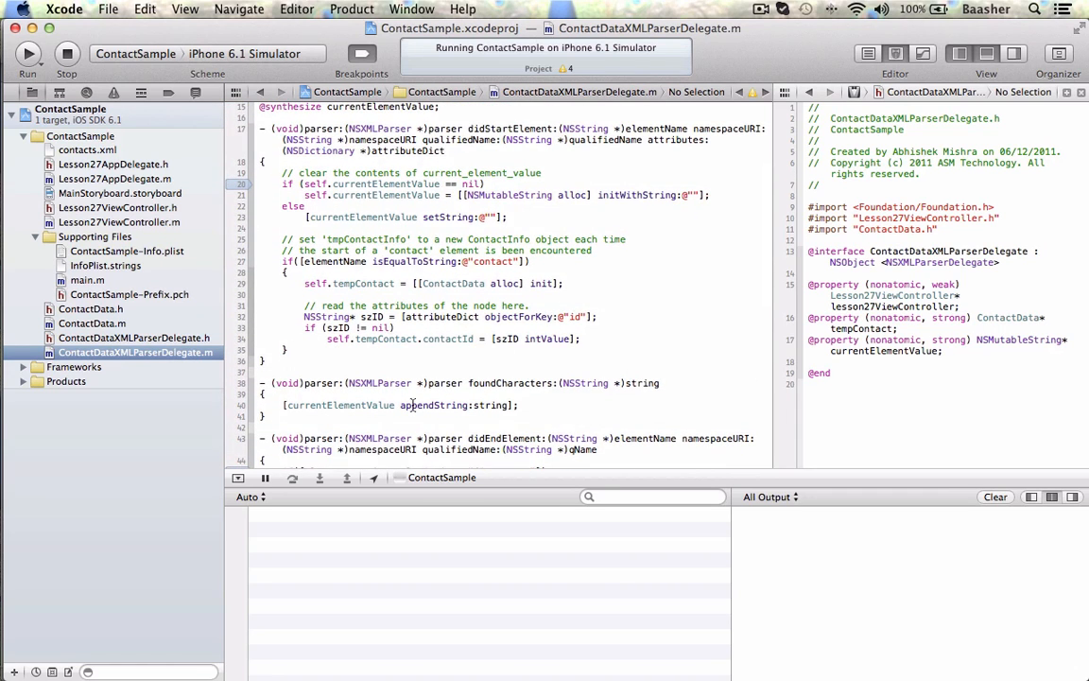
scroll("down", 3)
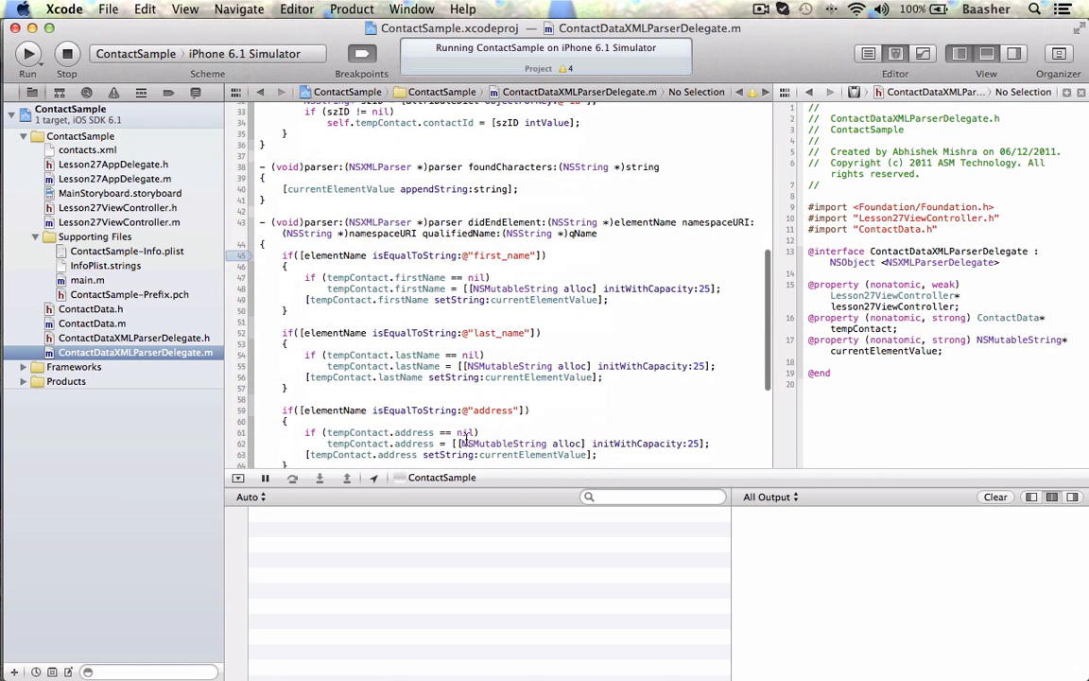
scroll("down", 3)
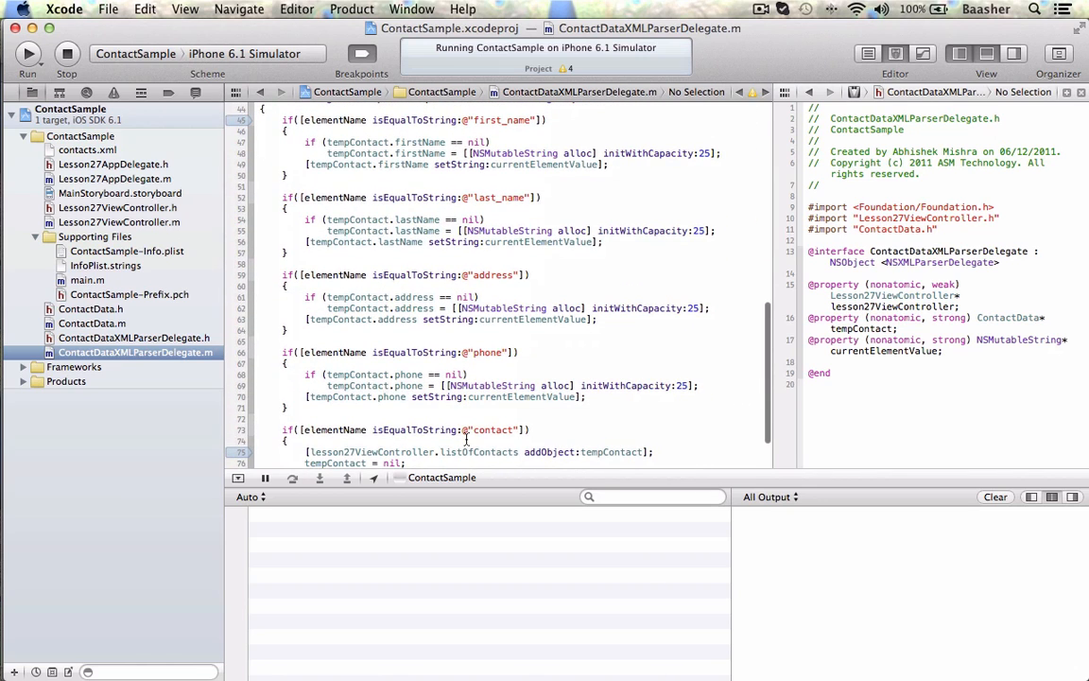